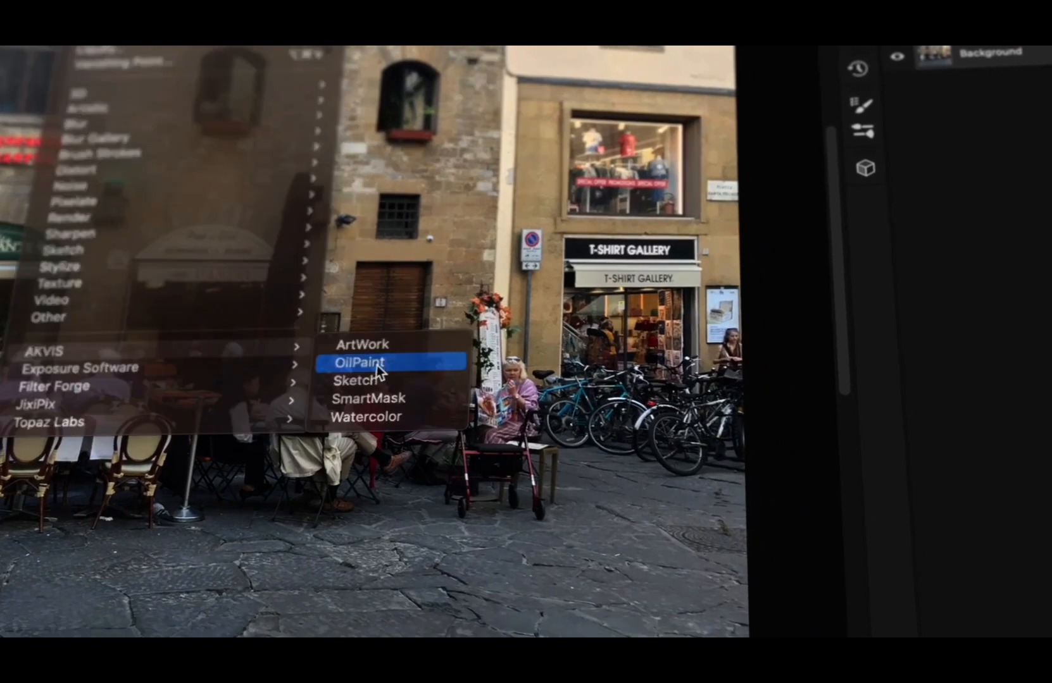
# Launch the AKVIS OilPaint plugin from Filter > AKVIS on the street photo
pyautogui.click(359, 362)
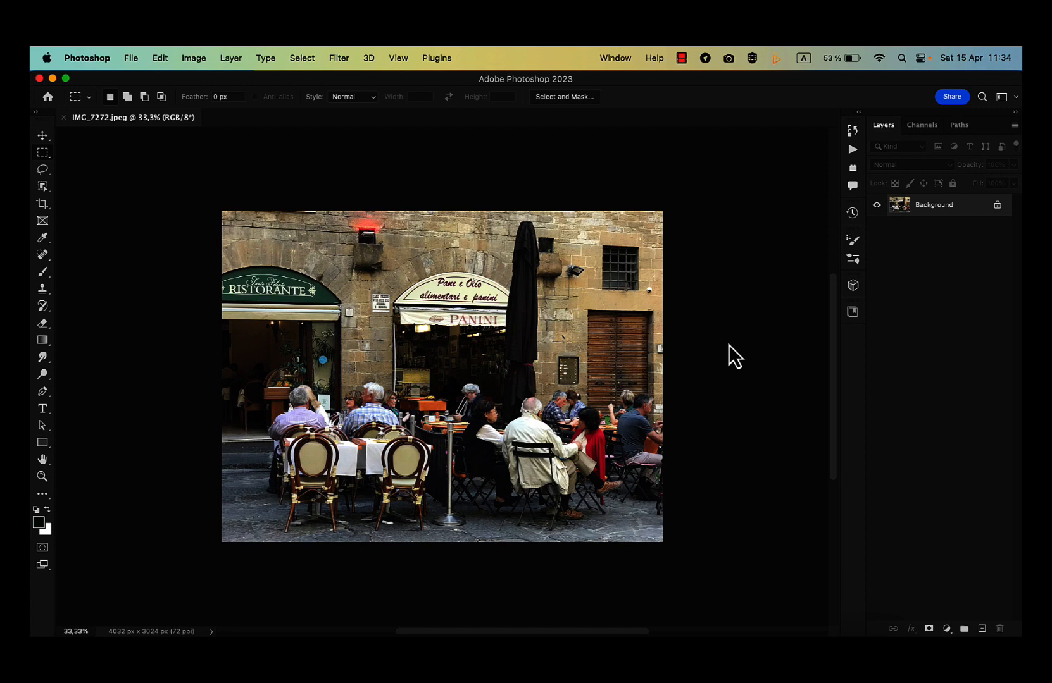
pyautogui.moveTo(550, 188)
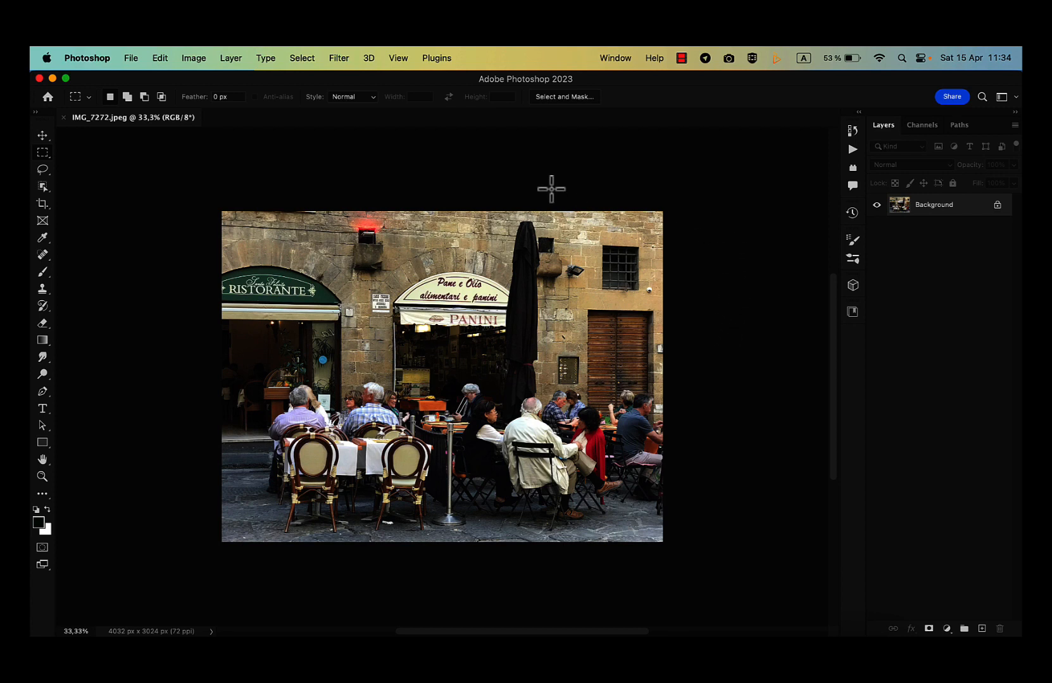
pyautogui.moveTo(329, 180)
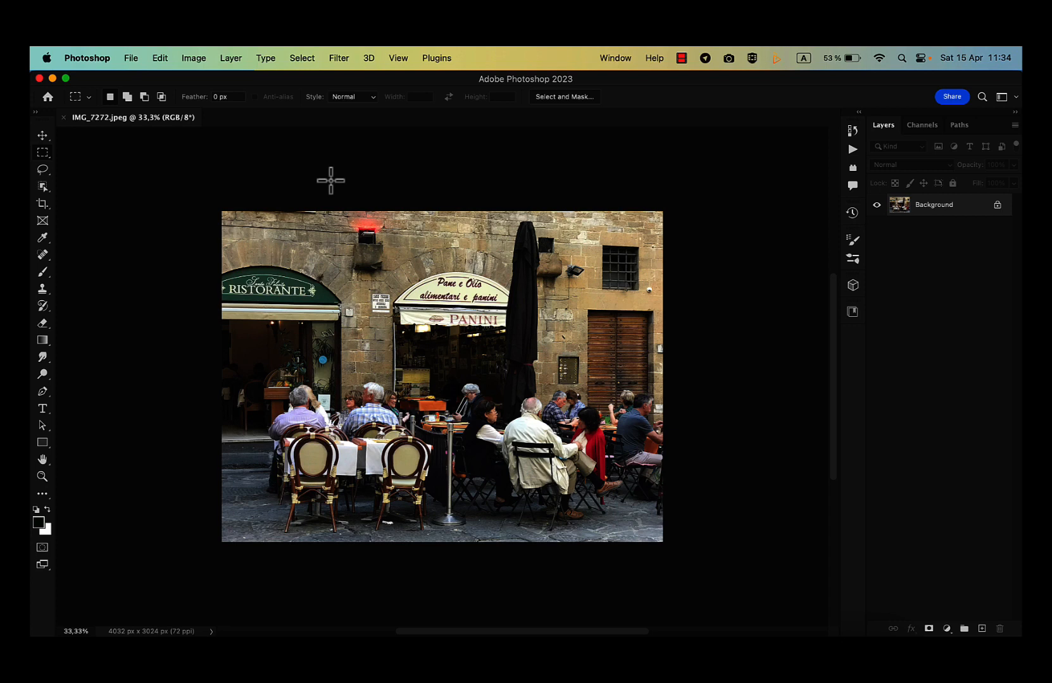
pyautogui.moveTo(301, 149)
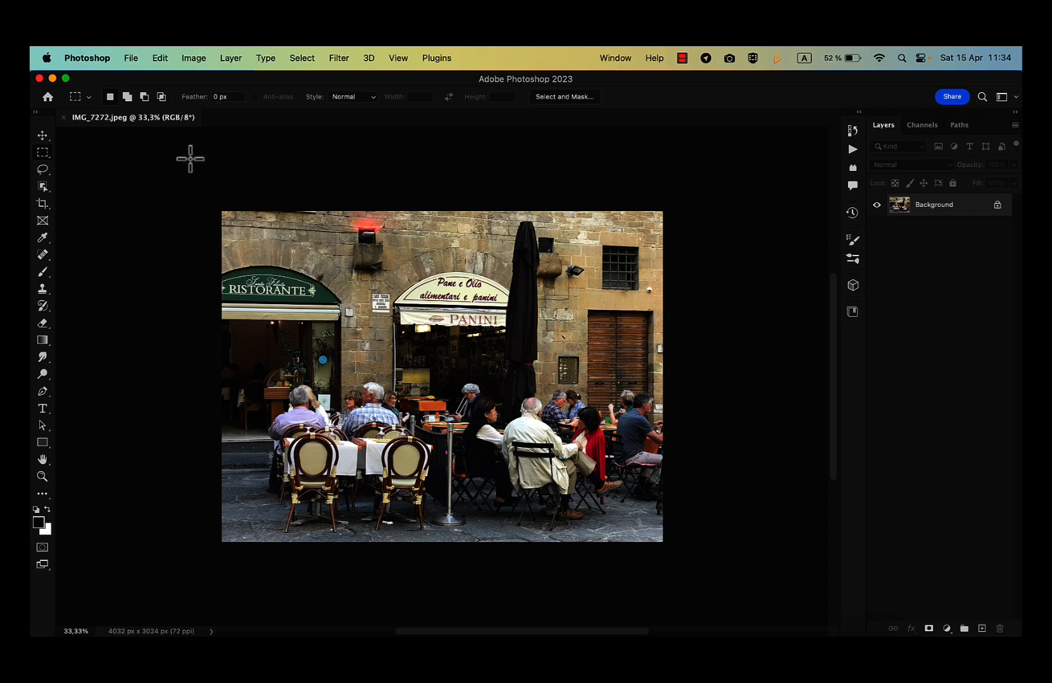
pyautogui.moveTo(113, 267)
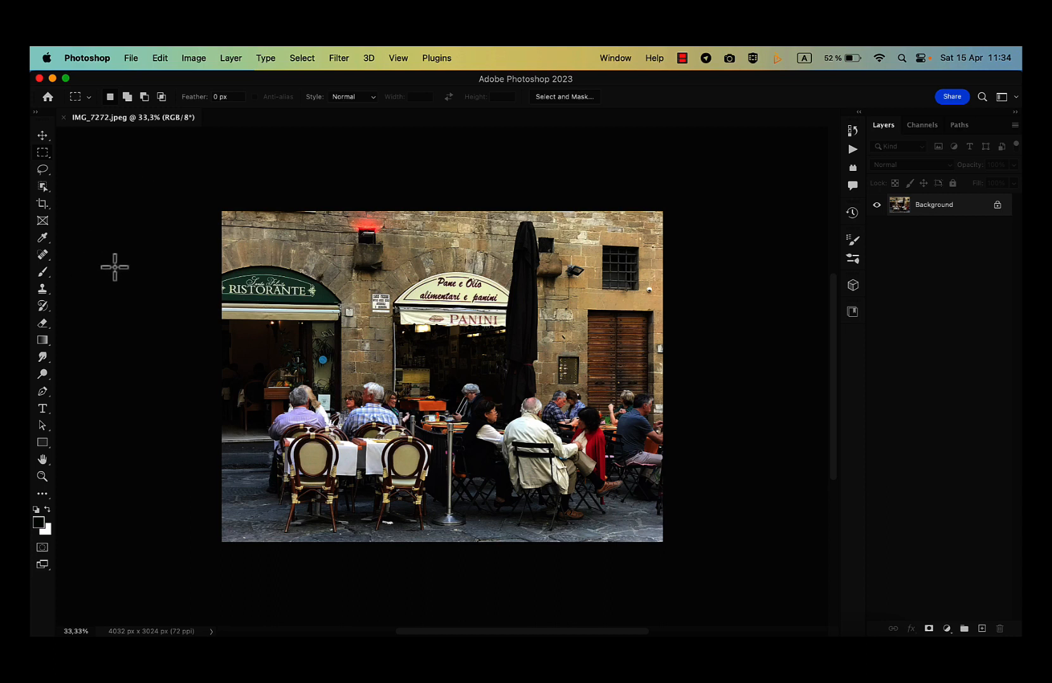
pyautogui.moveTo(45, 322)
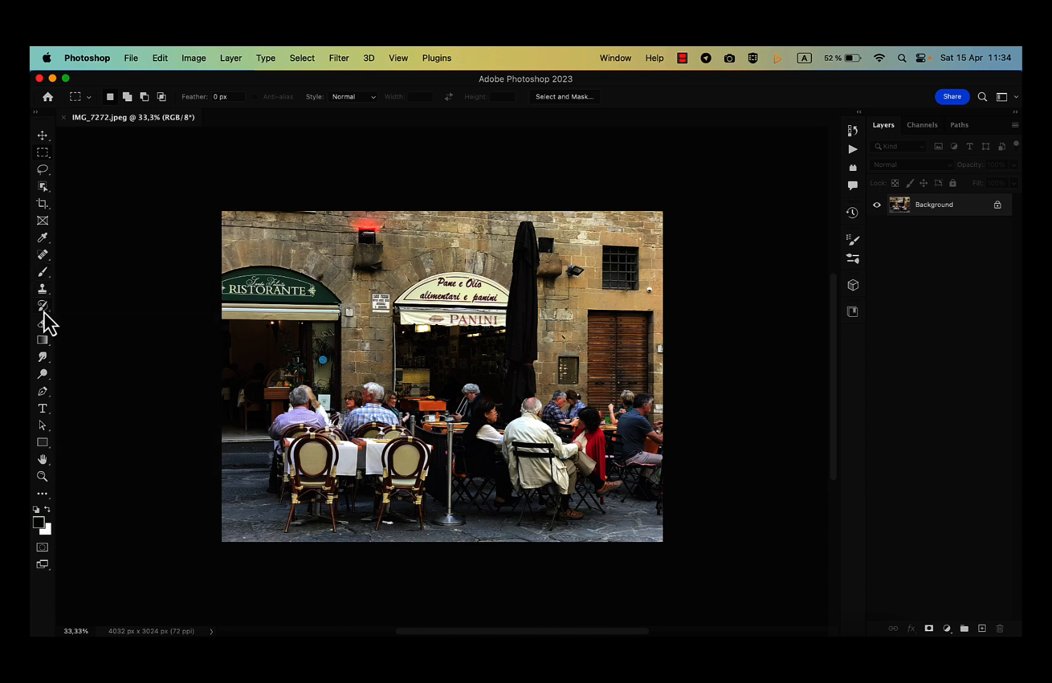
# Select the Art History Brush and adjust its size on IMG_7272.jpeg
pyautogui.click(42, 306)
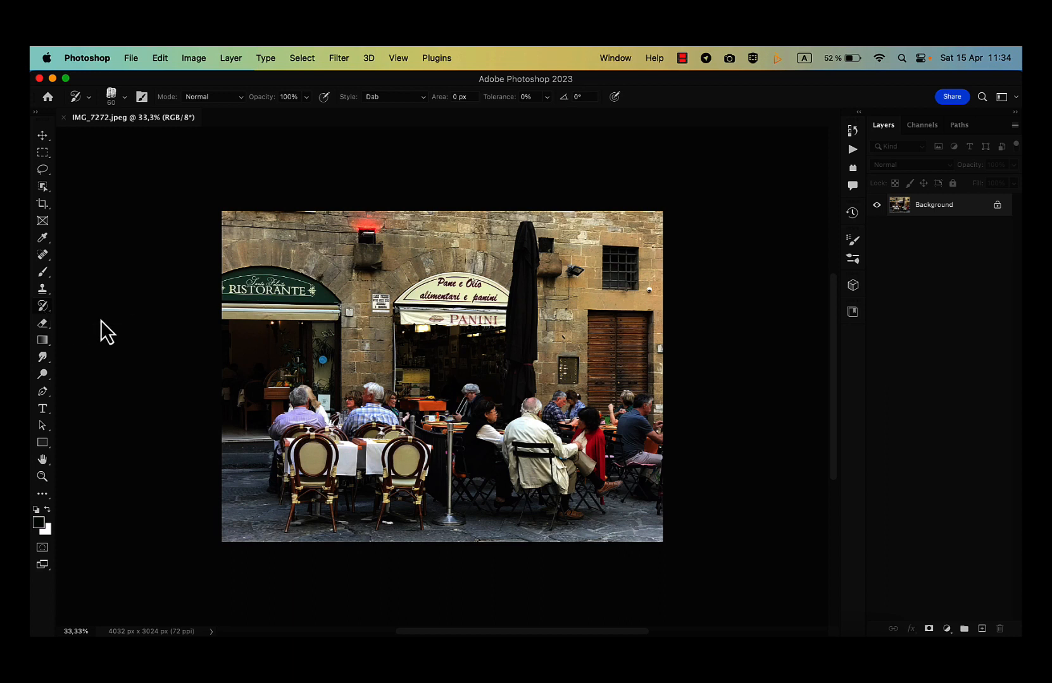
pyautogui.moveTo(315, 312)
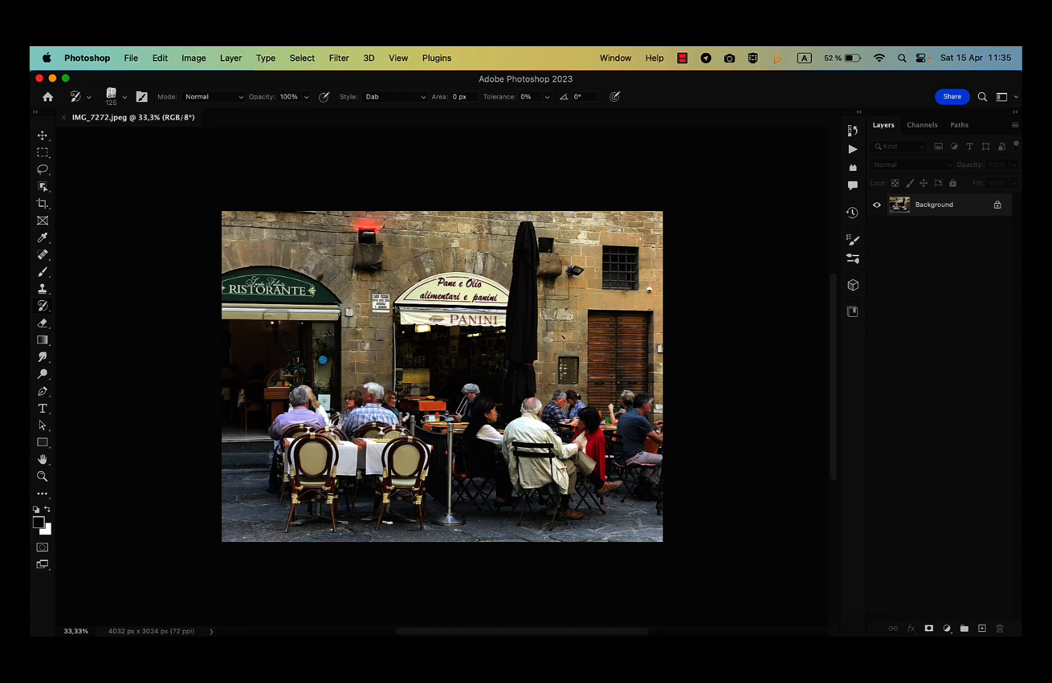
pyautogui.click(41, 290)
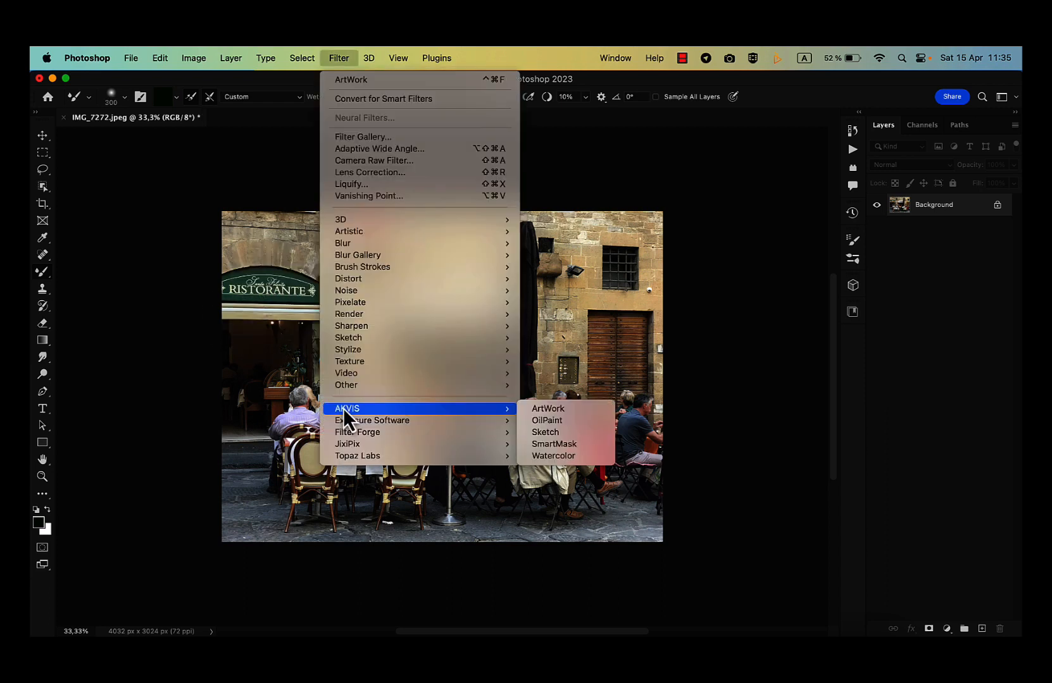
pyautogui.moveTo(358, 433)
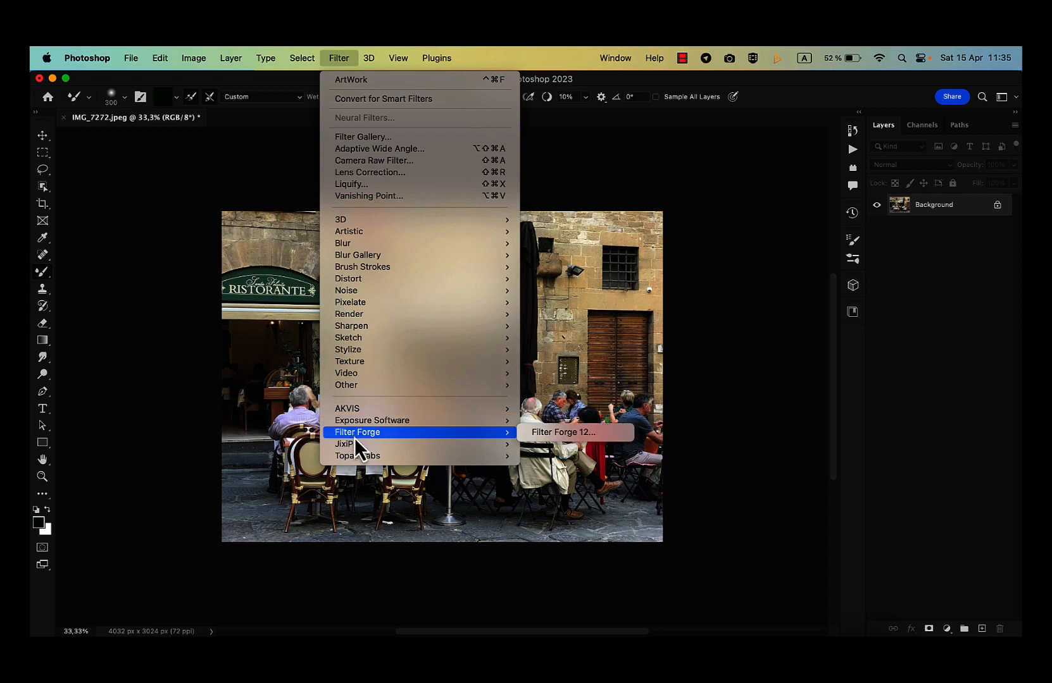
pyautogui.moveTo(347, 444)
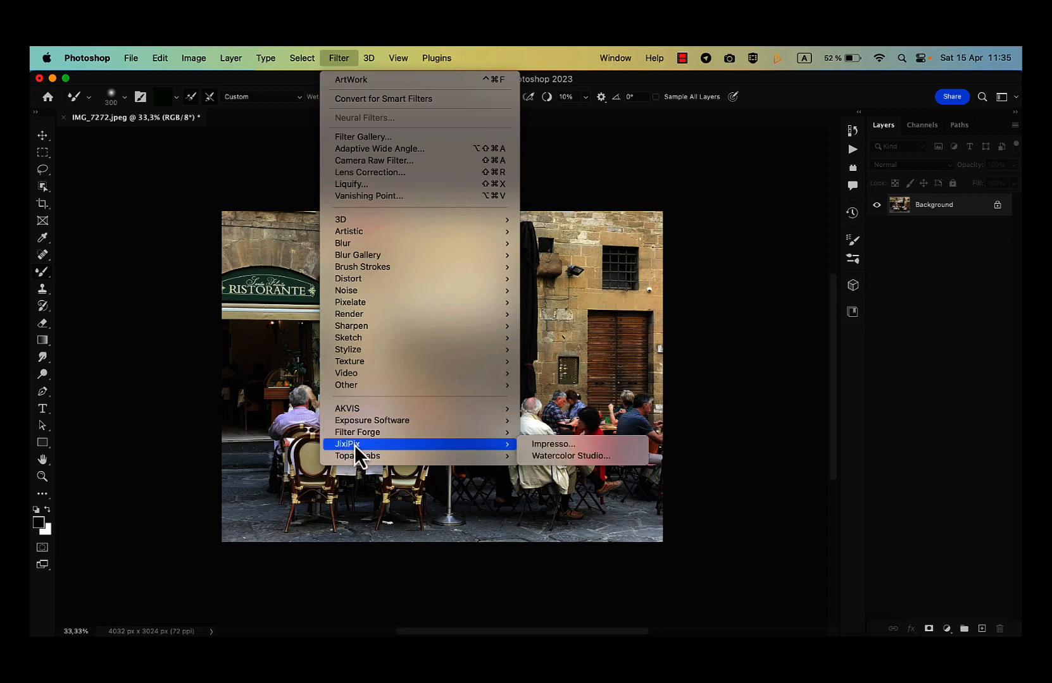
pyautogui.moveTo(273, 203)
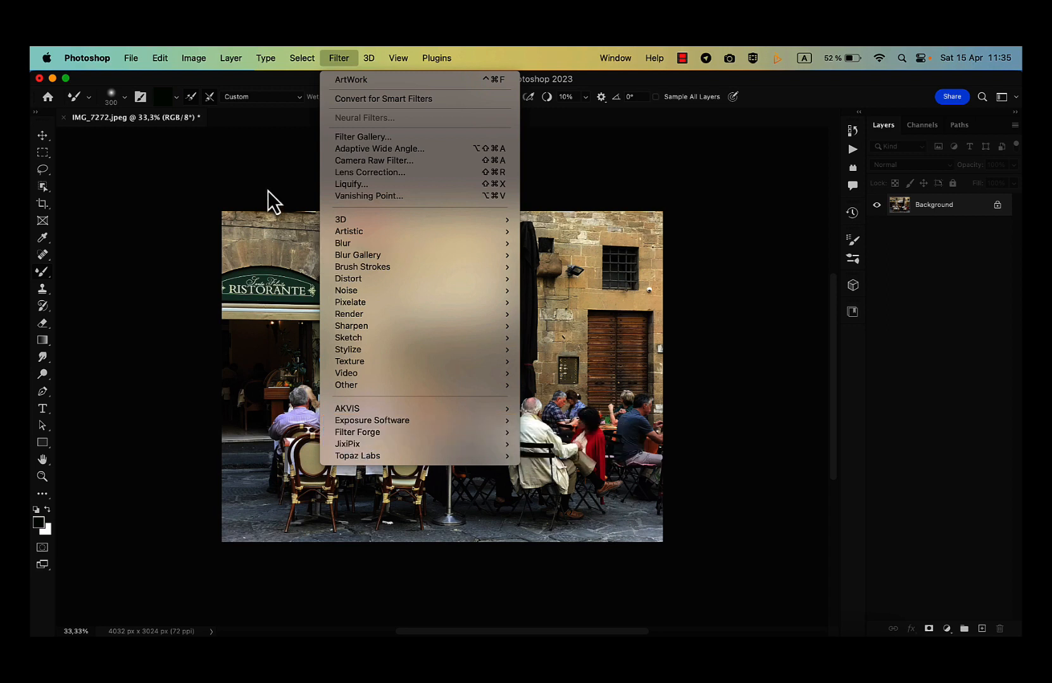
pyautogui.moveTo(260, 194)
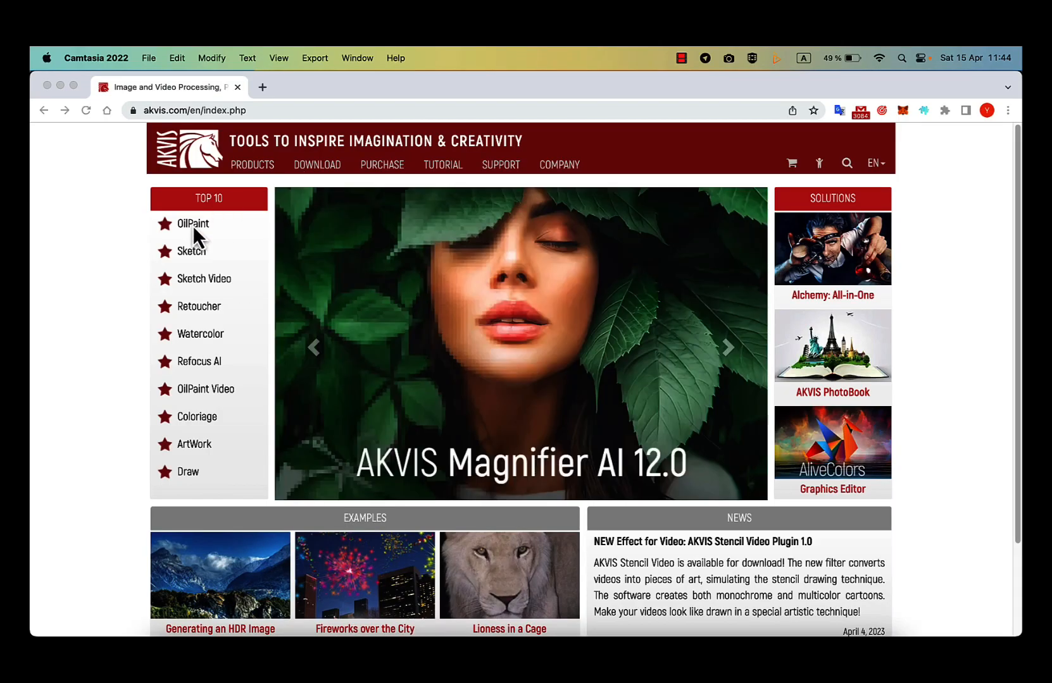
# Open the AKVIS OilPaint product page from the akvis.com Top 10 list
pyautogui.click(192, 224)
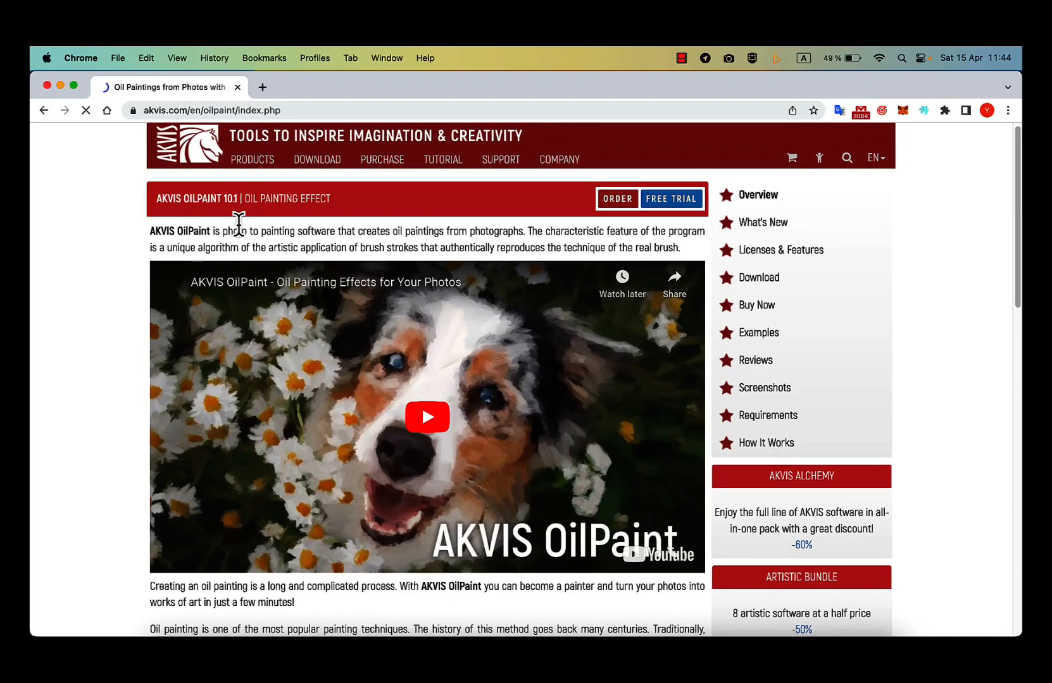
pyautogui.click(189, 146)
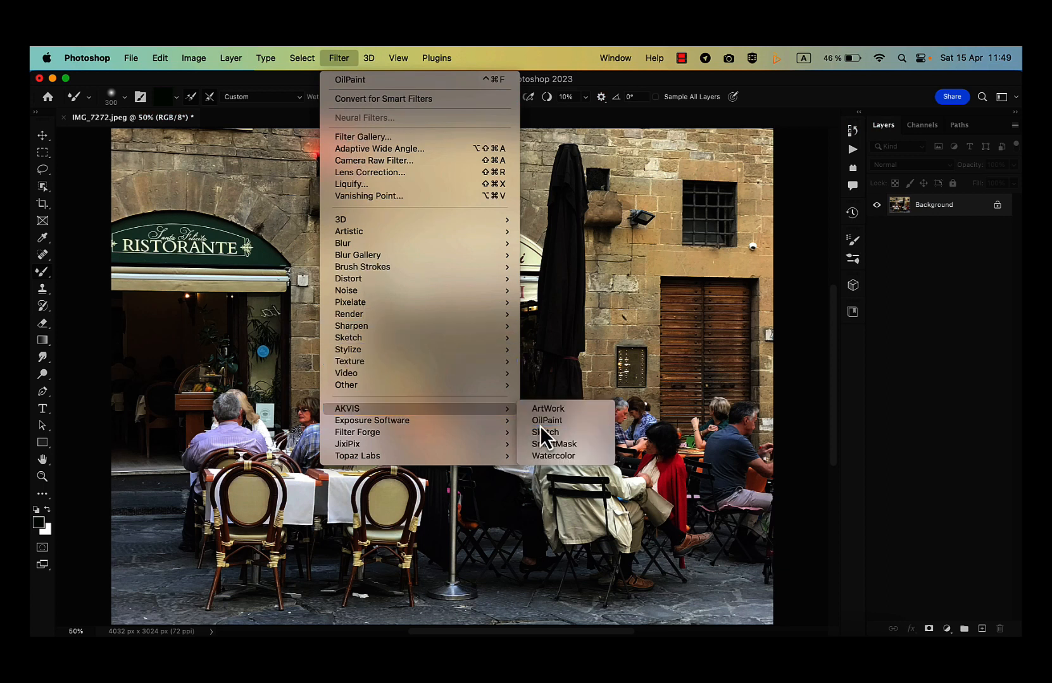
# Run AKVIS OilPaint on the café photo with the AKVIS Spicy preset
pyautogui.click(546, 421)
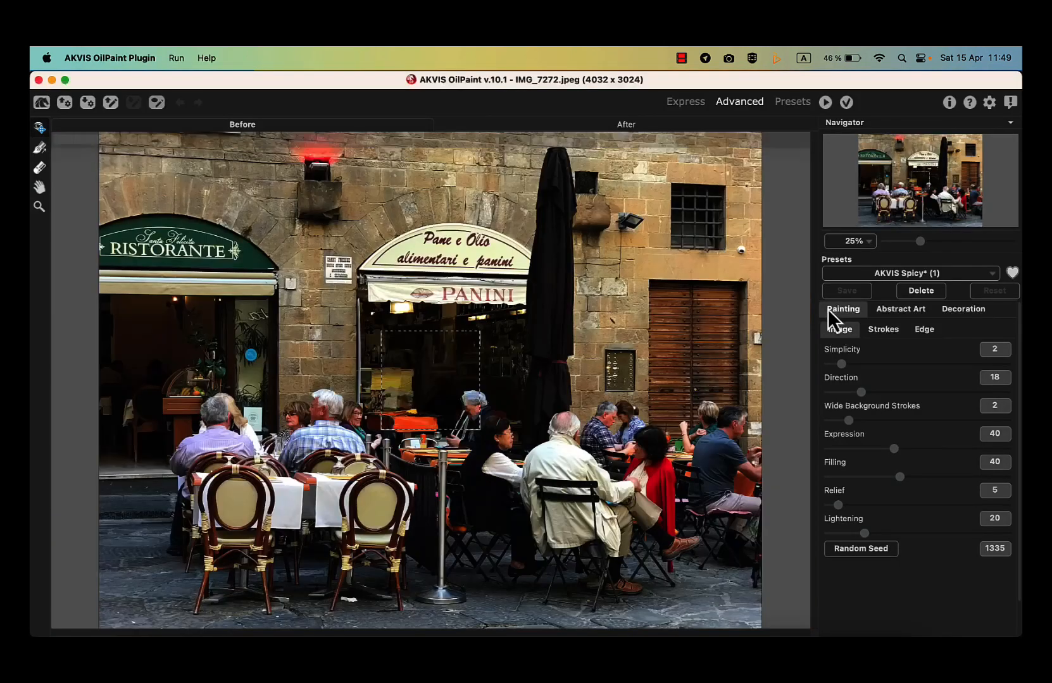
pyautogui.click(826, 102)
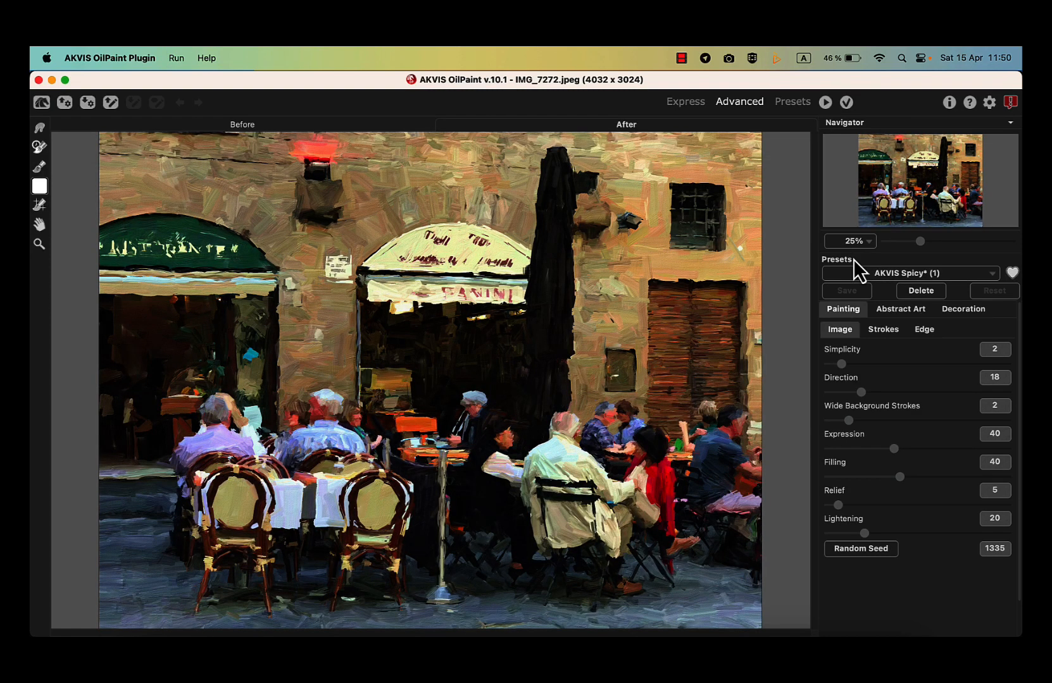
pyautogui.moveTo(865, 120)
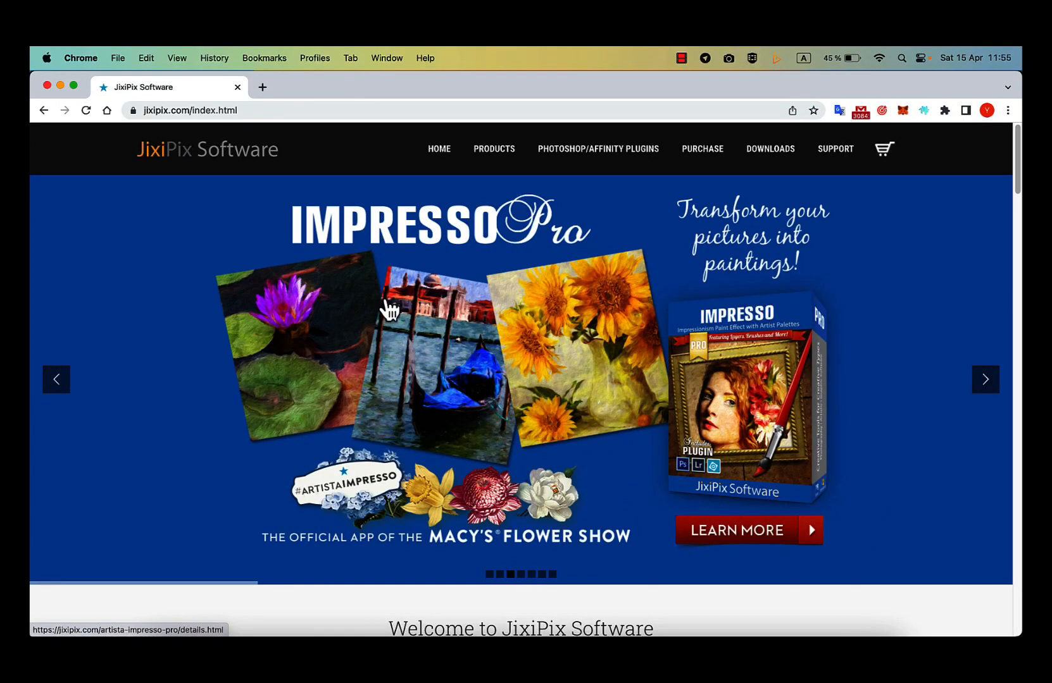
pyautogui.moveTo(56, 379)
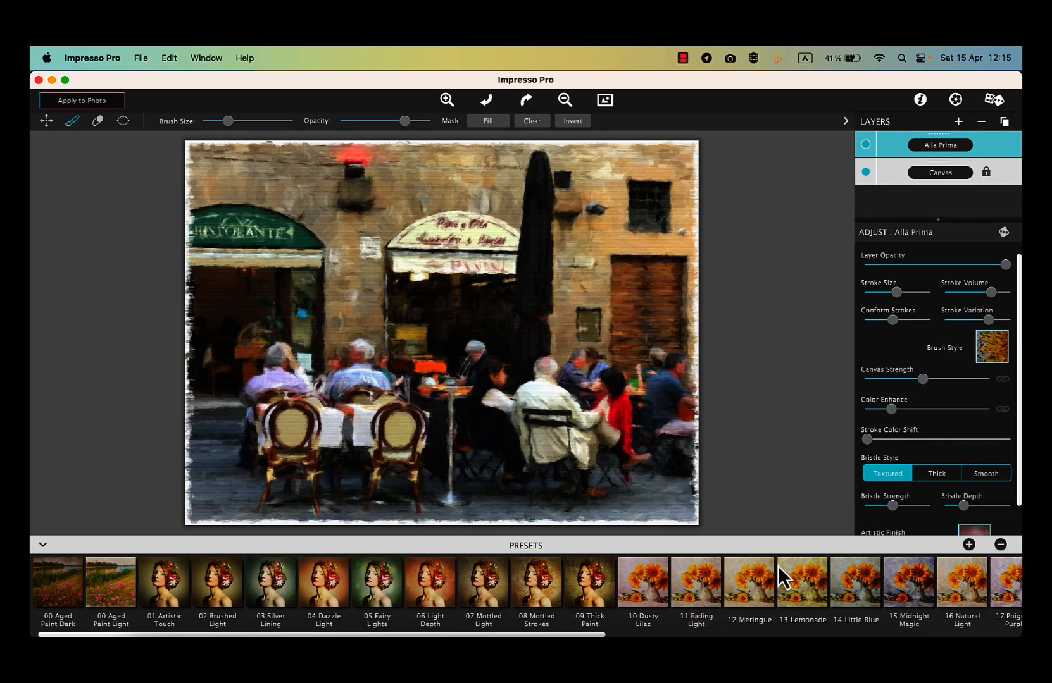
# Try an Impresso Pro preset, then apply Watercolor Studio's Artistic Wash preset
pyautogui.click(815, 582)
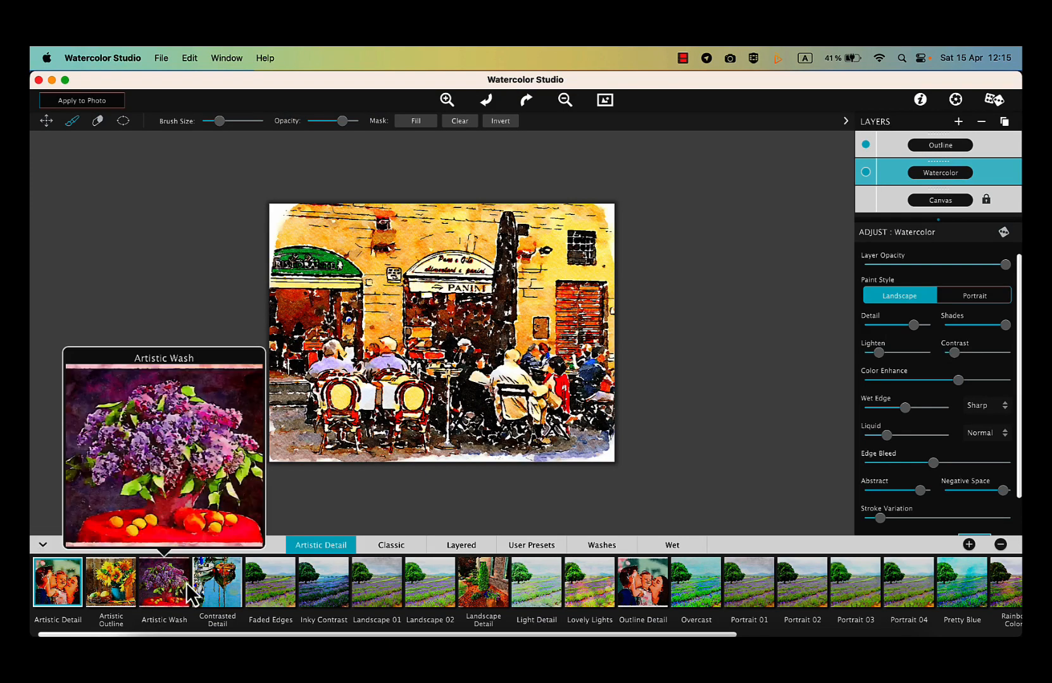
pyautogui.click(216, 582)
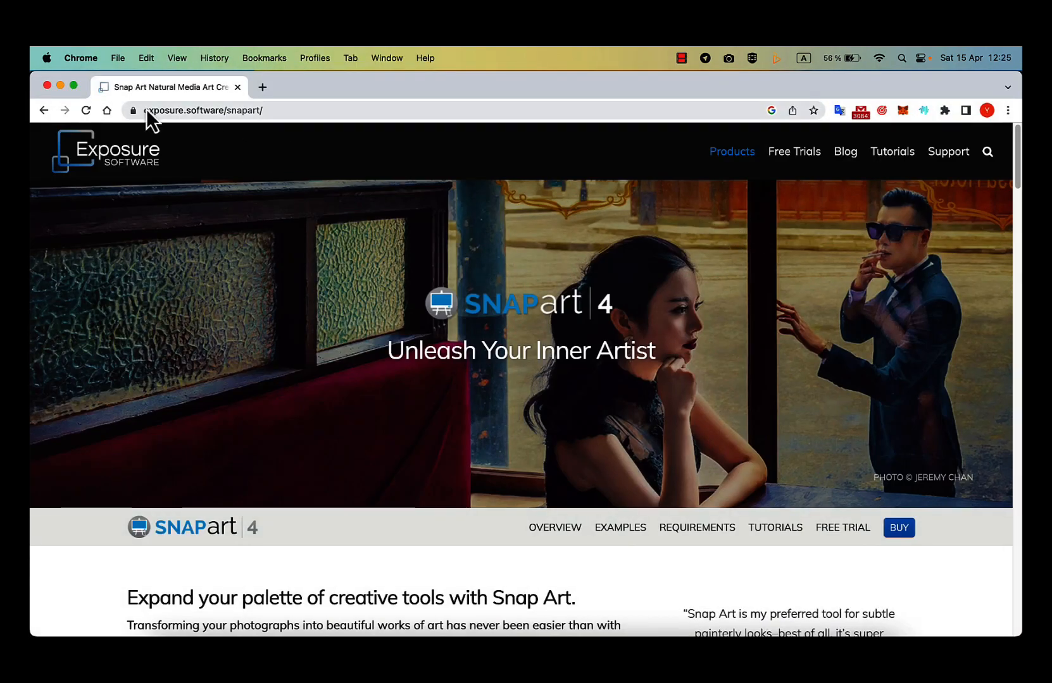
pyautogui.moveTo(282, 541)
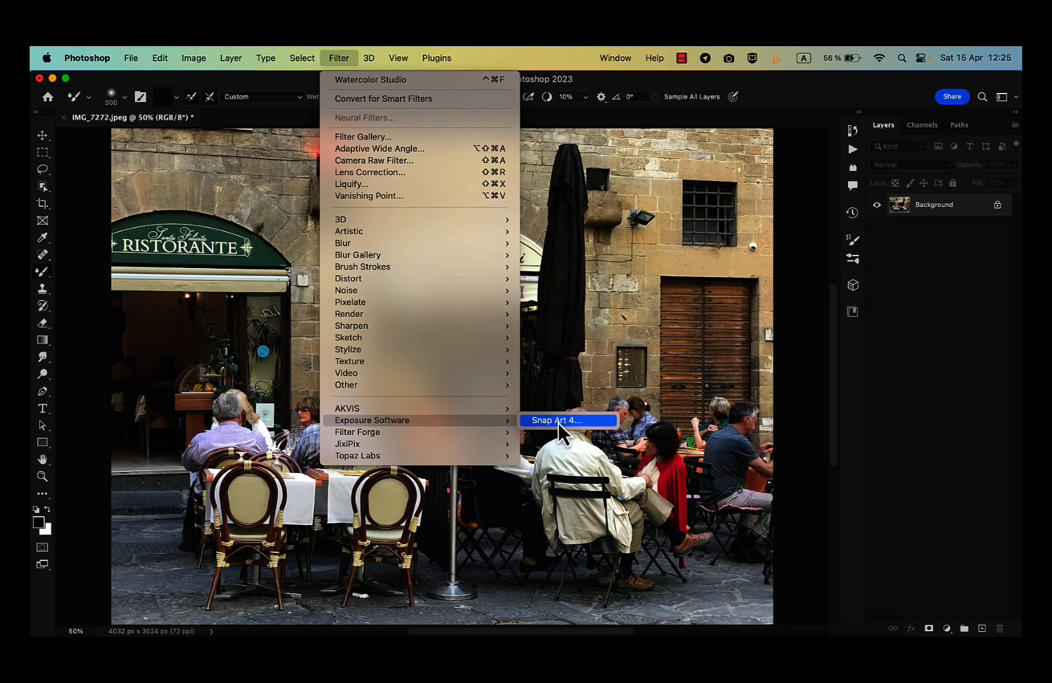
# Launch Exposure Software's Snap Art 4 filter on the café photo
pyautogui.click(549, 420)
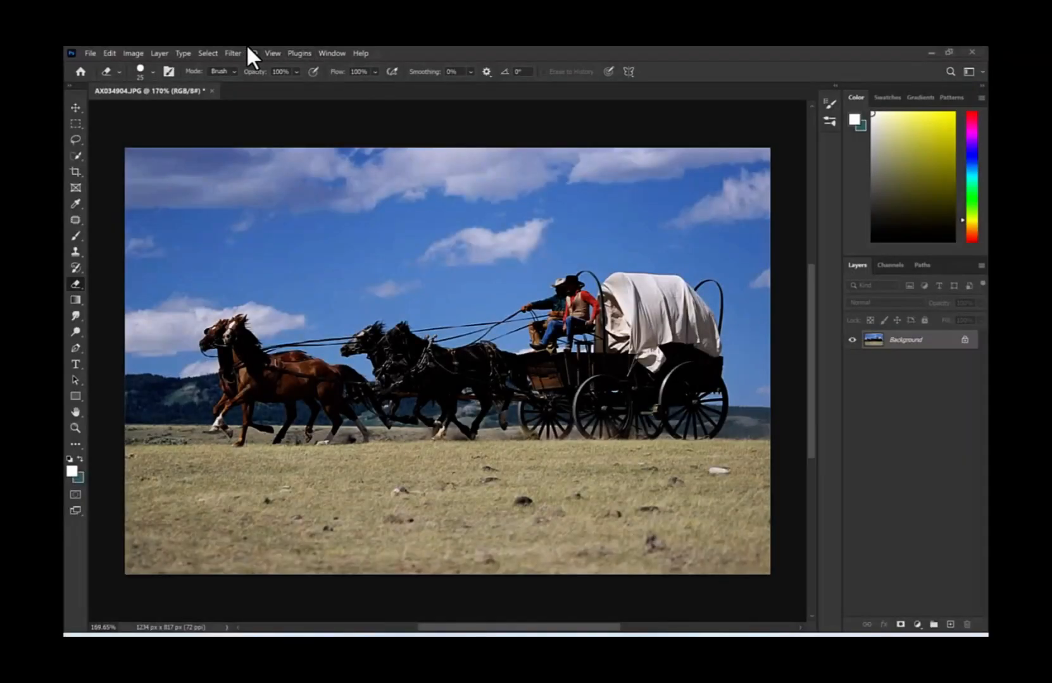
# Run the Redfield Quad Pencil filter on the wagon photo
pyautogui.click(233, 53)
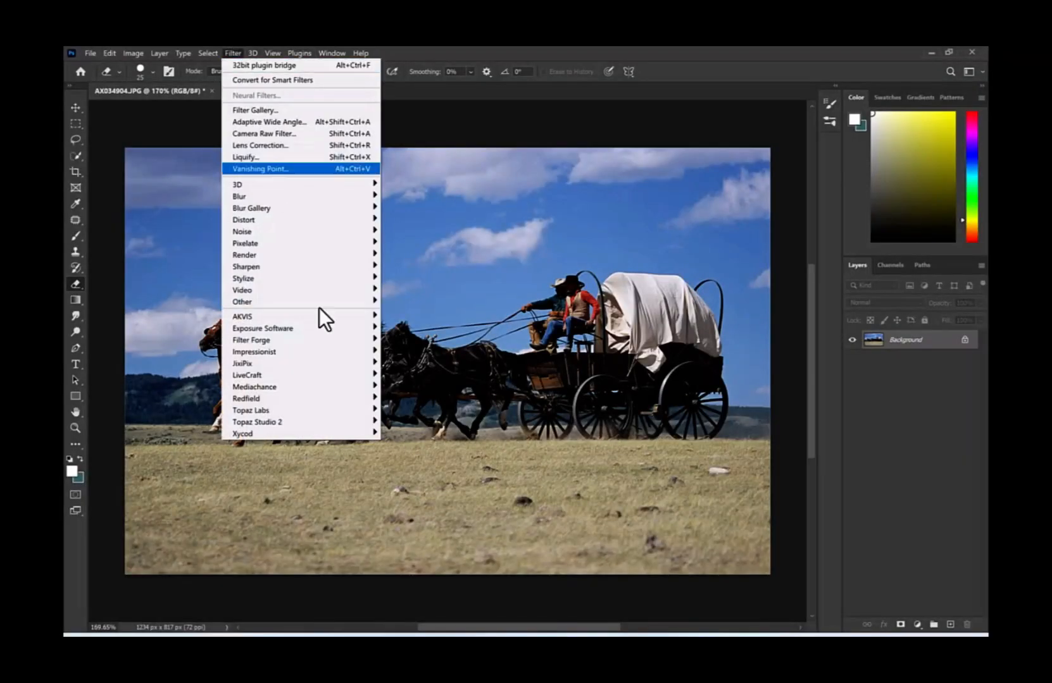
pyautogui.moveTo(262, 362)
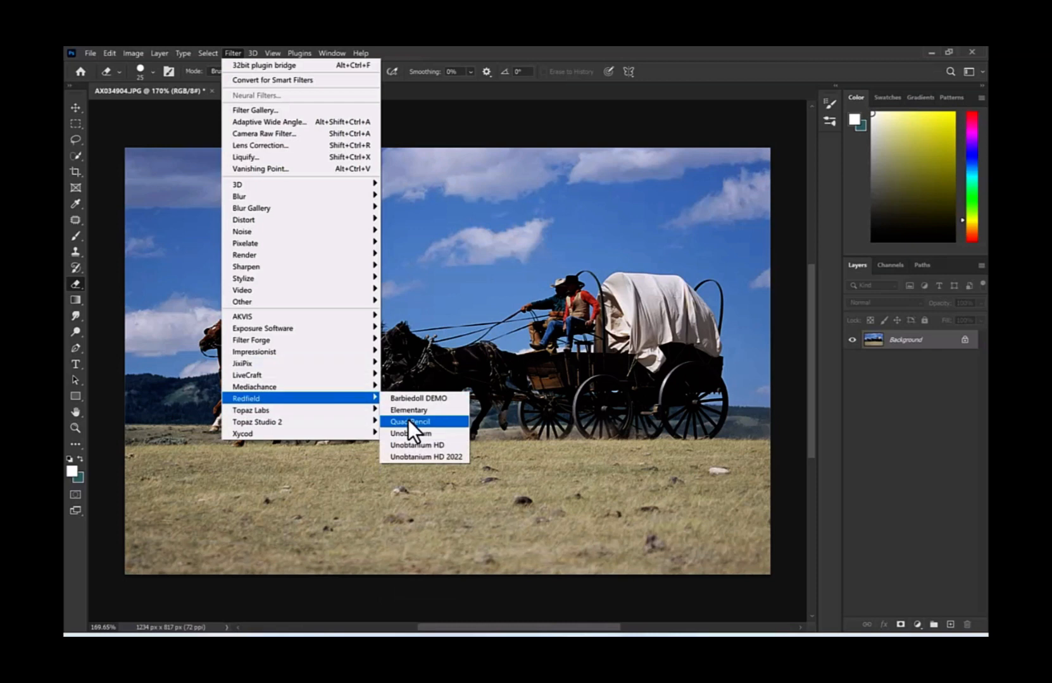
pyautogui.click(409, 422)
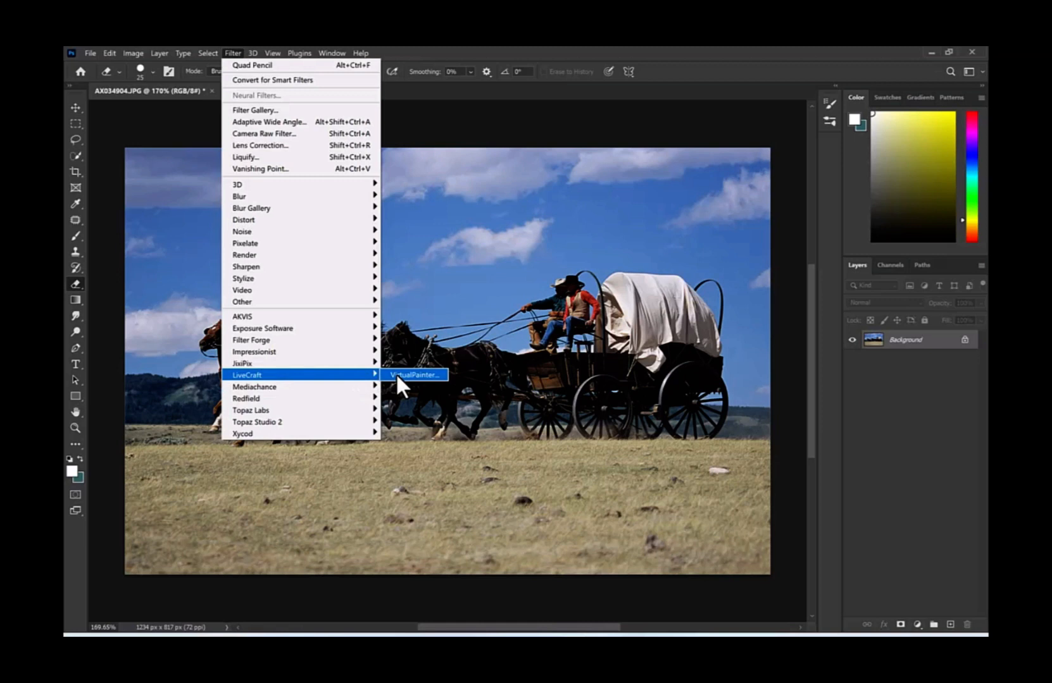
# Launch VirtualPainter on the wagon photo and switch from Impasto to another painting style
pyautogui.click(415, 374)
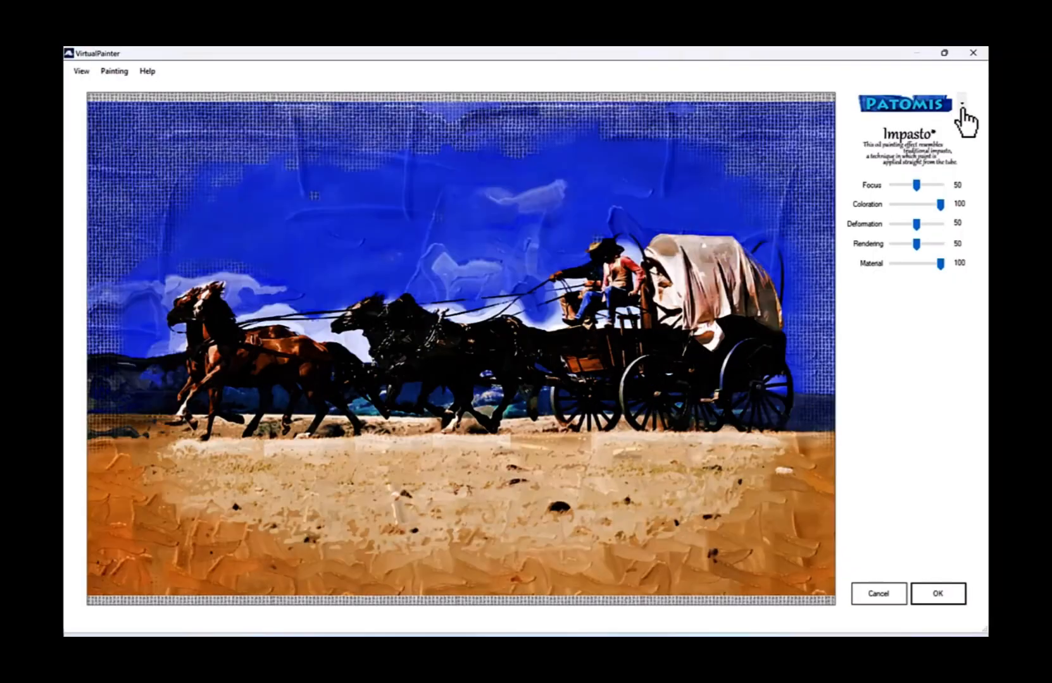
pyautogui.click(963, 103)
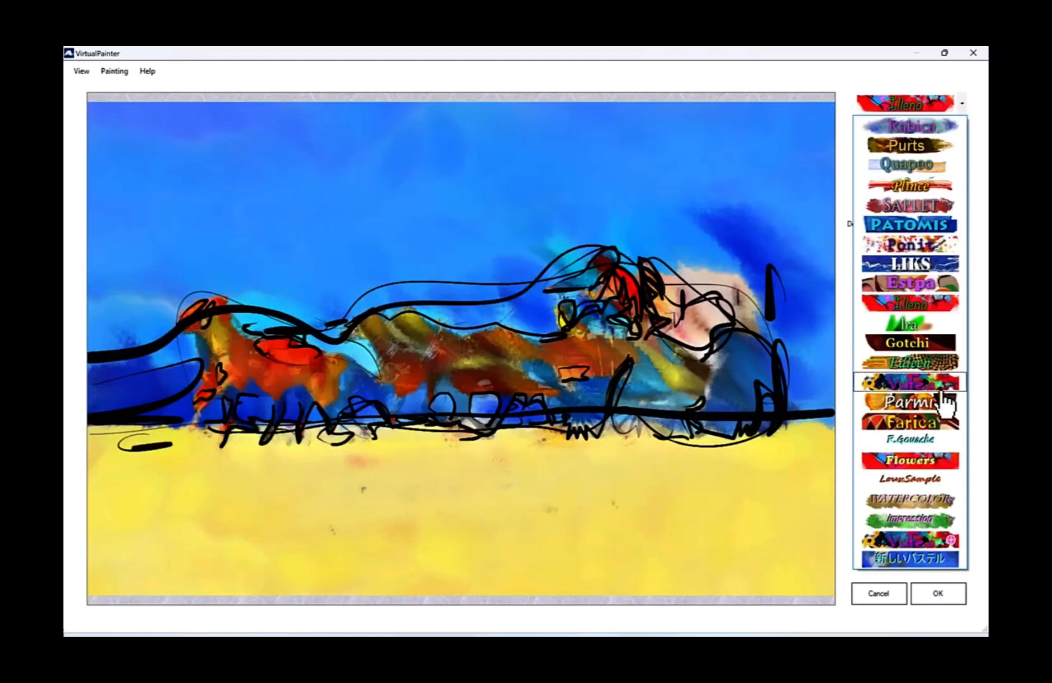
pyautogui.click(907, 403)
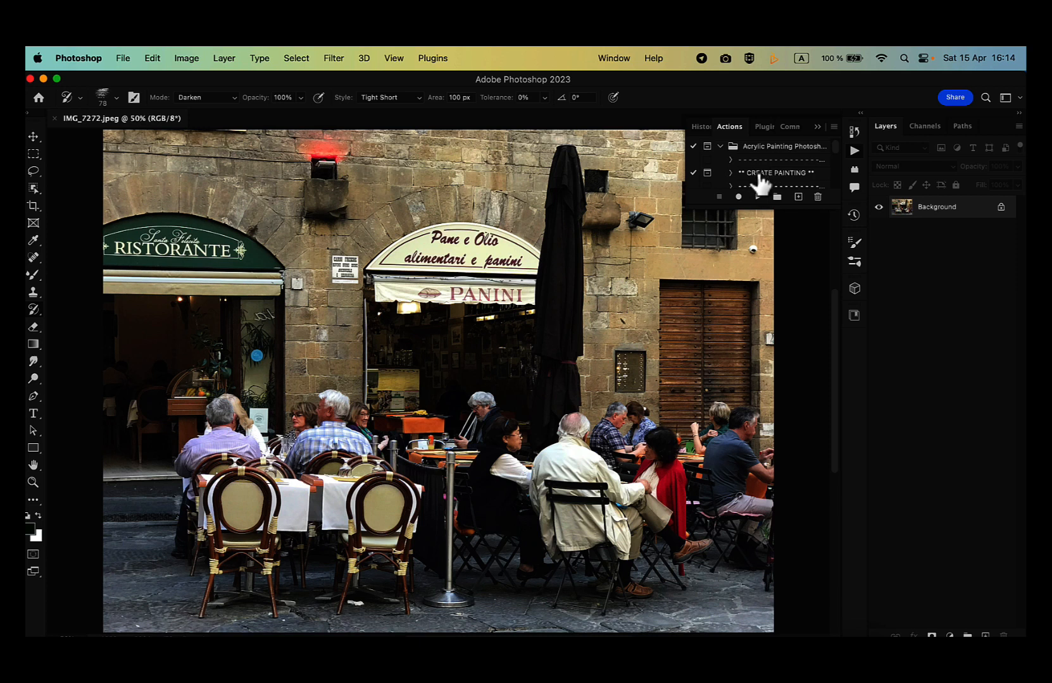
# Play the Acrylic Painting CREATE PAINTING action on the café photo
pyautogui.click(757, 196)
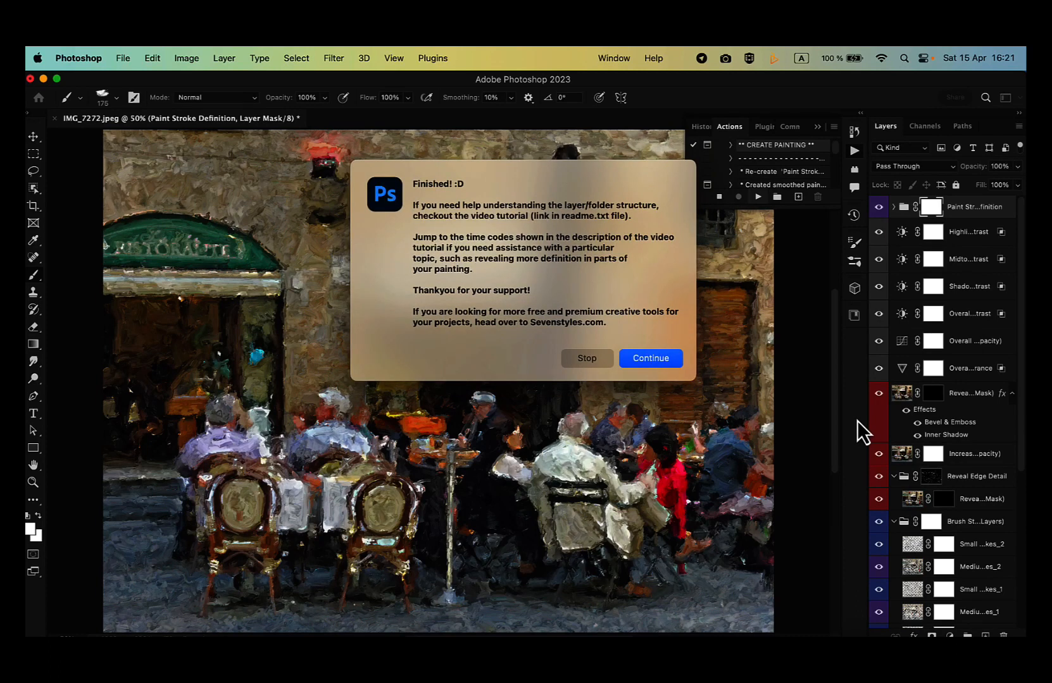
pyautogui.moveTo(648, 358)
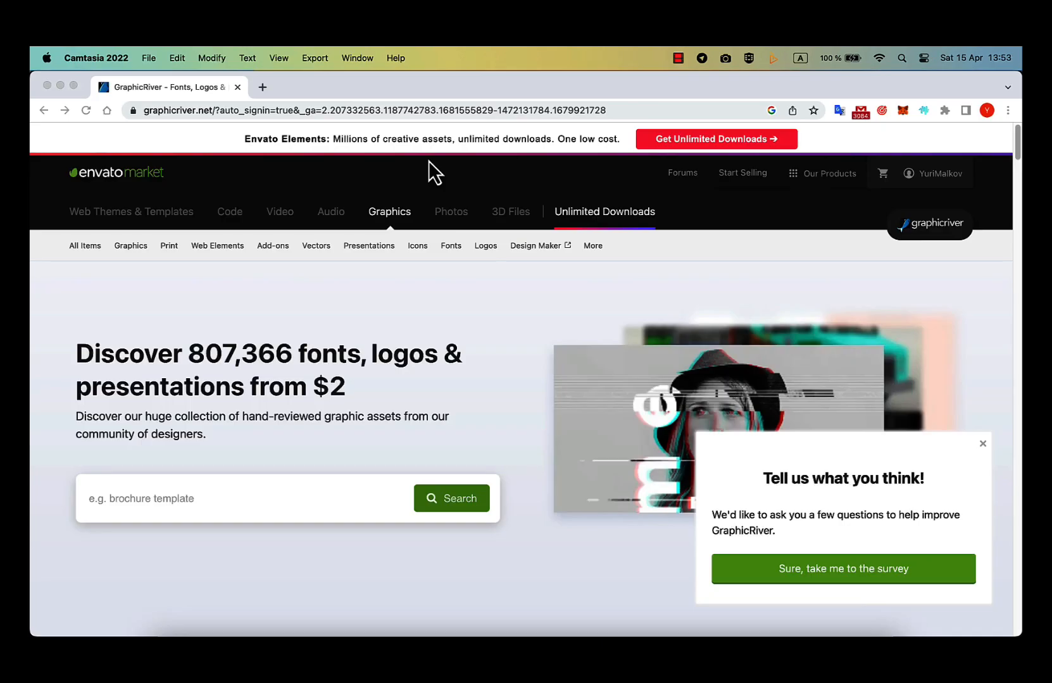
pyautogui.moveTo(178, 181)
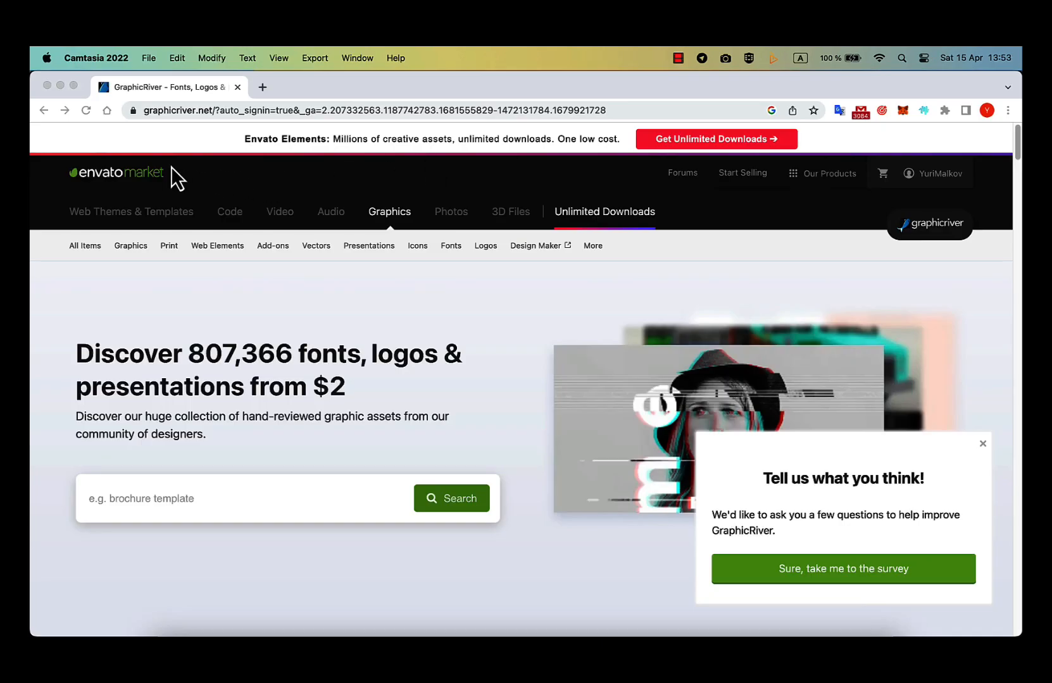
pyautogui.moveTo(401, 221)
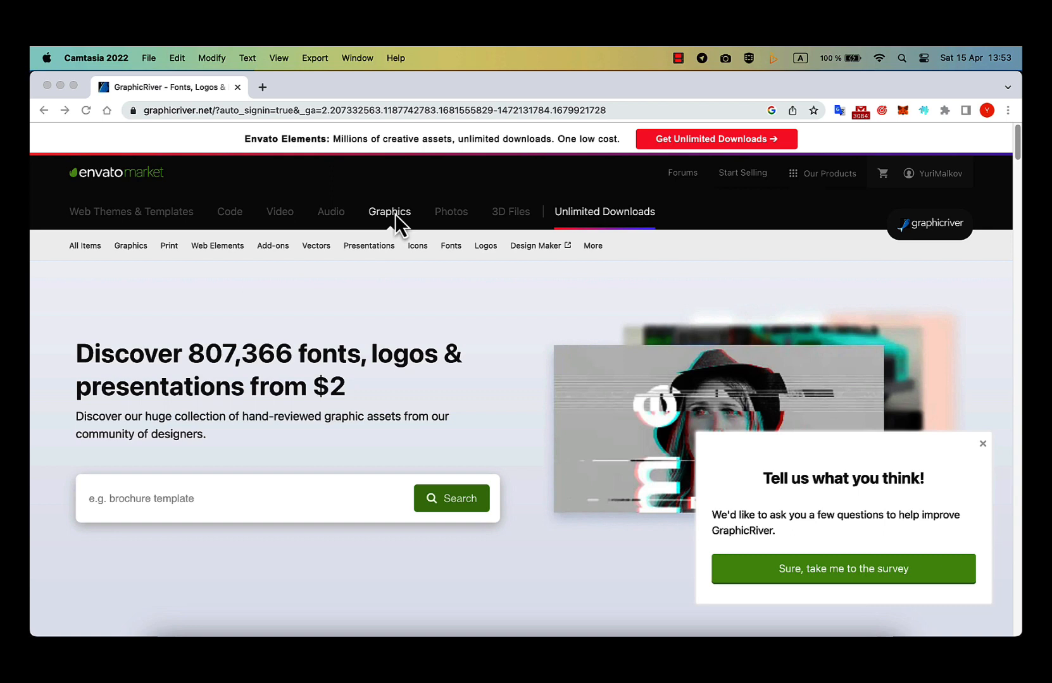
pyautogui.moveTo(275, 261)
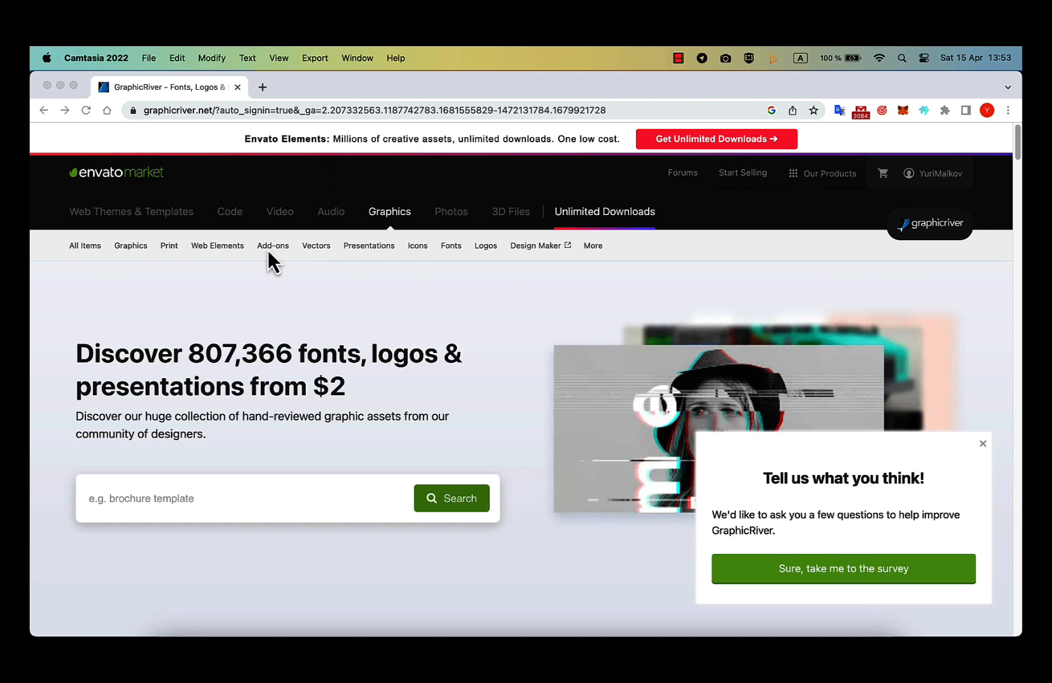
# Browse GraphicRiver's Photoshop add-ons down to the Real Painting - Virtuoso author profactions
pyautogui.click(272, 246)
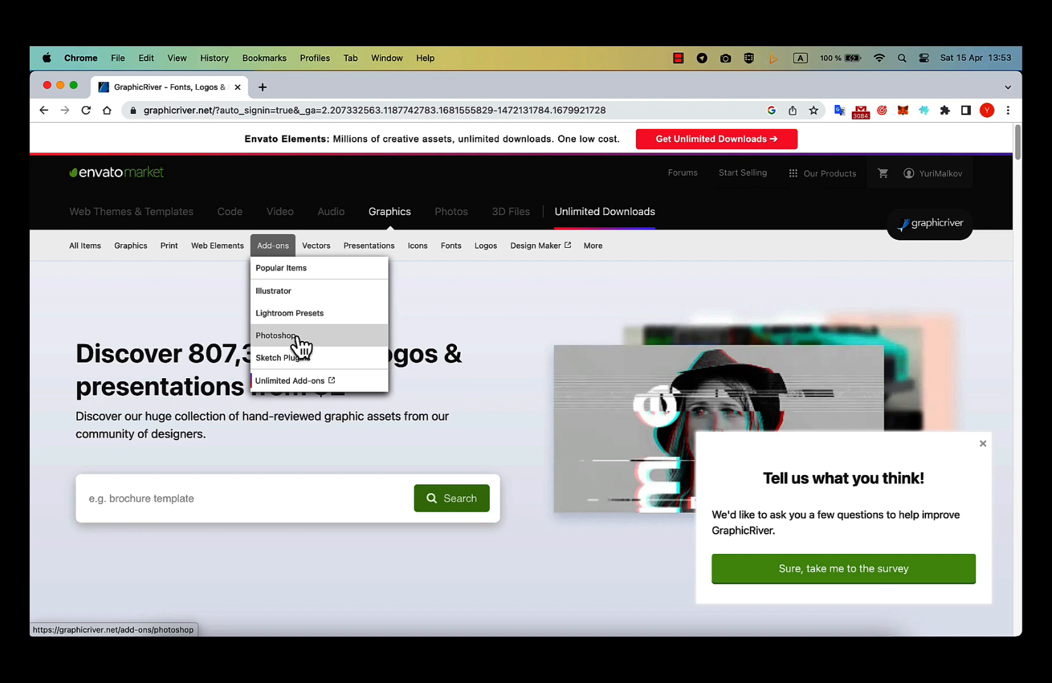
pyautogui.click(275, 335)
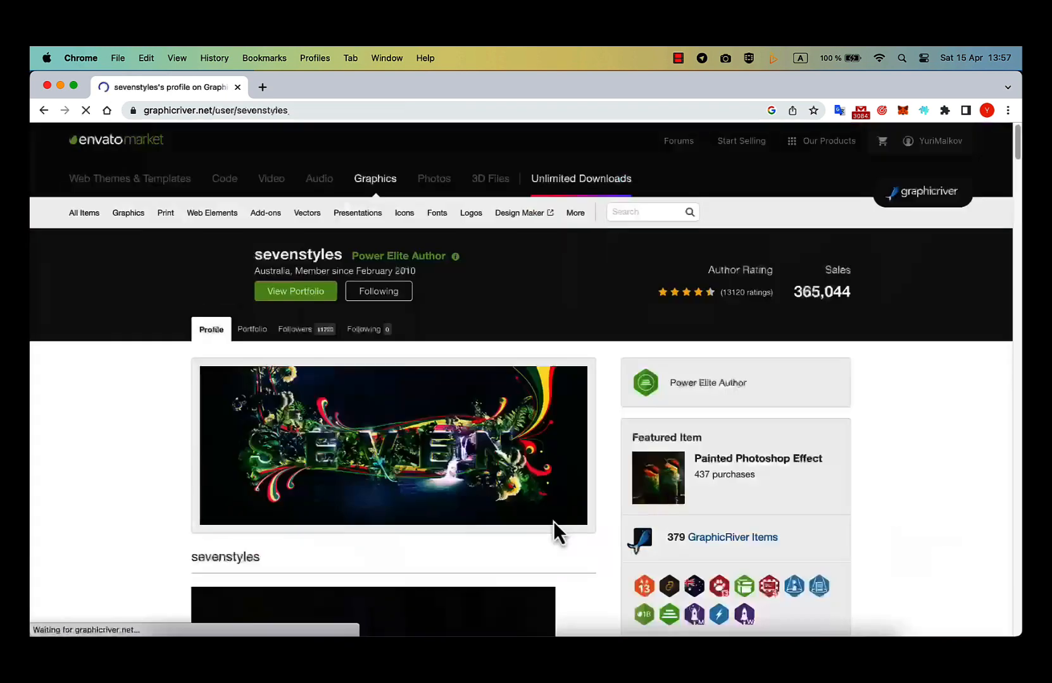
pyautogui.scroll(-3)
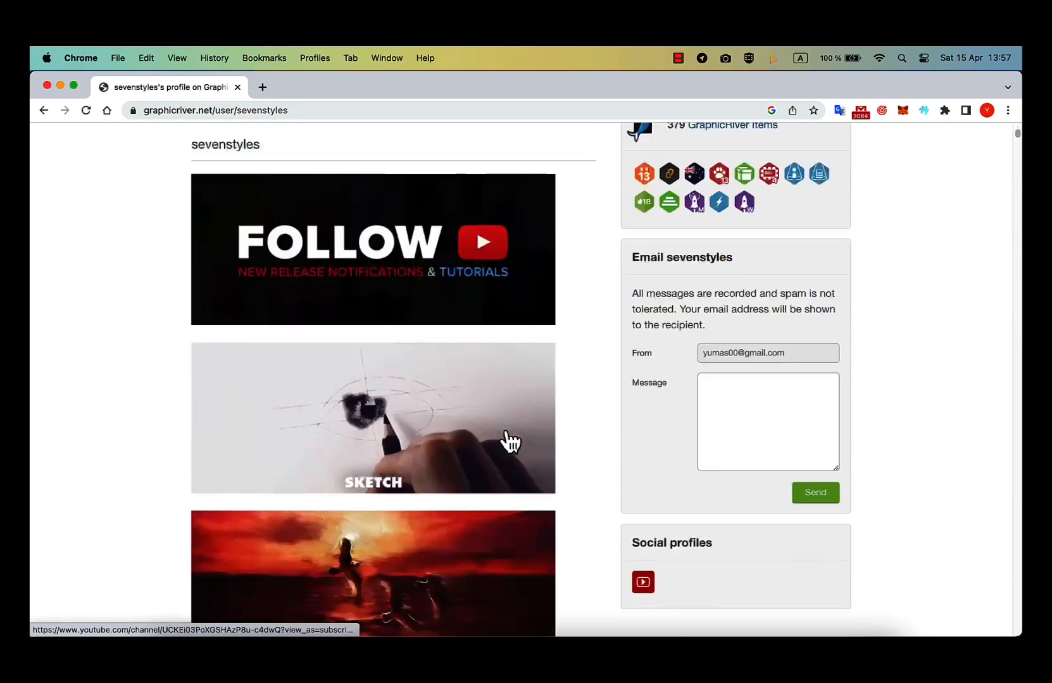
pyautogui.scroll(-3)
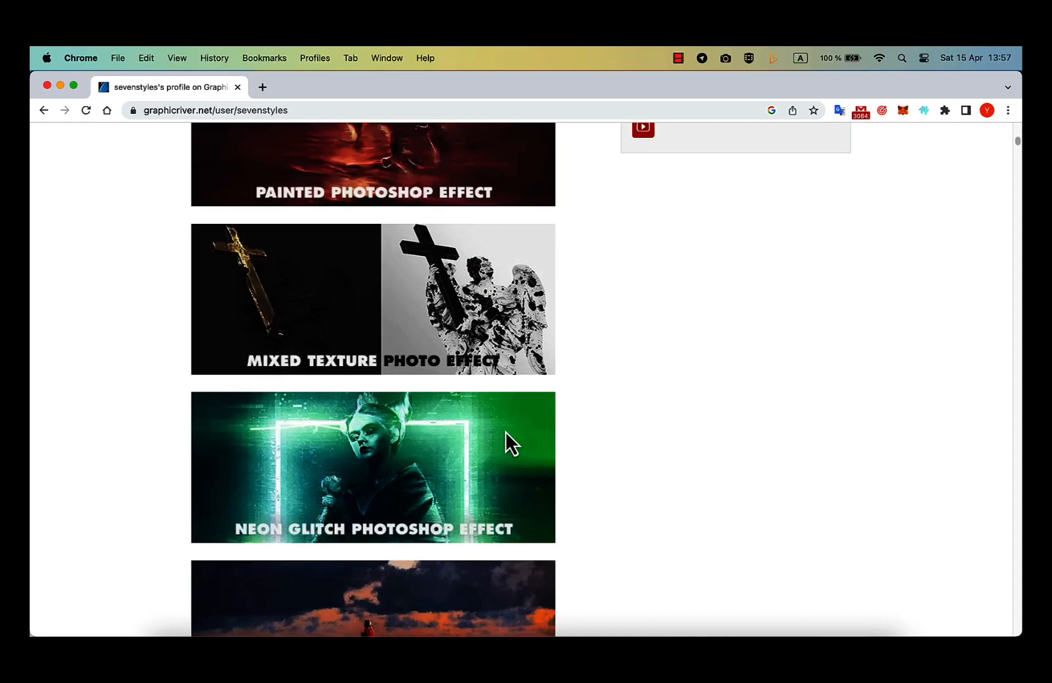
pyautogui.scroll(-3)
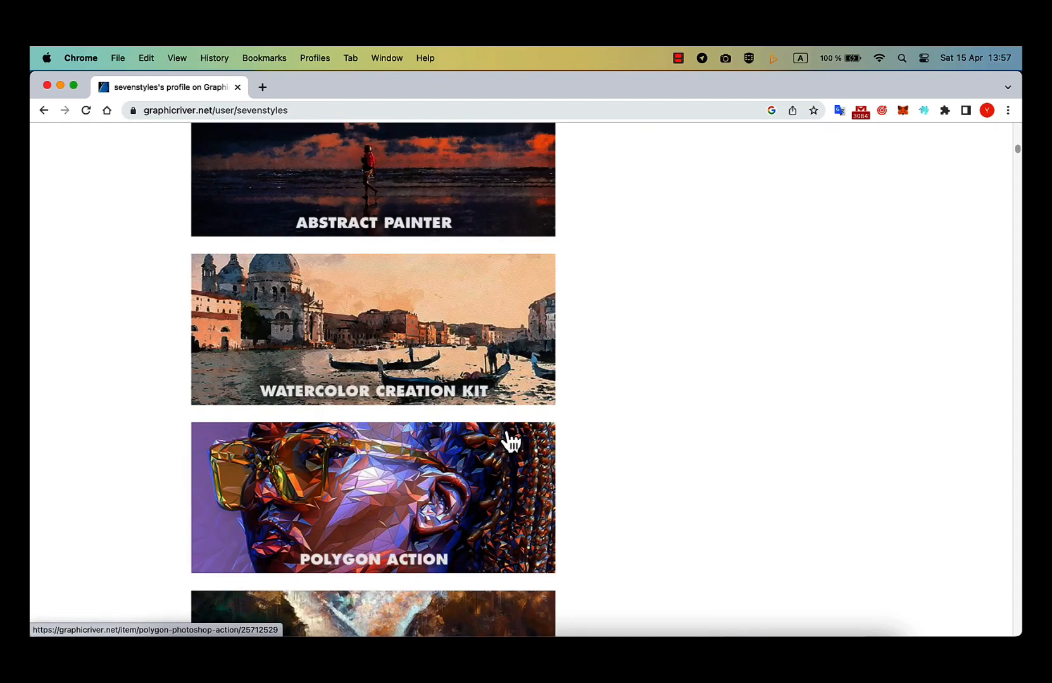
pyautogui.scroll(-3)
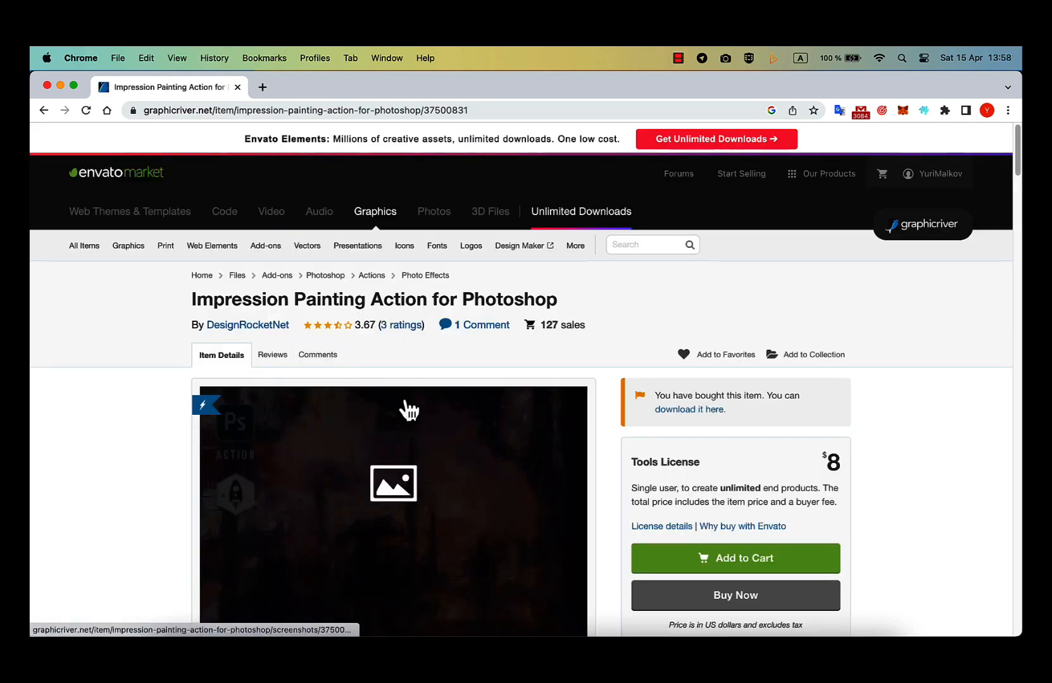
pyautogui.scroll(-3)
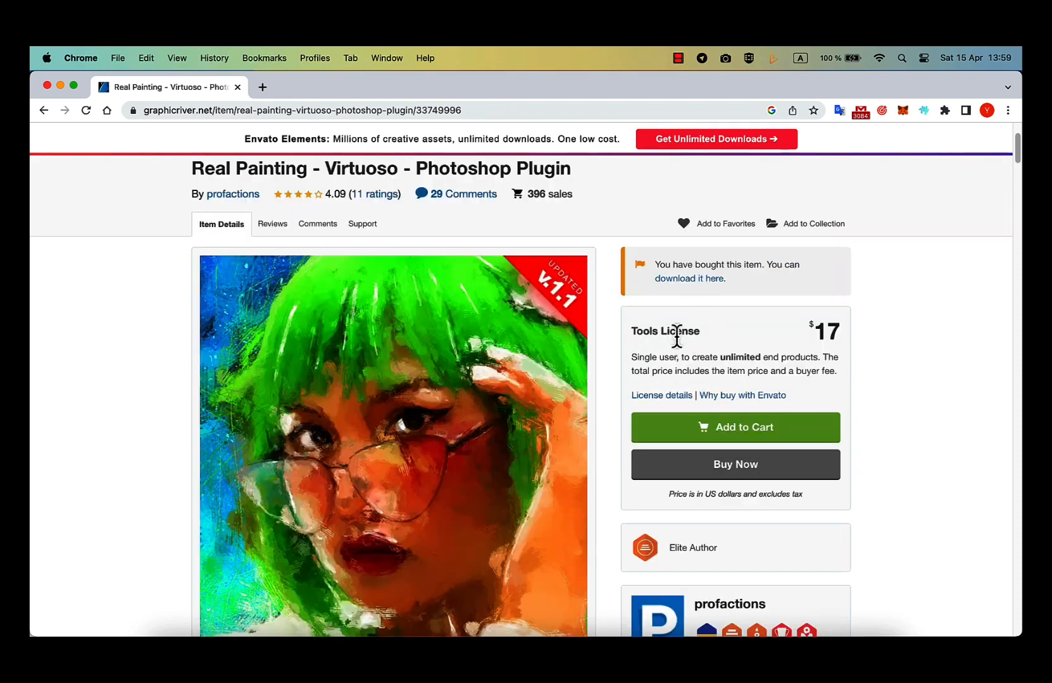
pyautogui.scroll(-3)
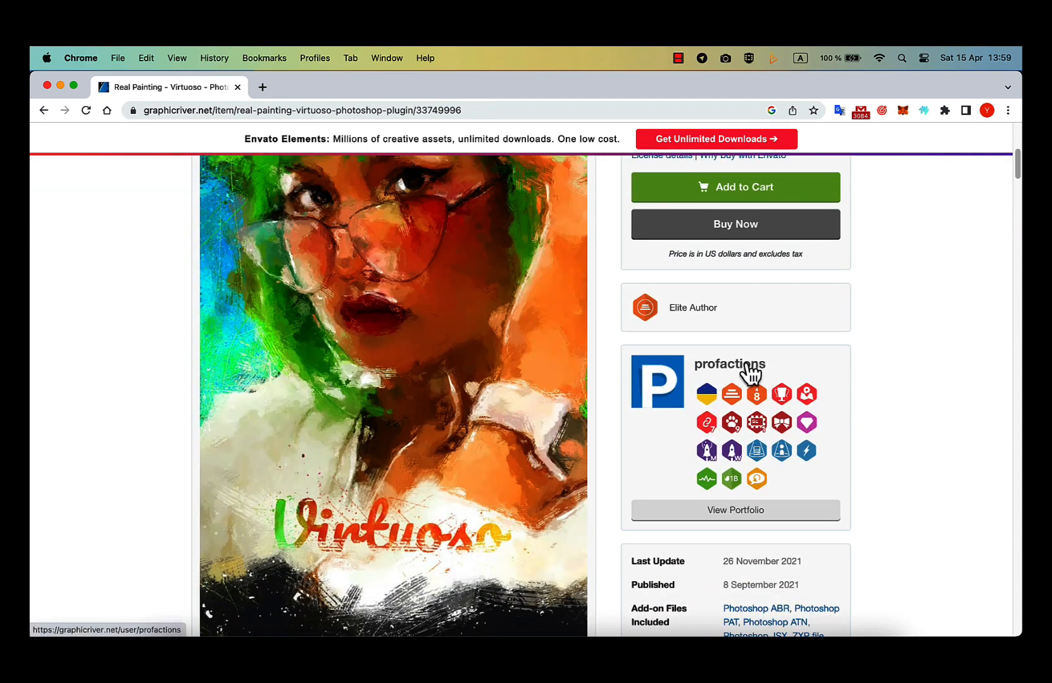
pyautogui.click(728, 365)
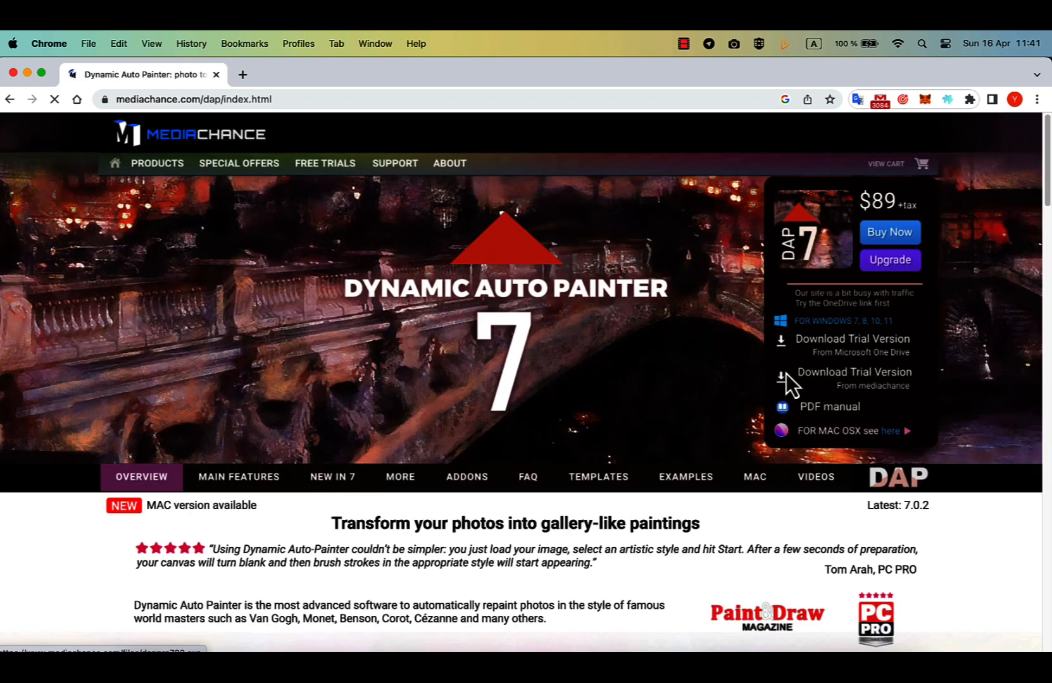
# Pick a Dynamic Auto Painter PRO preset and paint the cat in bold impressionist strokes
pyautogui.scroll(-3)
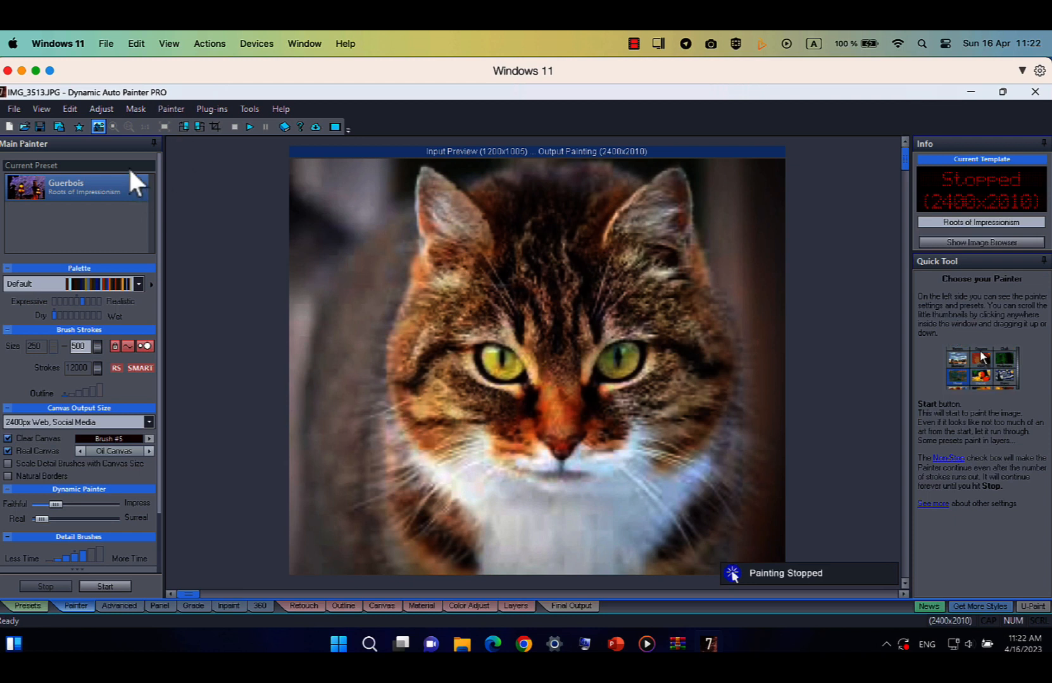
pyautogui.click(26, 605)
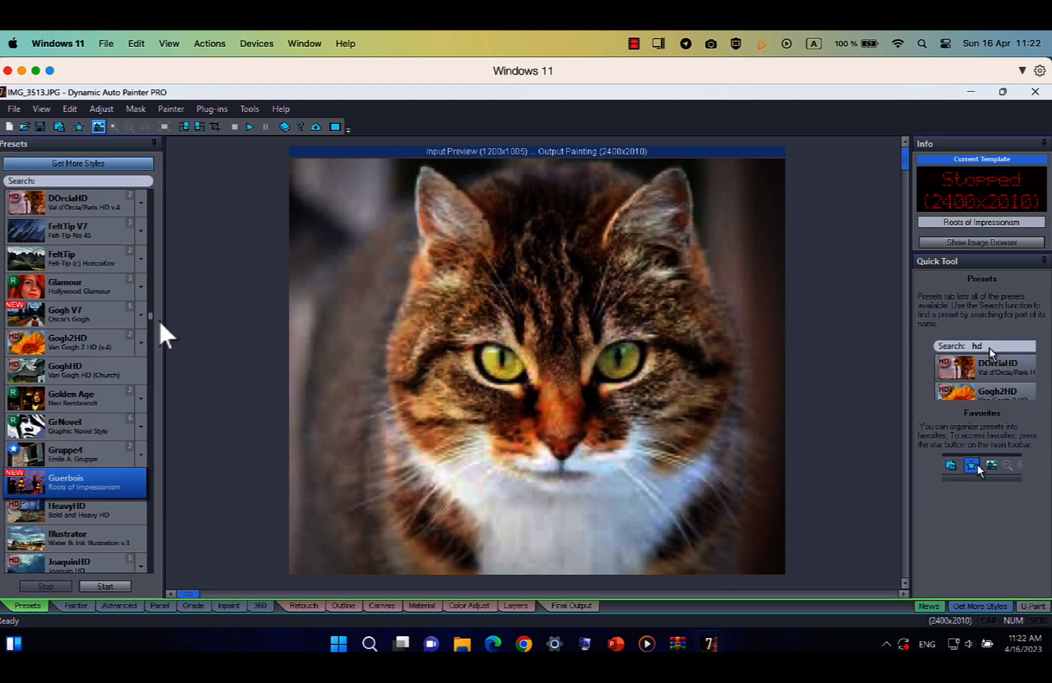
pyautogui.scroll(-3)
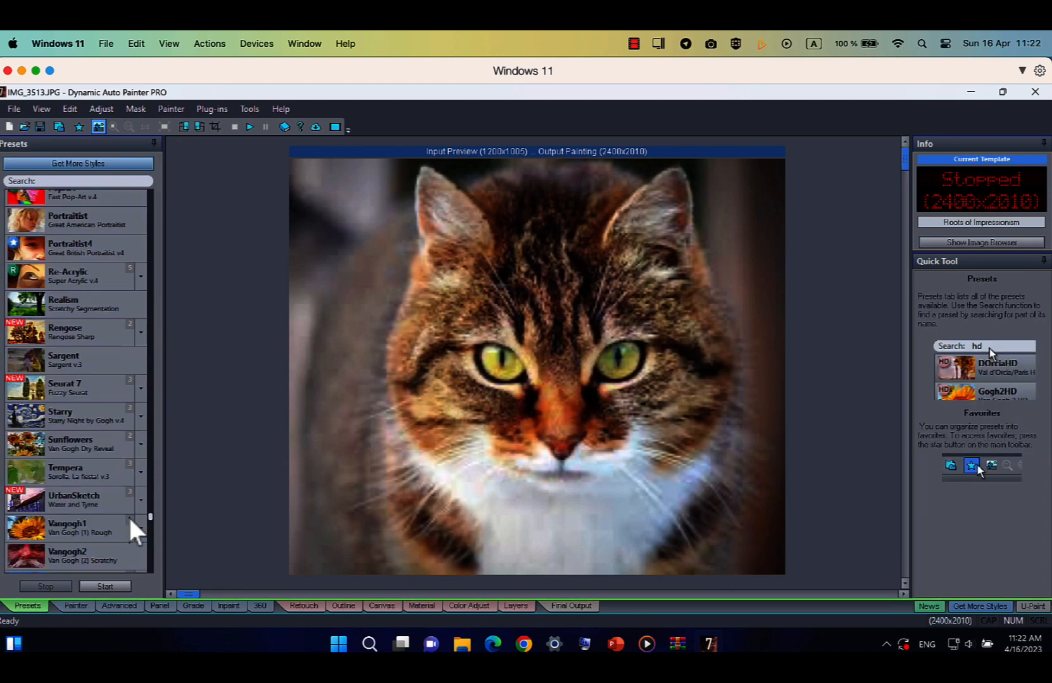
pyautogui.scroll(3)
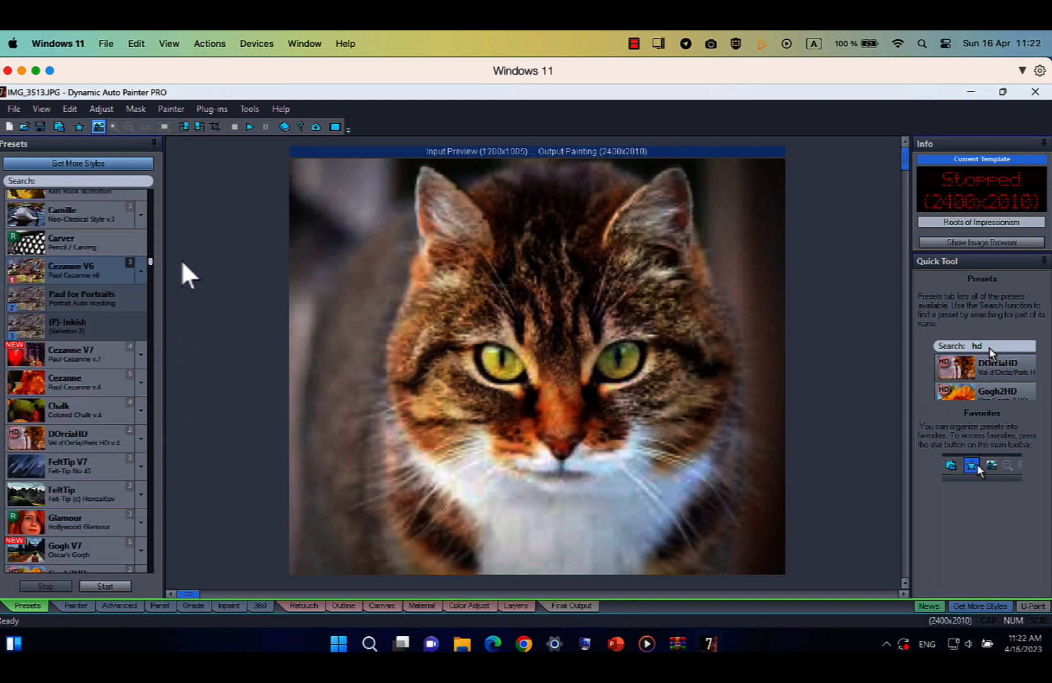
pyautogui.click(104, 587)
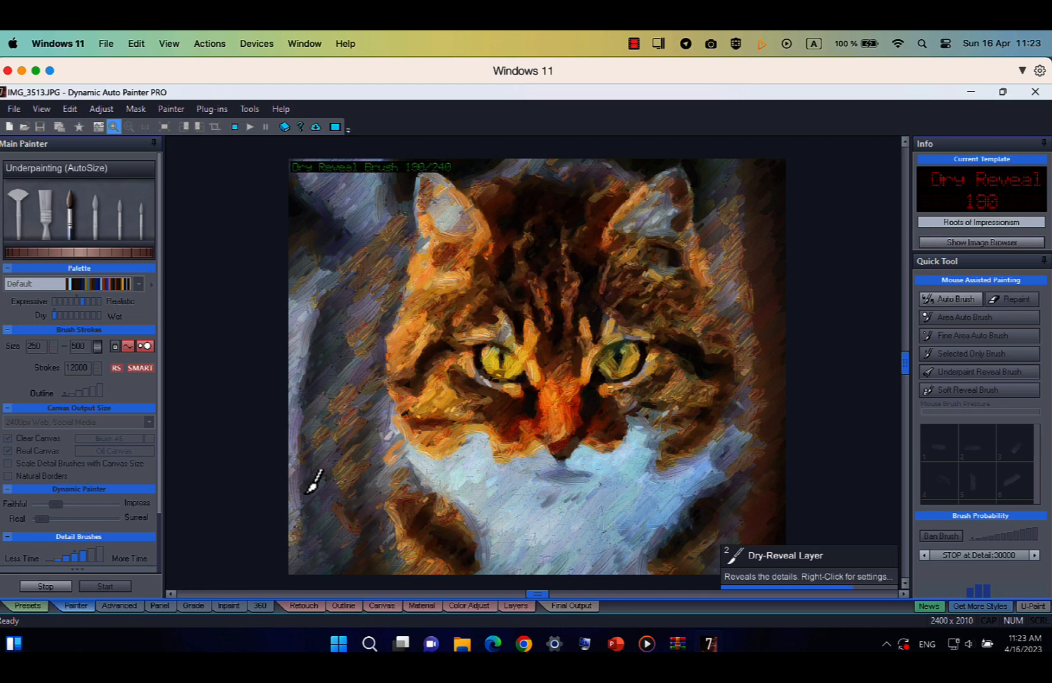
pyautogui.click(978, 317)
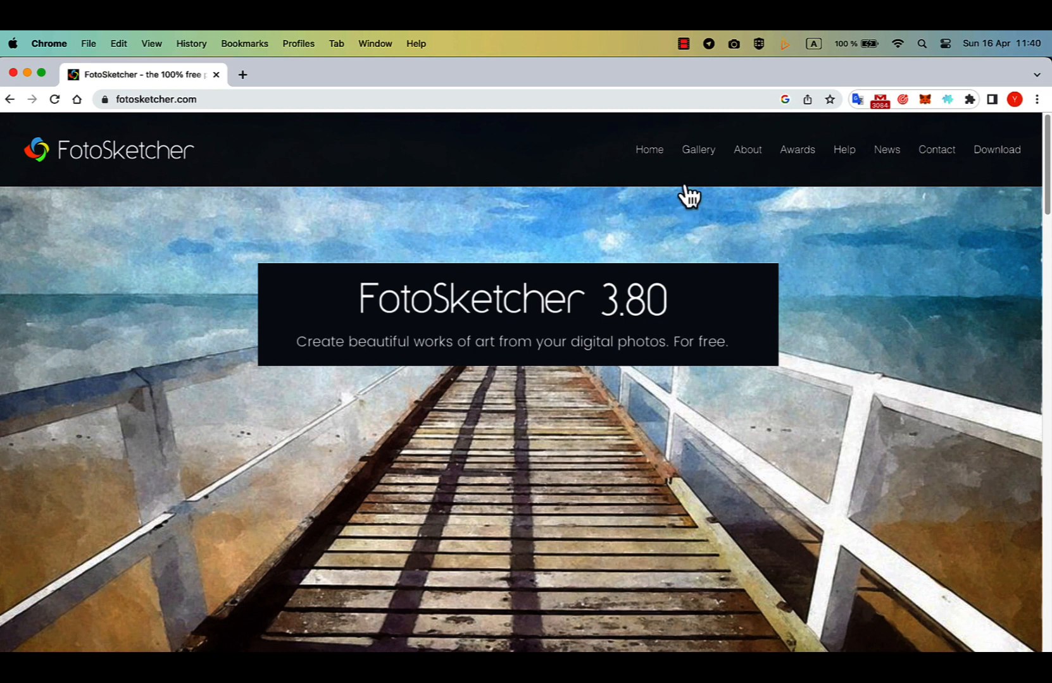
# Go to the FotoSketcher News blog and scroll to the 4.00 alpha 1 download links
pyautogui.click(886, 149)
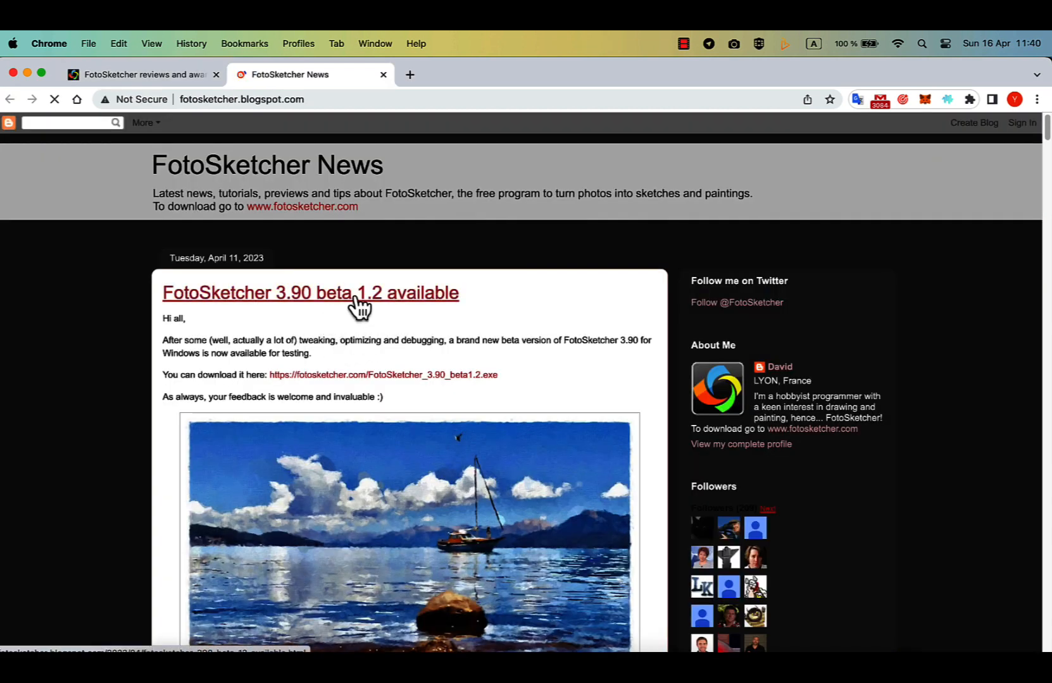
pyautogui.scroll(-3)
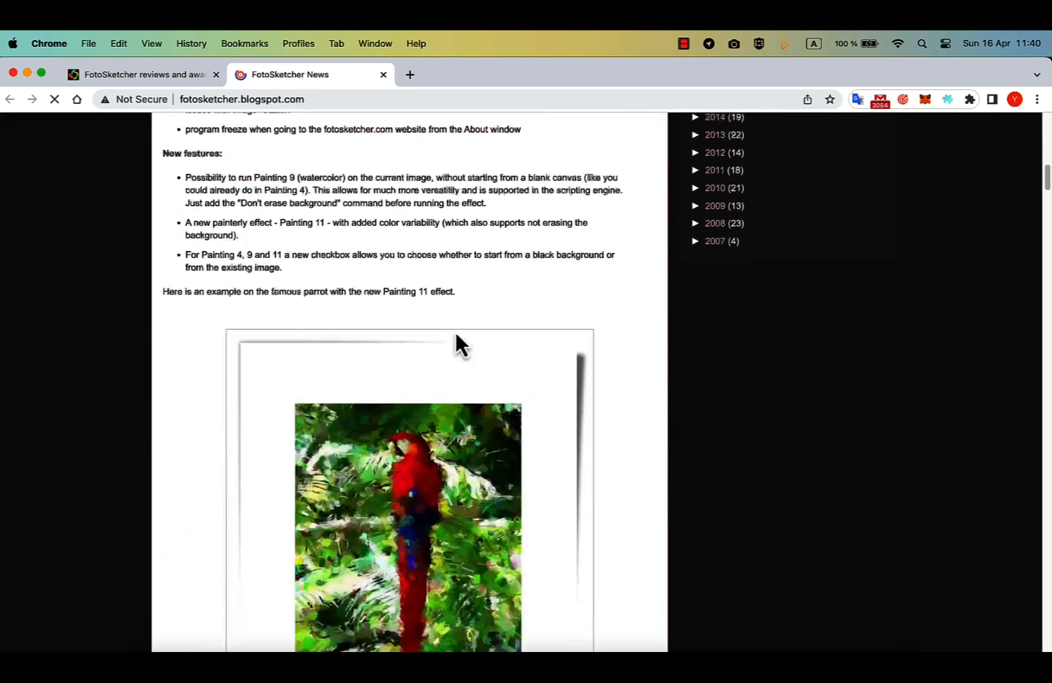
pyautogui.scroll(-3)
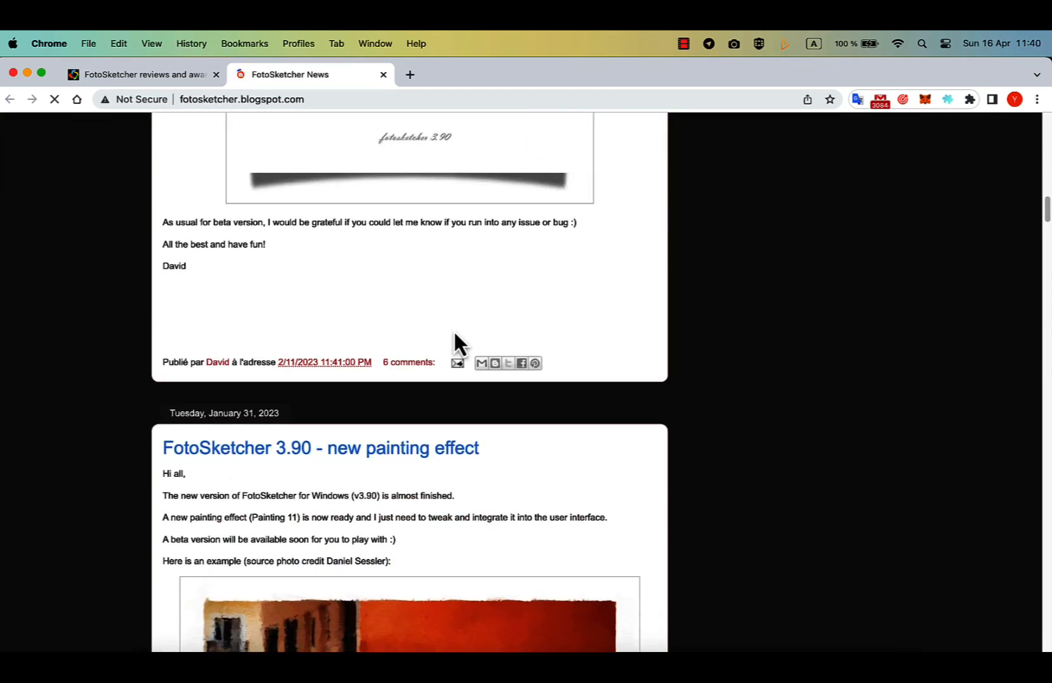
pyautogui.scroll(-3)
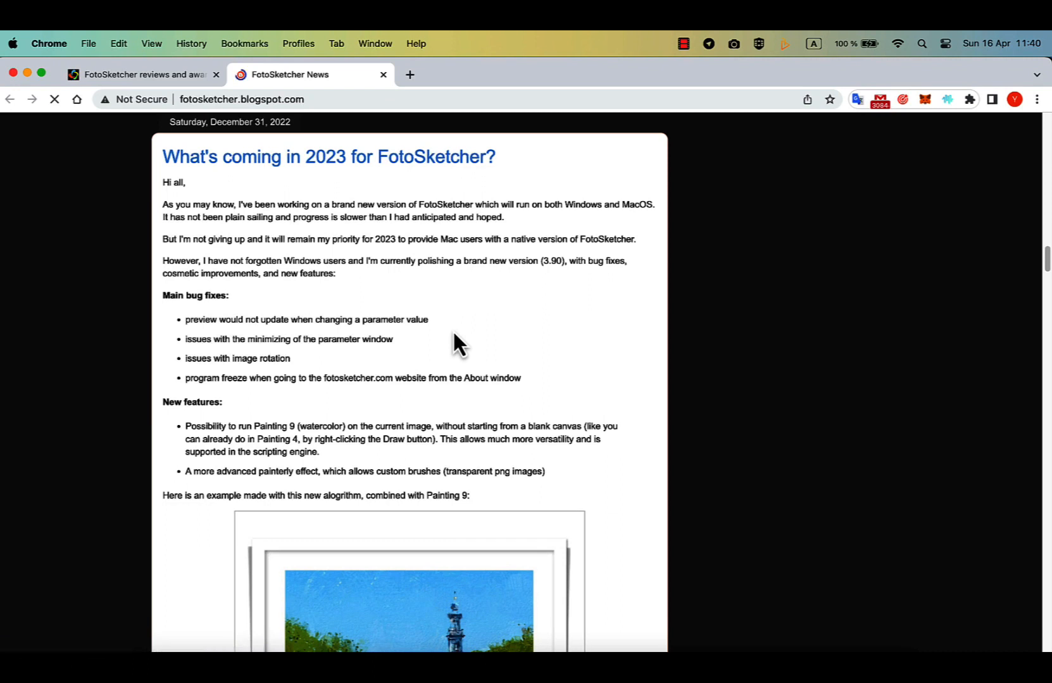
pyautogui.scroll(-3)
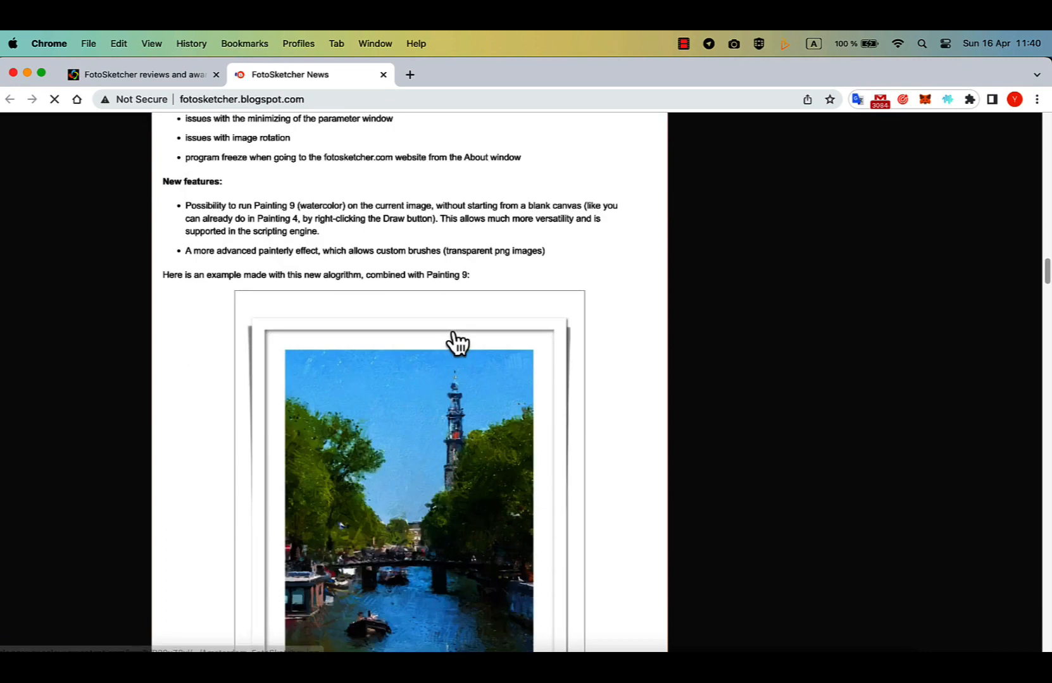
pyautogui.scroll(-3)
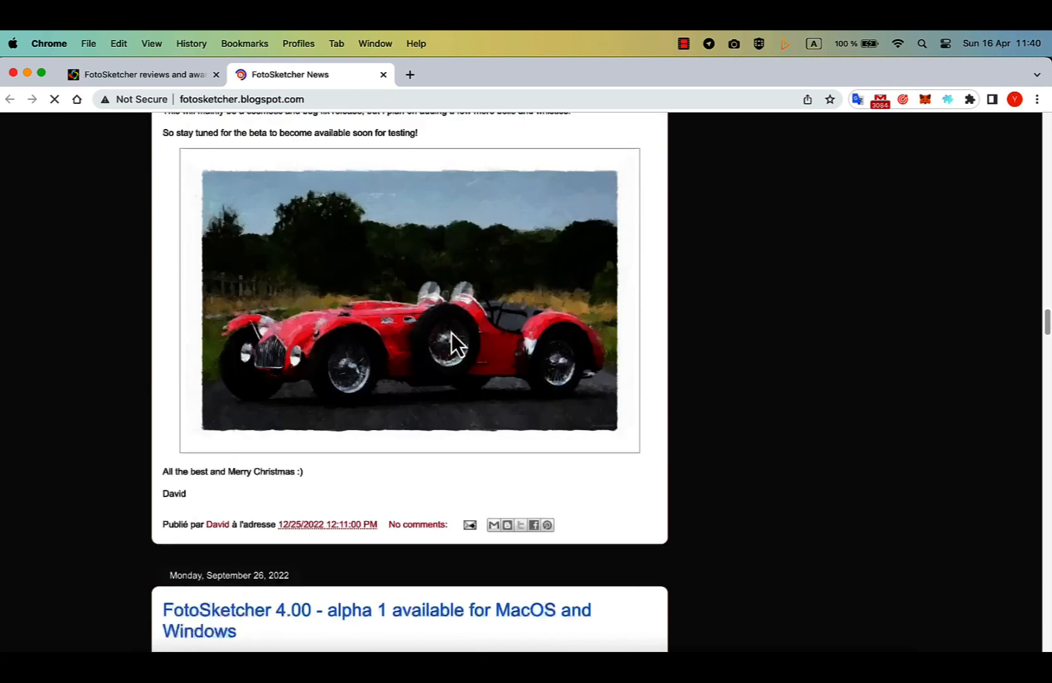
pyautogui.scroll(-3)
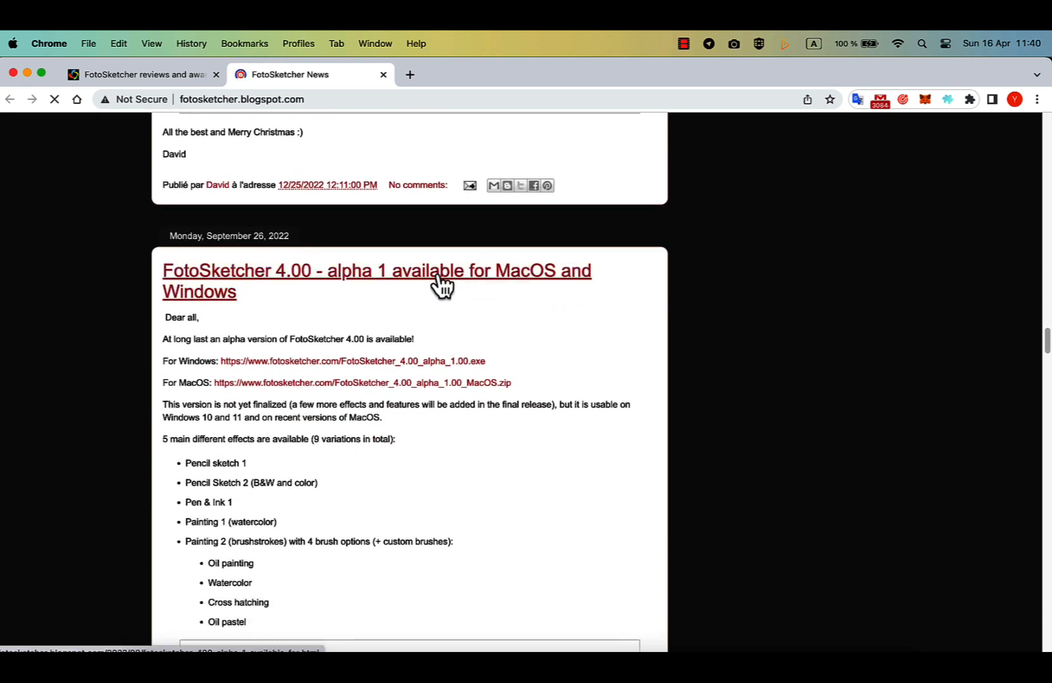
pyautogui.moveTo(396, 369)
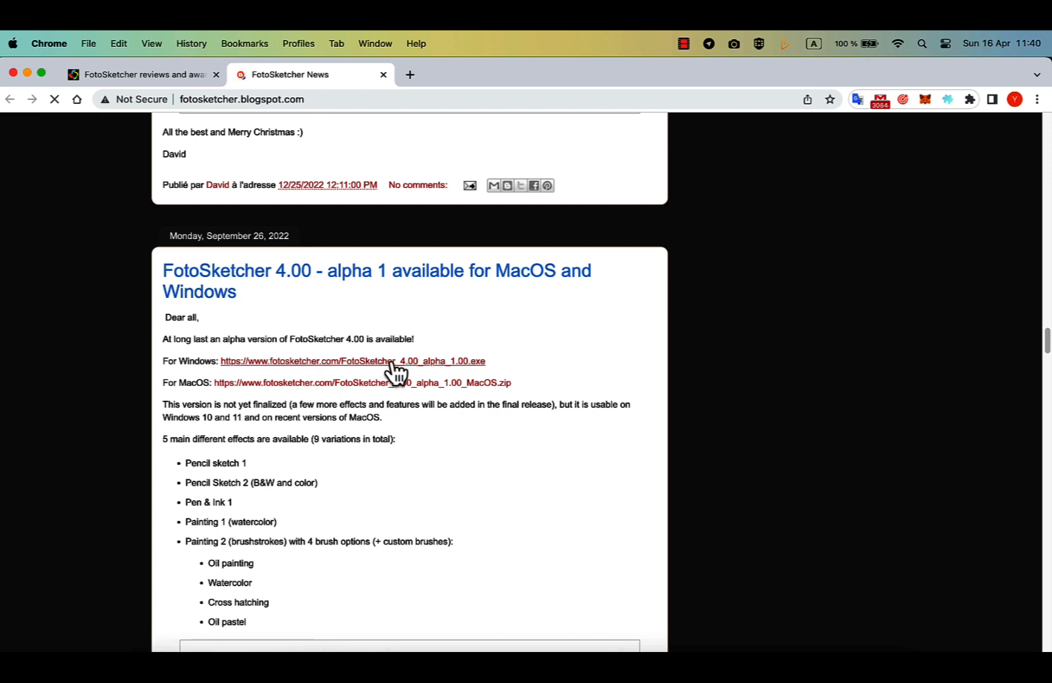
pyautogui.moveTo(328, 389)
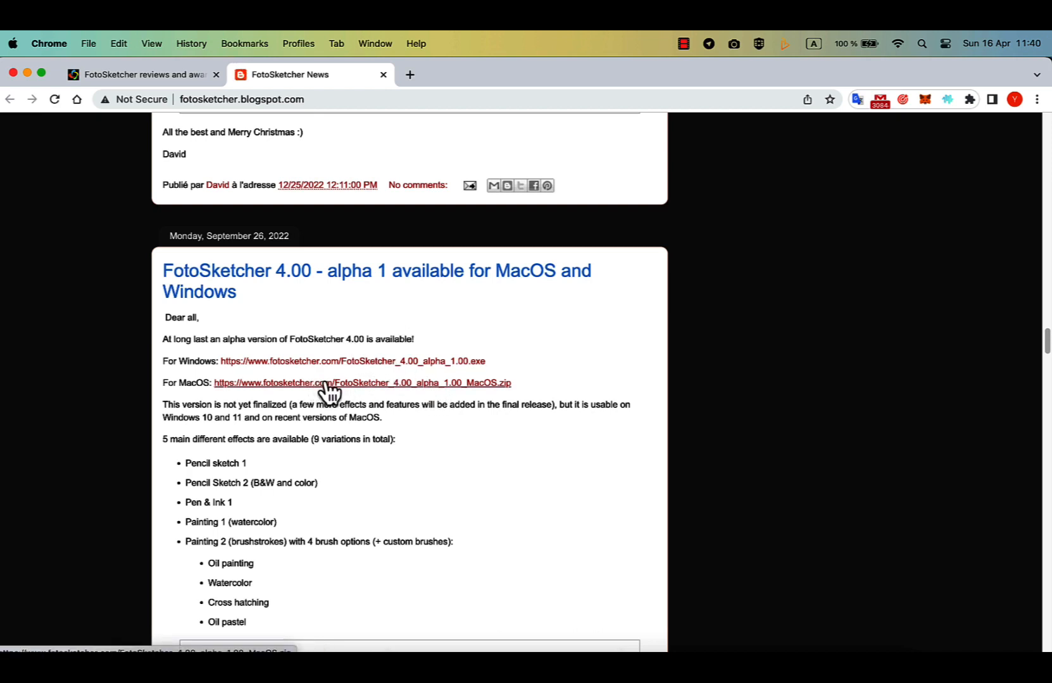
pyautogui.moveTo(716, 208)
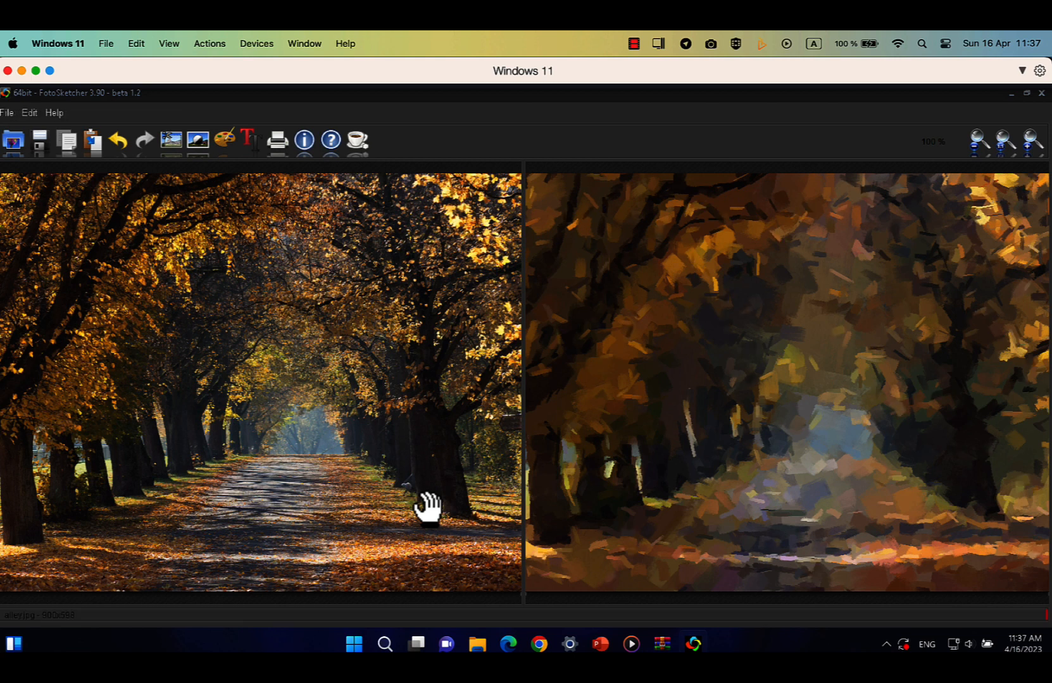
# Show FotoSketcher's brushstroke painting beside the autumn avenue photo, then bring up Launchpad
pyautogui.click(224, 140)
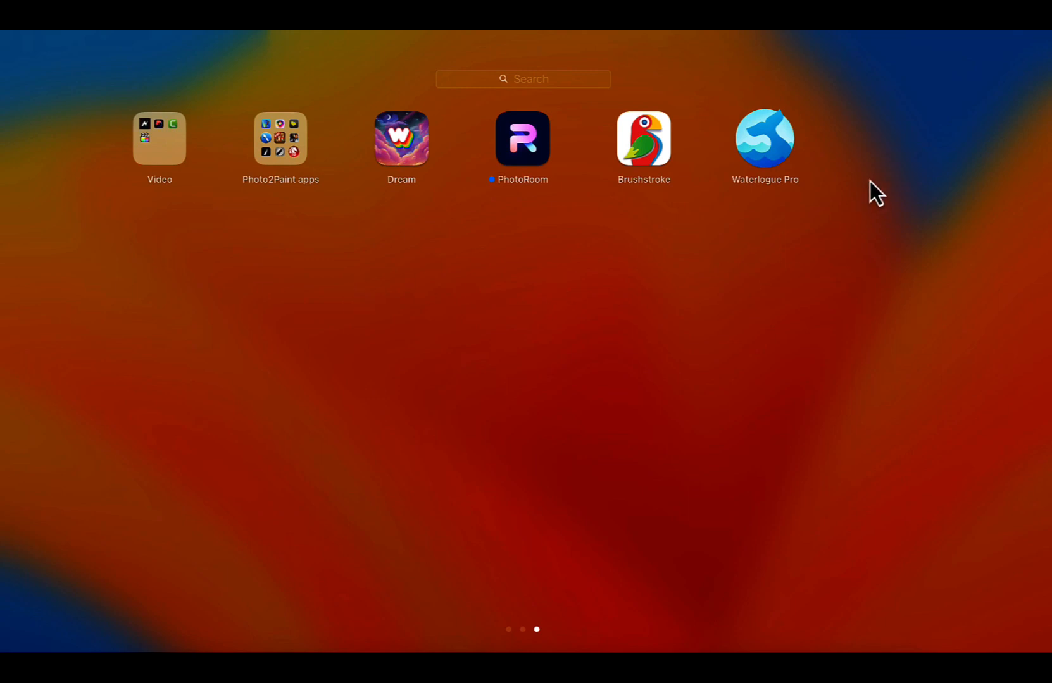
pyautogui.moveTo(832, 107)
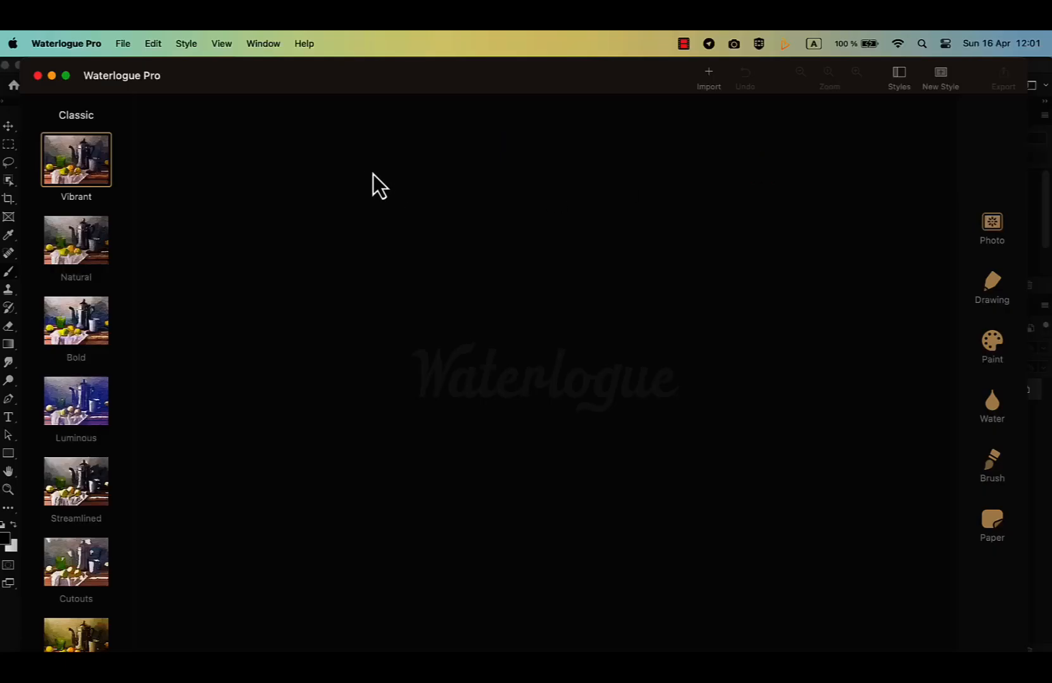
# Import a street photo into Waterlogue Pro via Import > Show Photos Browser
pyautogui.click(708, 72)
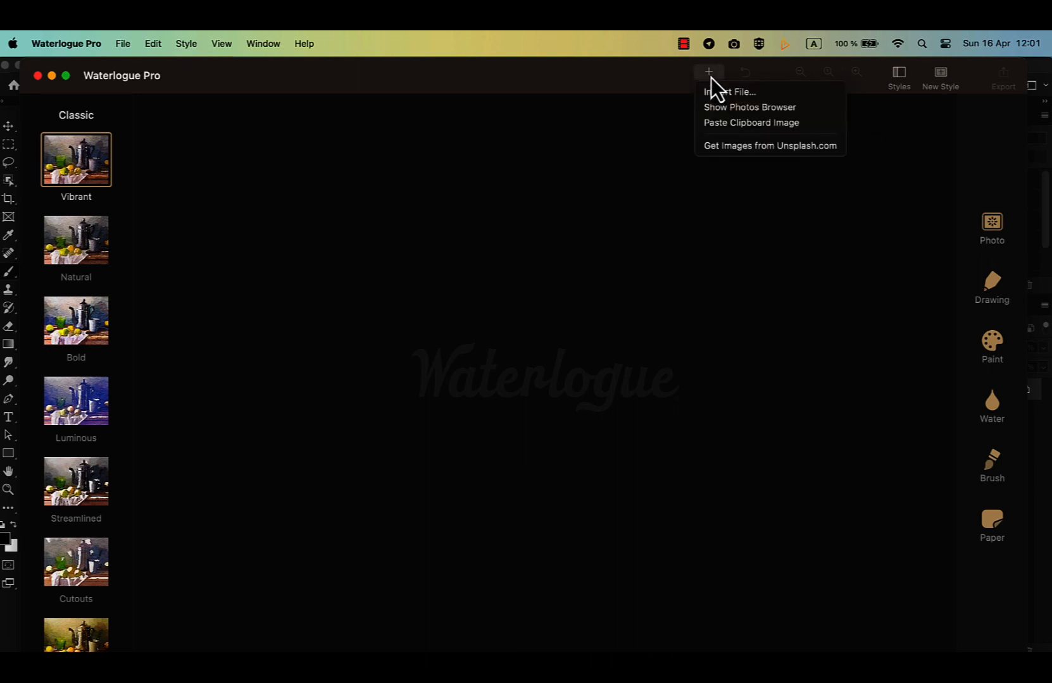
pyautogui.moveTo(731, 107)
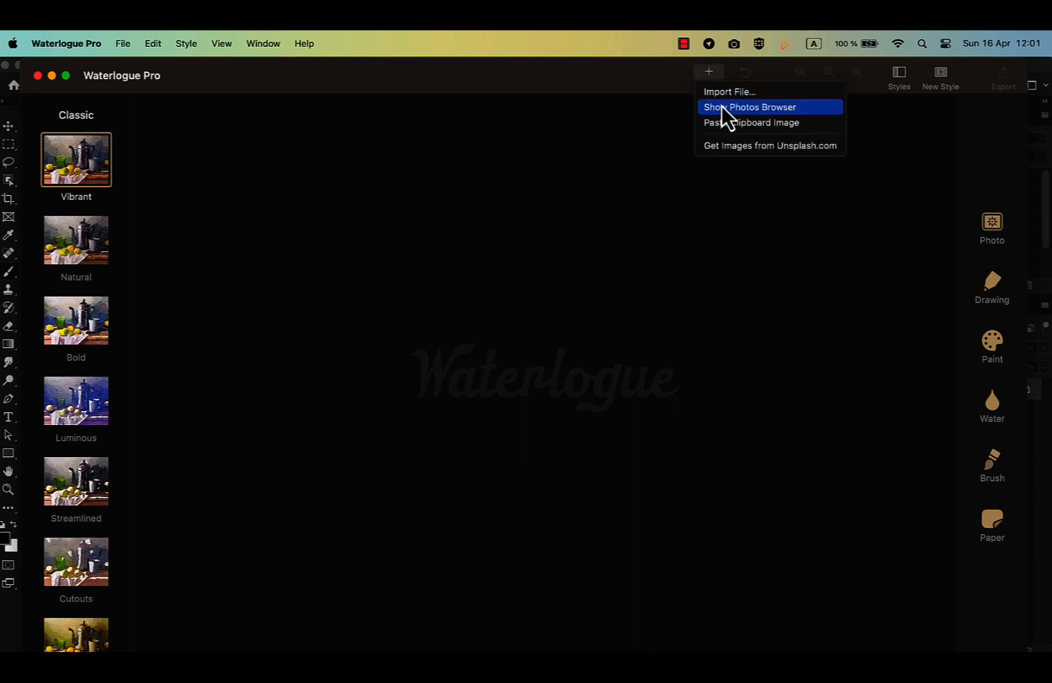
pyautogui.click(748, 108)
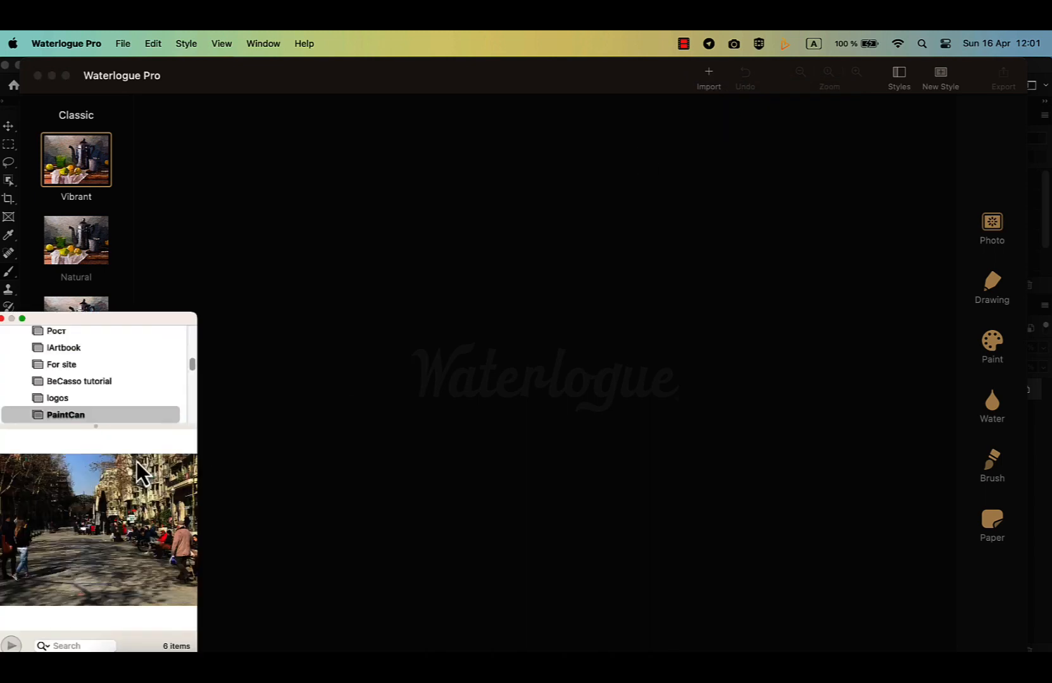
pyautogui.moveTo(569, 391)
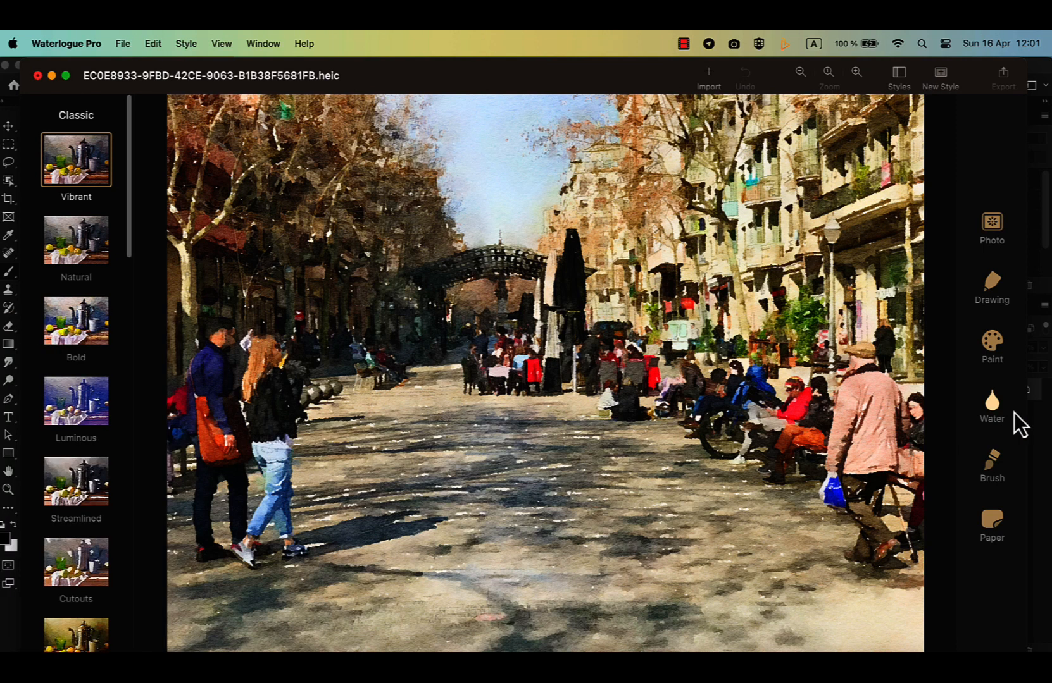
pyautogui.moveTo(1019, 315)
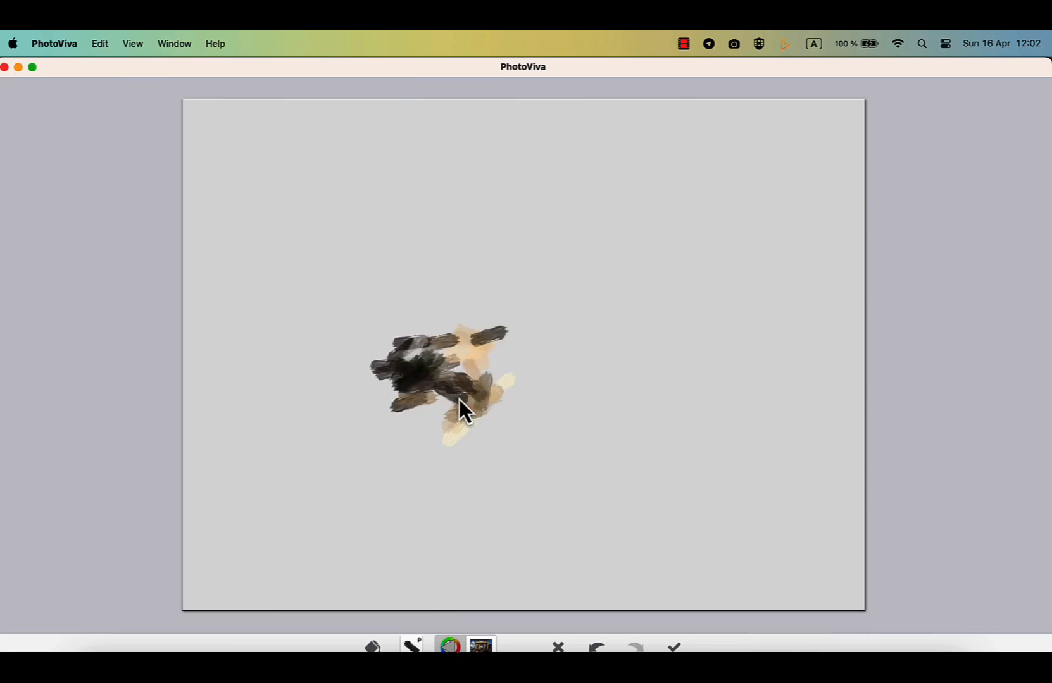
# Start PhotoViva laying dark and tan brushstrokes onto the blank grey canvas
pyautogui.click(411, 648)
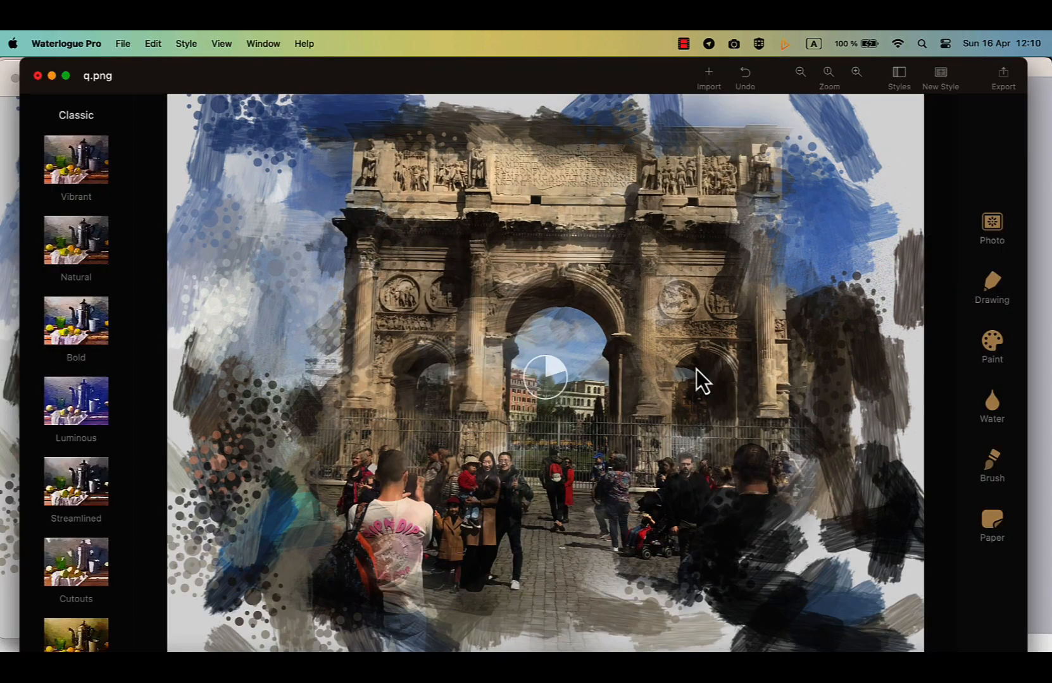
# Try the Bold watercolor style on the triumphal arch, then settle on Cutouts
pyautogui.click(75, 321)
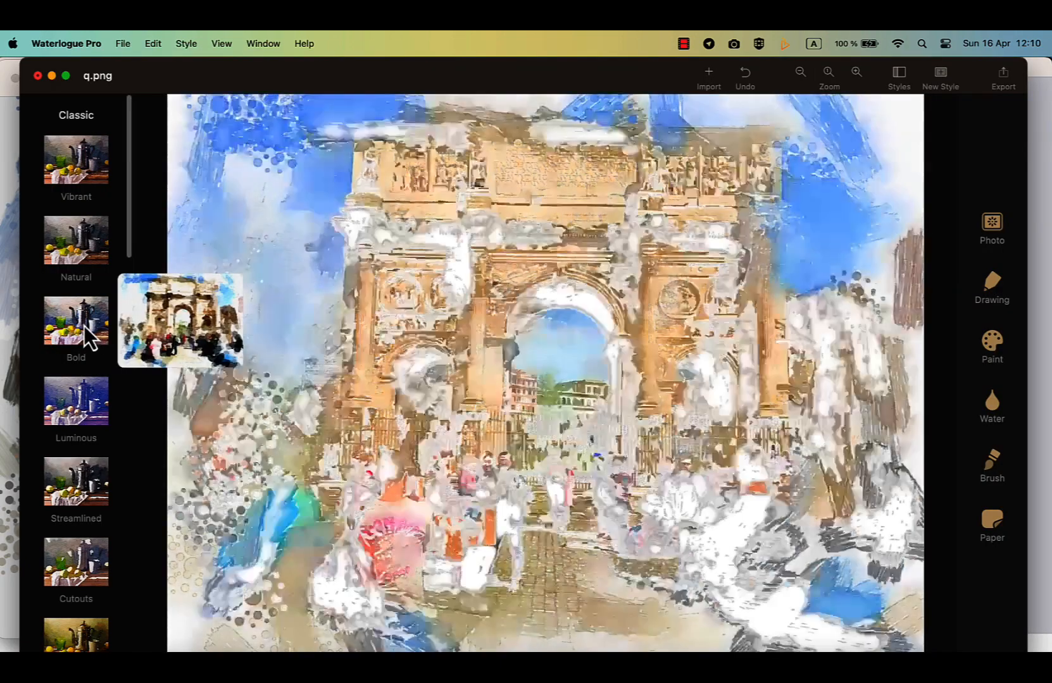
pyautogui.click(75, 320)
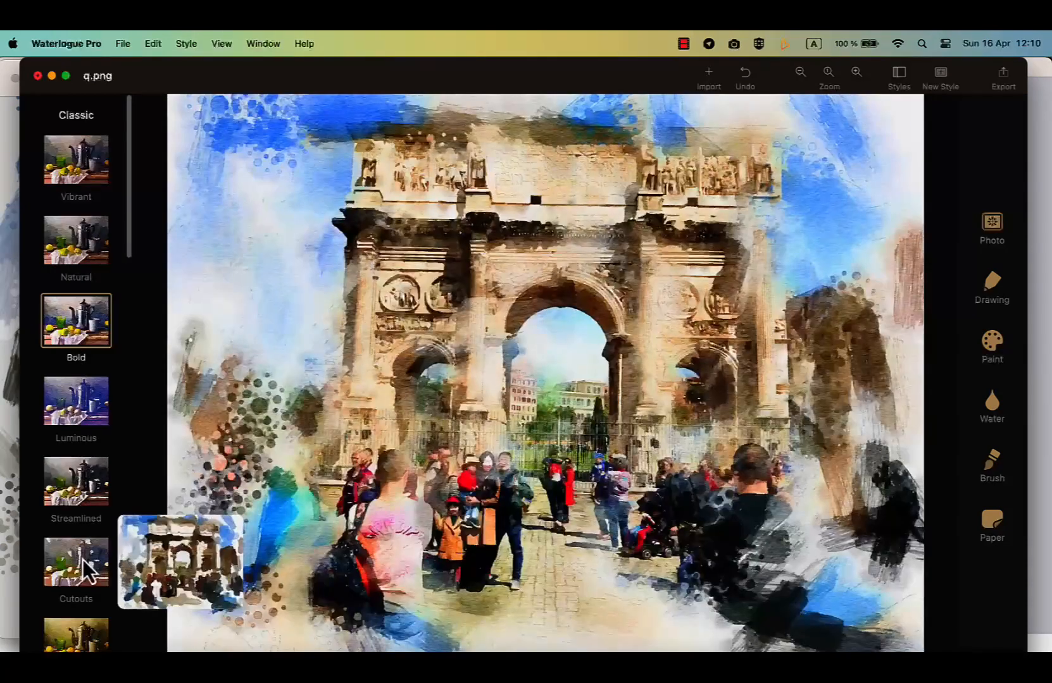
pyautogui.click(76, 562)
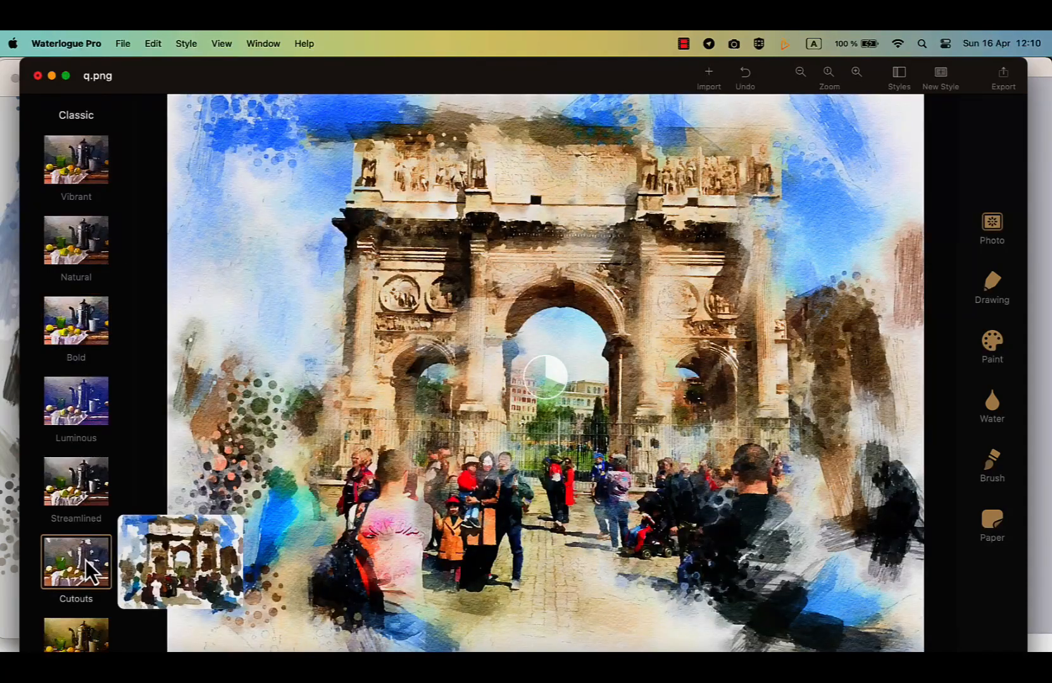
pyautogui.click(76, 562)
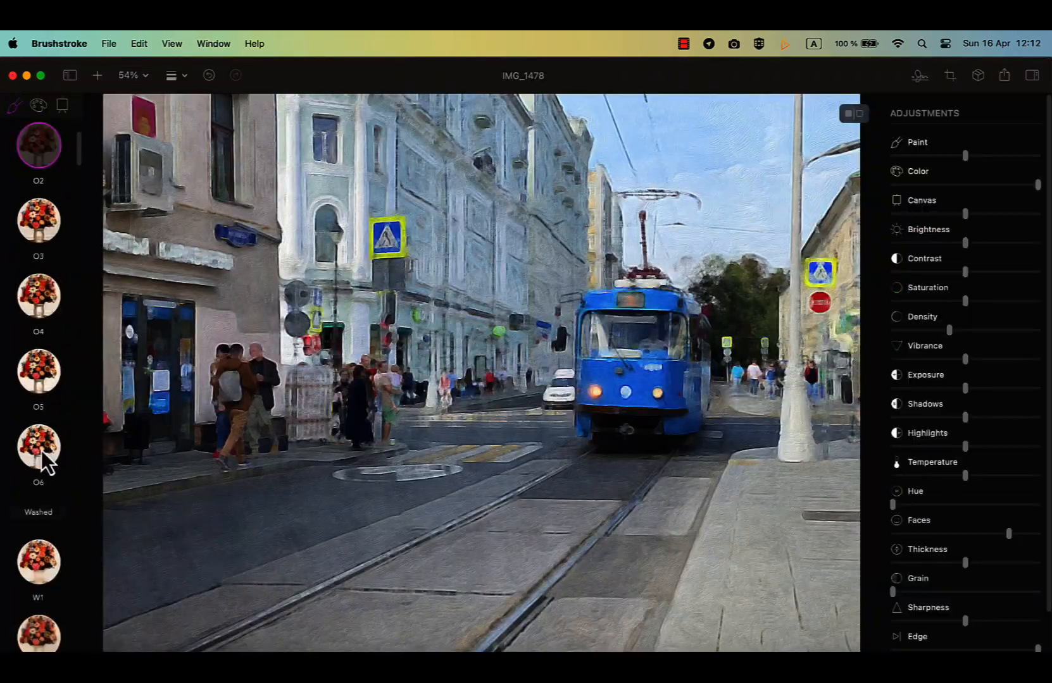
# Try several Brushstroke style presets on the blue tram street scene, ending with N2
pyautogui.click(38, 487)
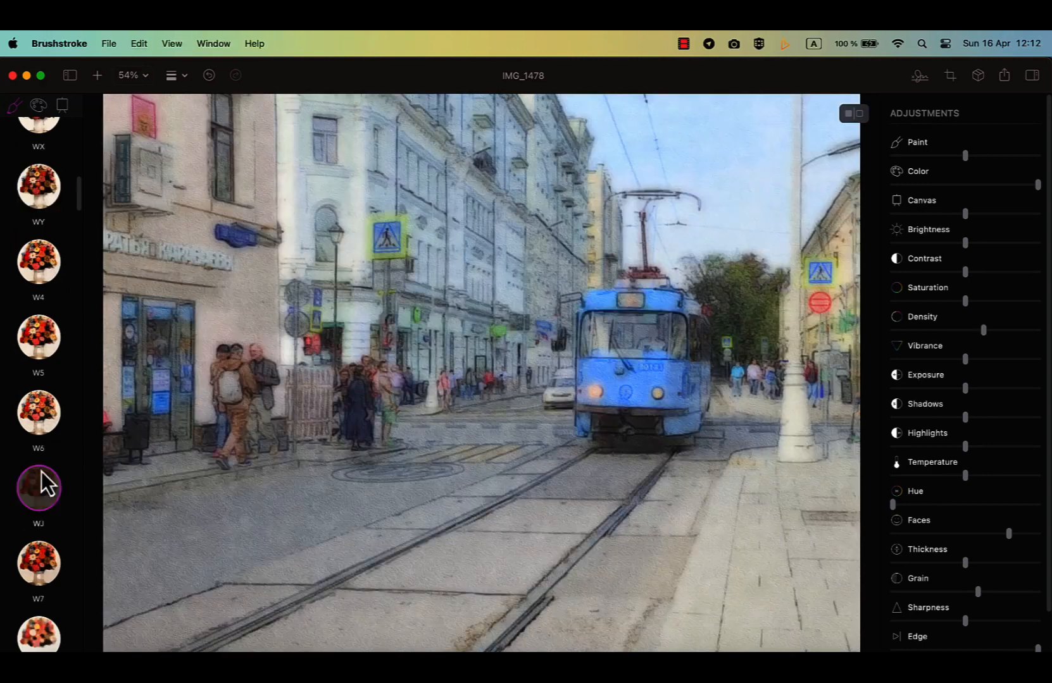
pyautogui.click(38, 508)
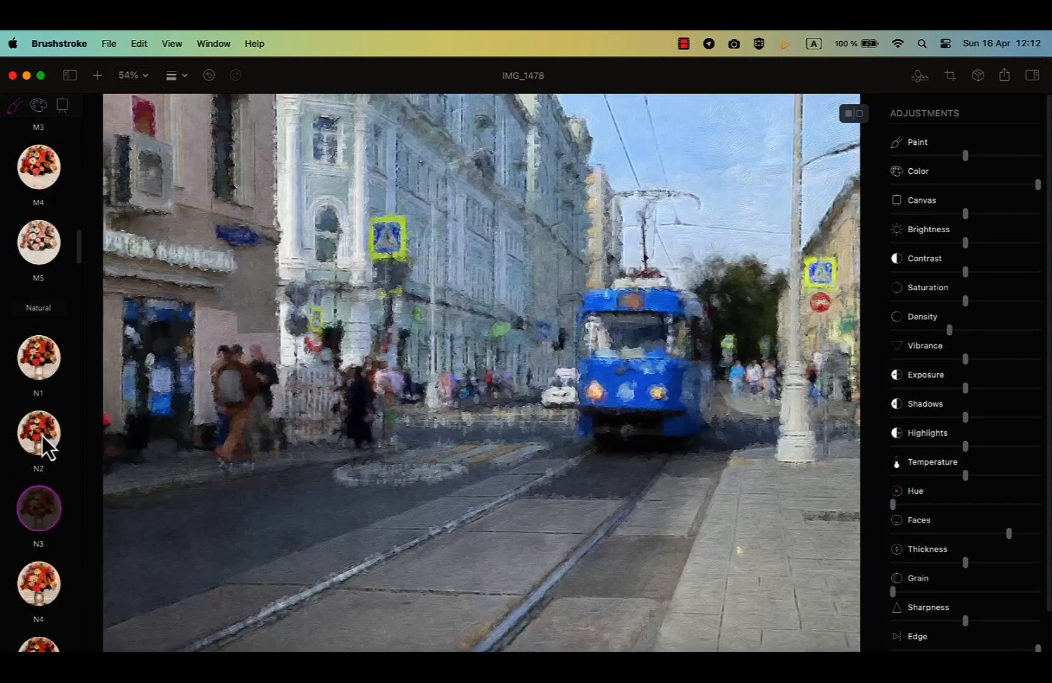
pyautogui.click(38, 433)
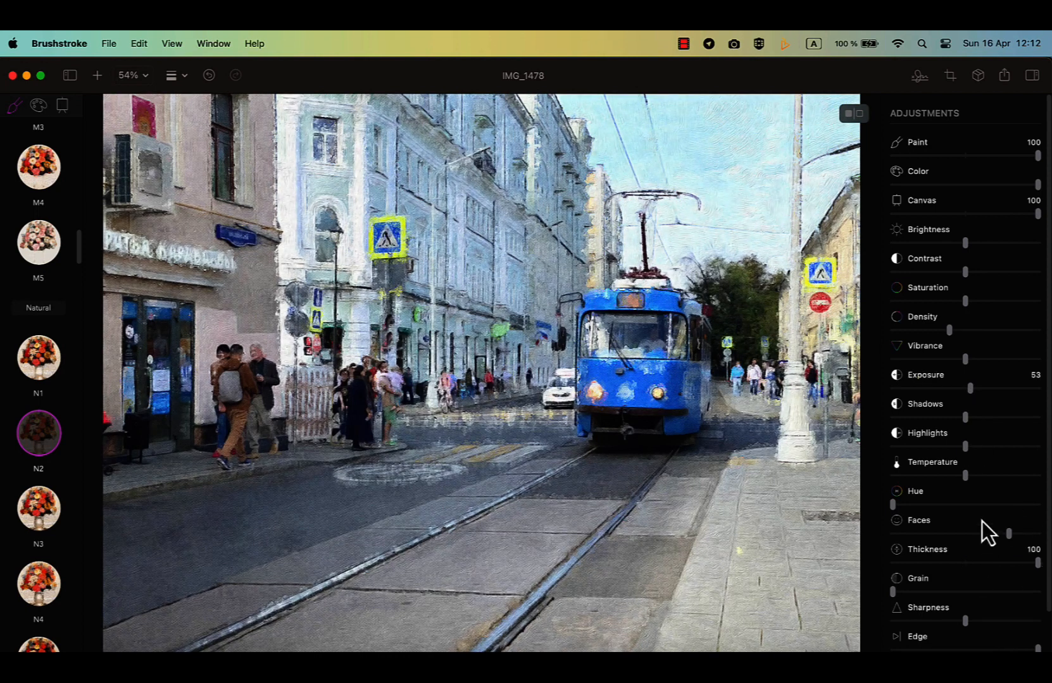
pyautogui.scroll(-3)
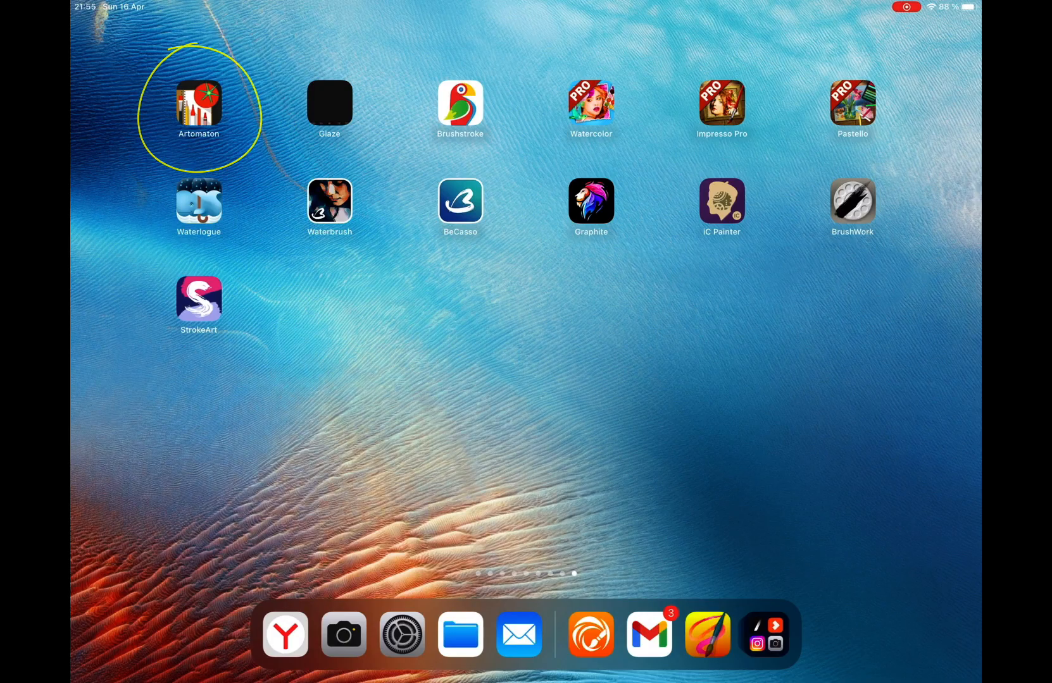
# Launch Artomaton from the iPad home screen's page of painting apps
pyautogui.click(198, 103)
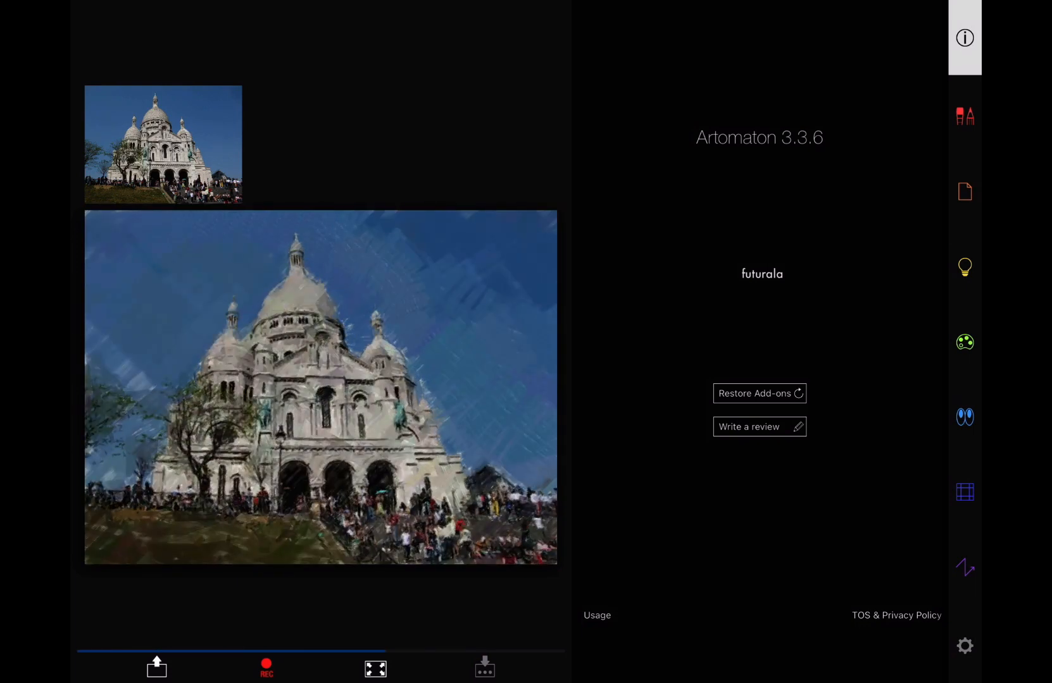
# Browse Artomaton's drawing media, including Spray, and watch the Sacré-Cœur painting play back full screen
pyautogui.click(965, 115)
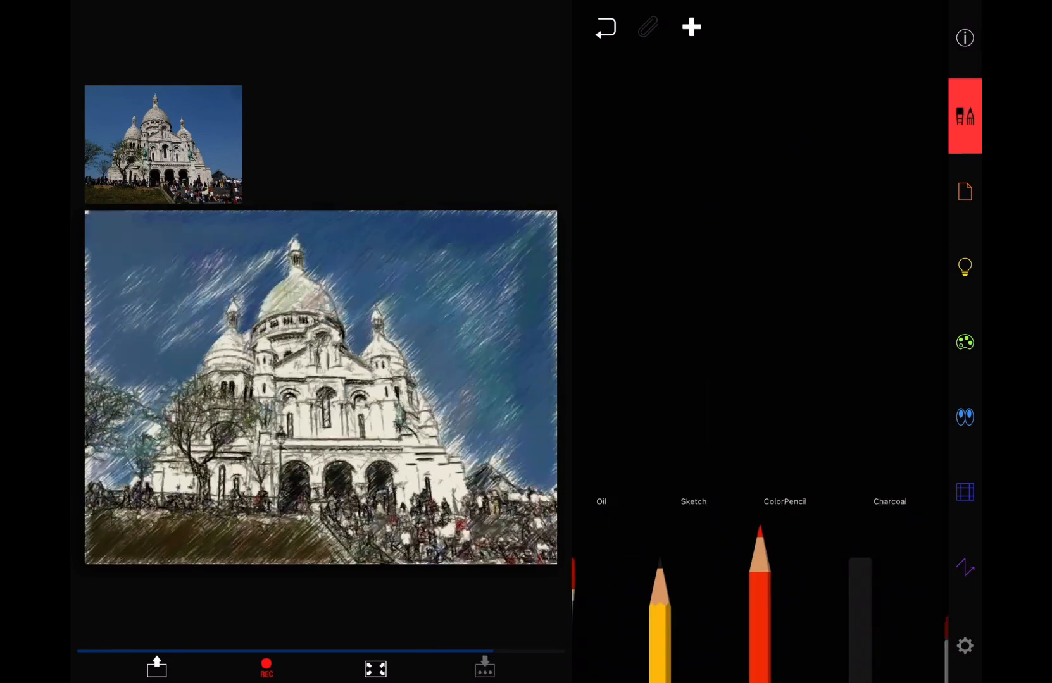
pyautogui.hscroll(-3)
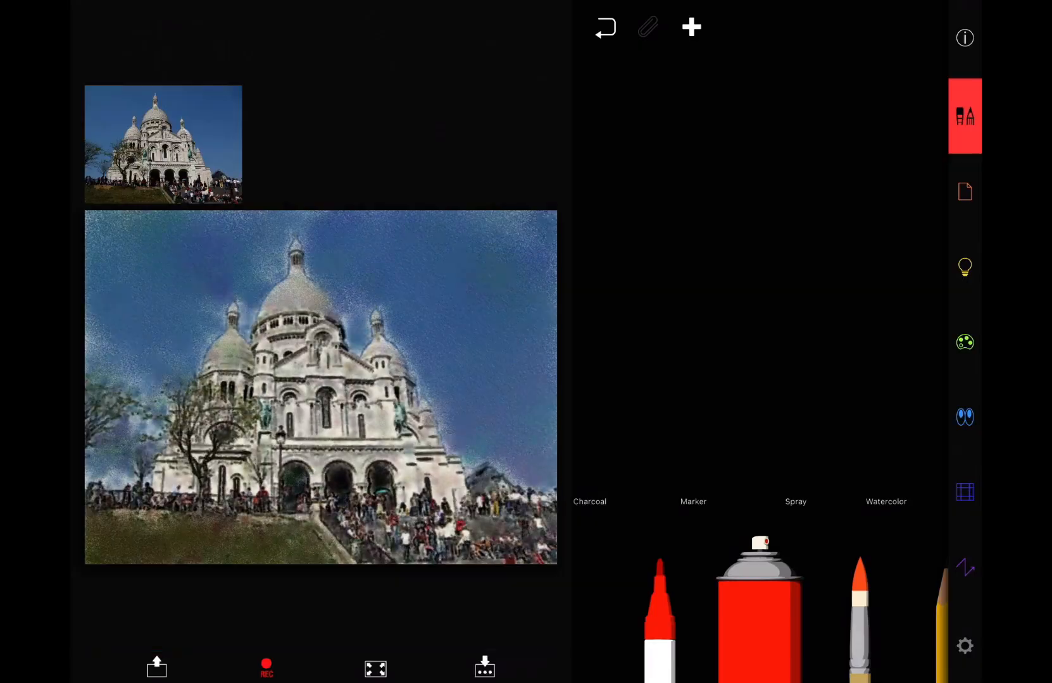
pyautogui.click(375, 670)
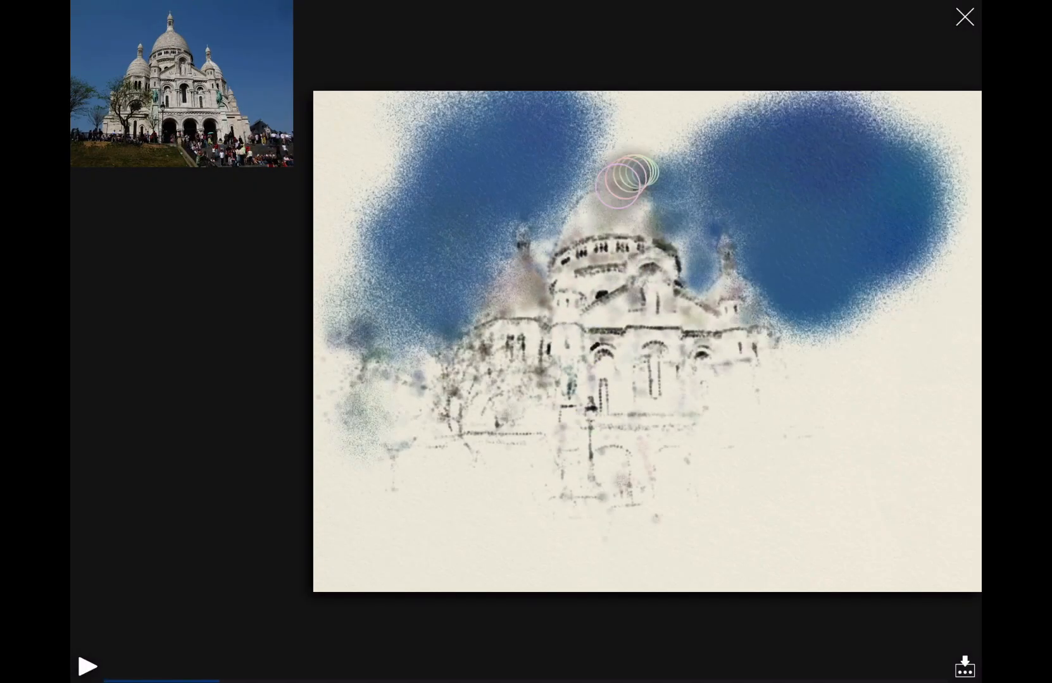
pyautogui.click(963, 16)
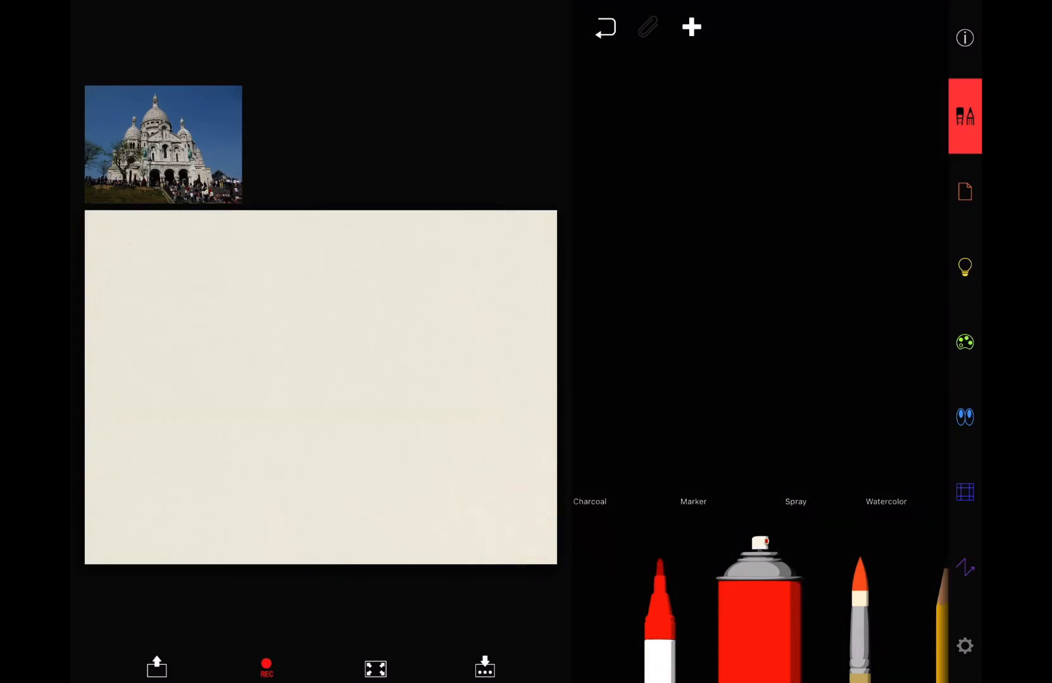
# Raise Artomaton's output resolution to 4096px and adjust the stroke direction controls
pyautogui.click(963, 646)
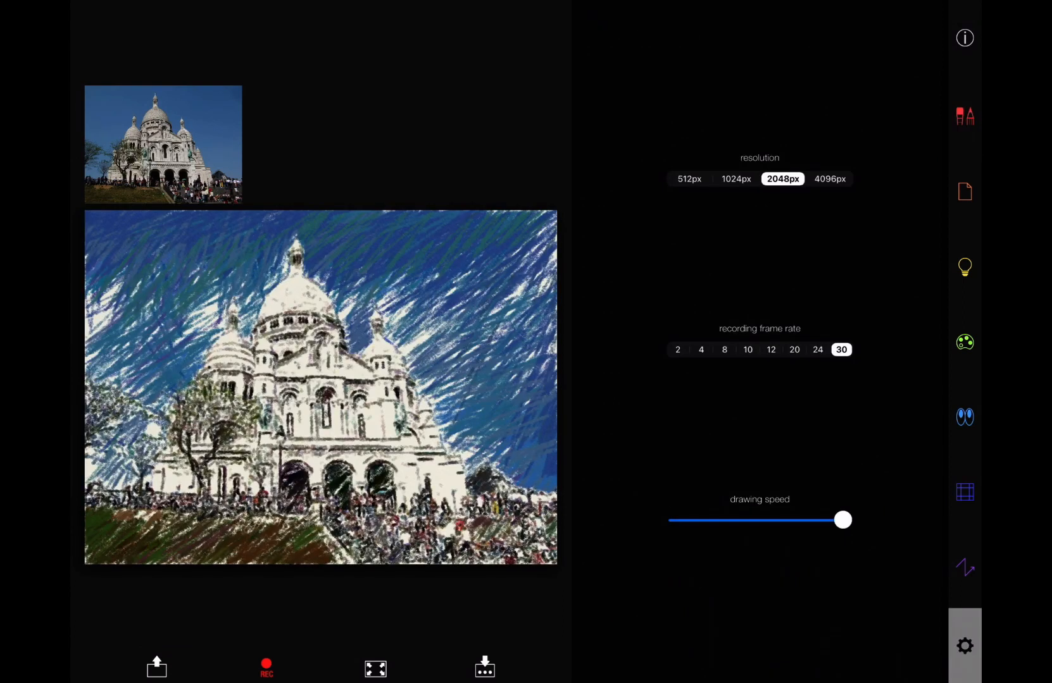
pyautogui.click(829, 178)
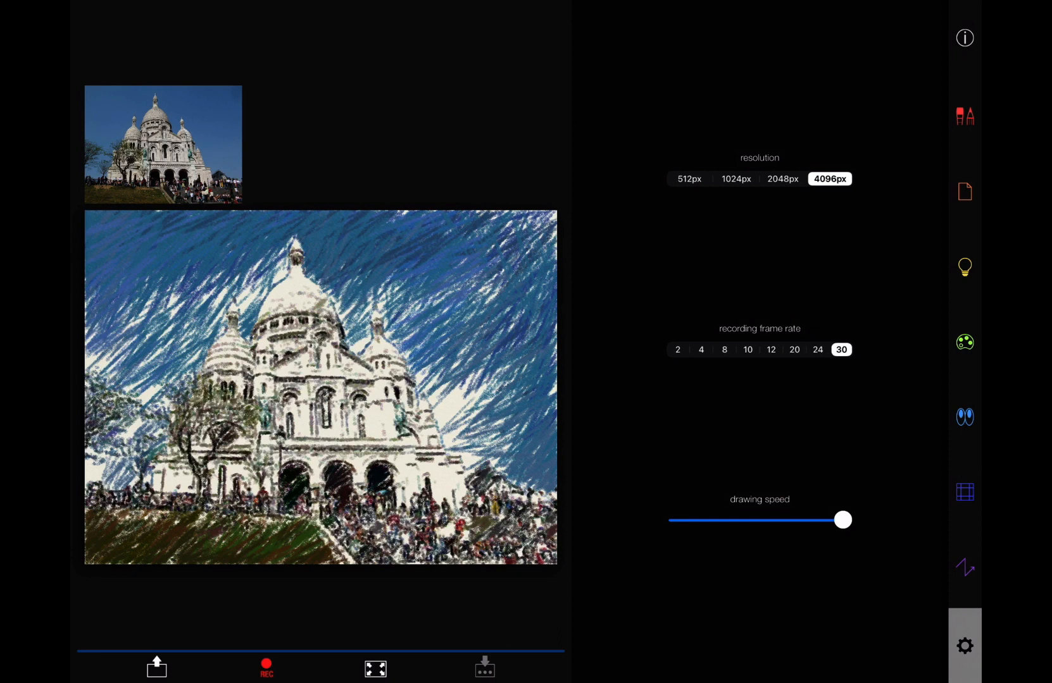
pyautogui.click(965, 567)
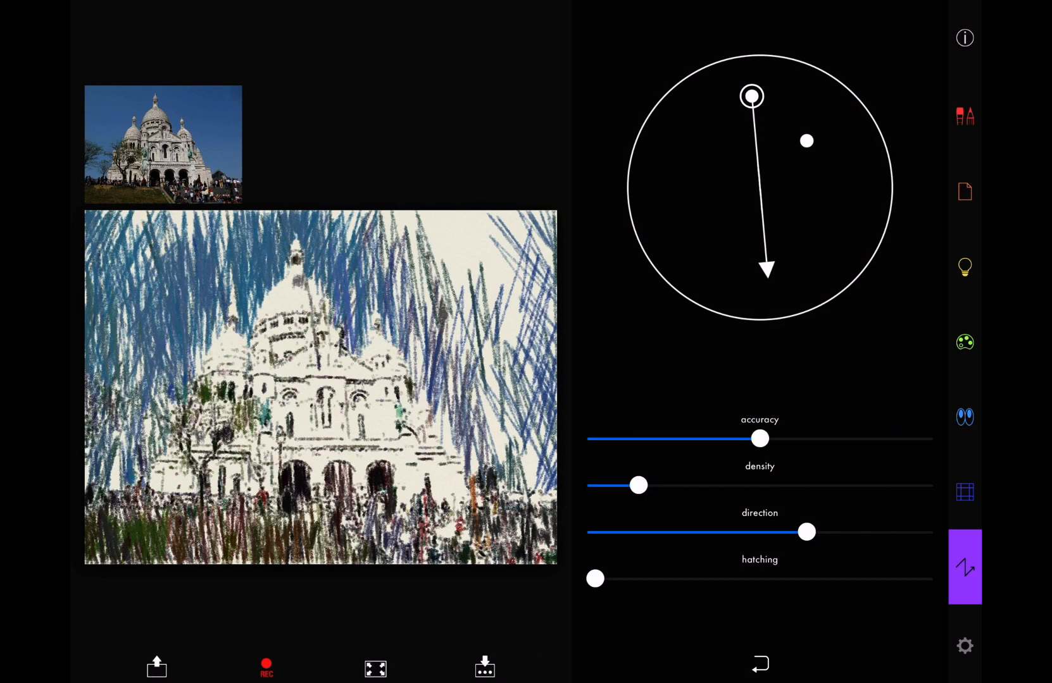
pyautogui.click(964, 114)
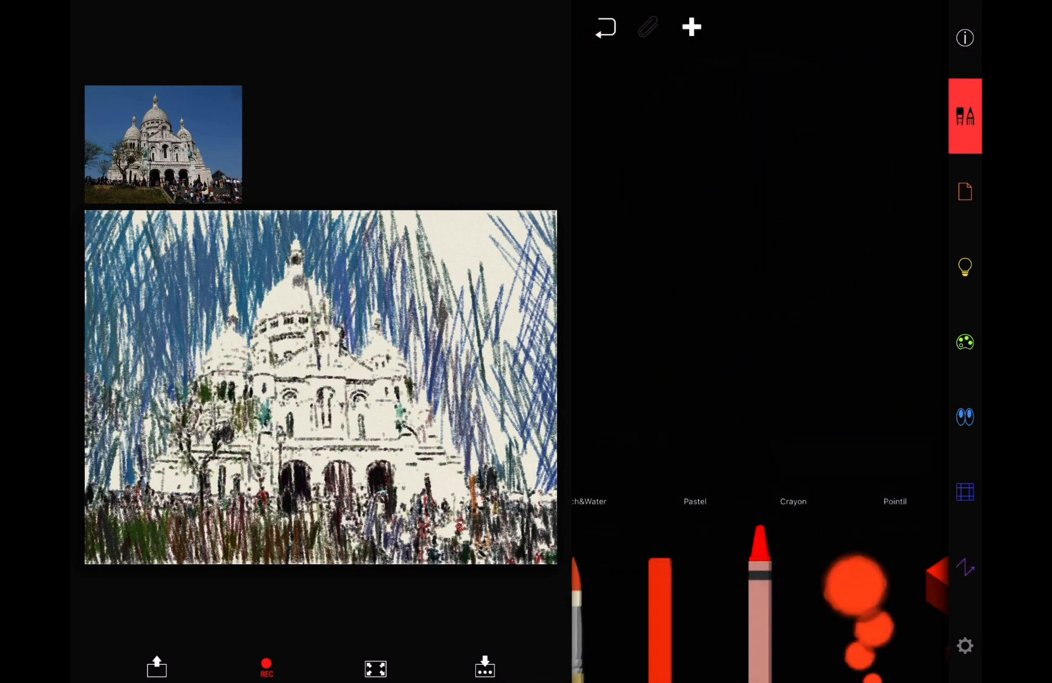
# Preview Glaze's painting styles on the Venice canal photo, then return to the home screen
pyautogui.press('home')
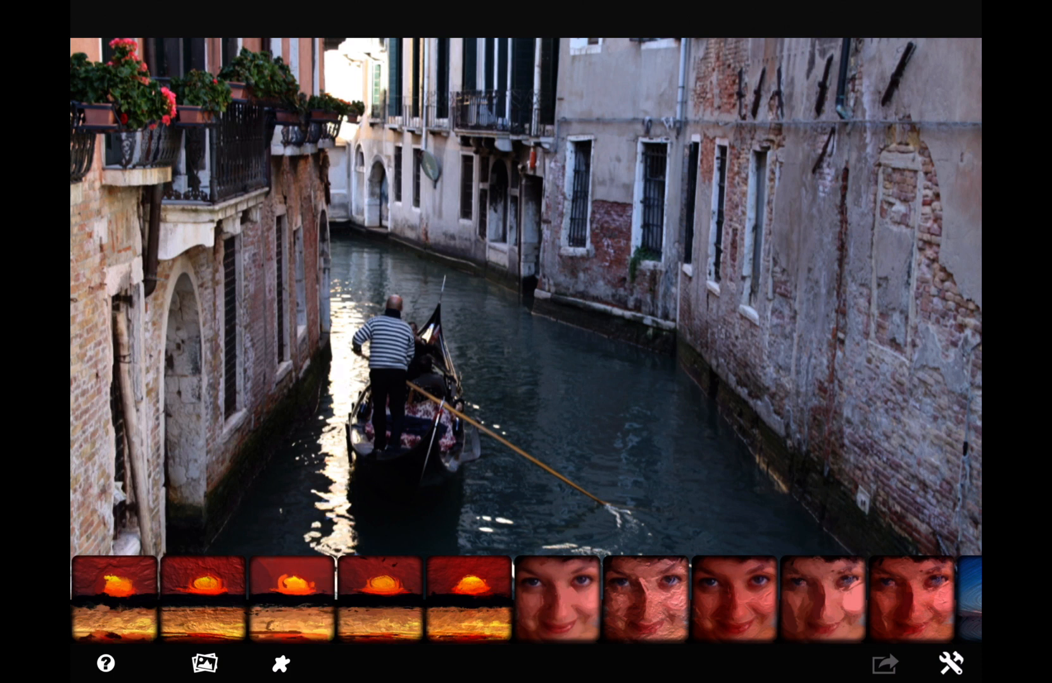
pyautogui.click(469, 594)
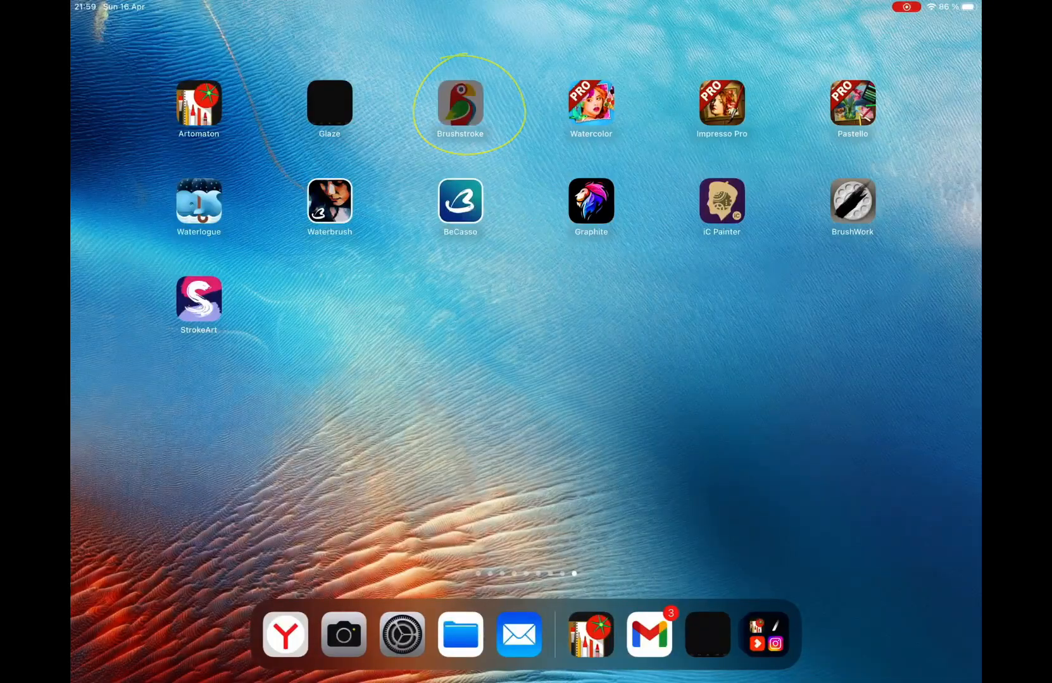
pyautogui.click(460, 103)
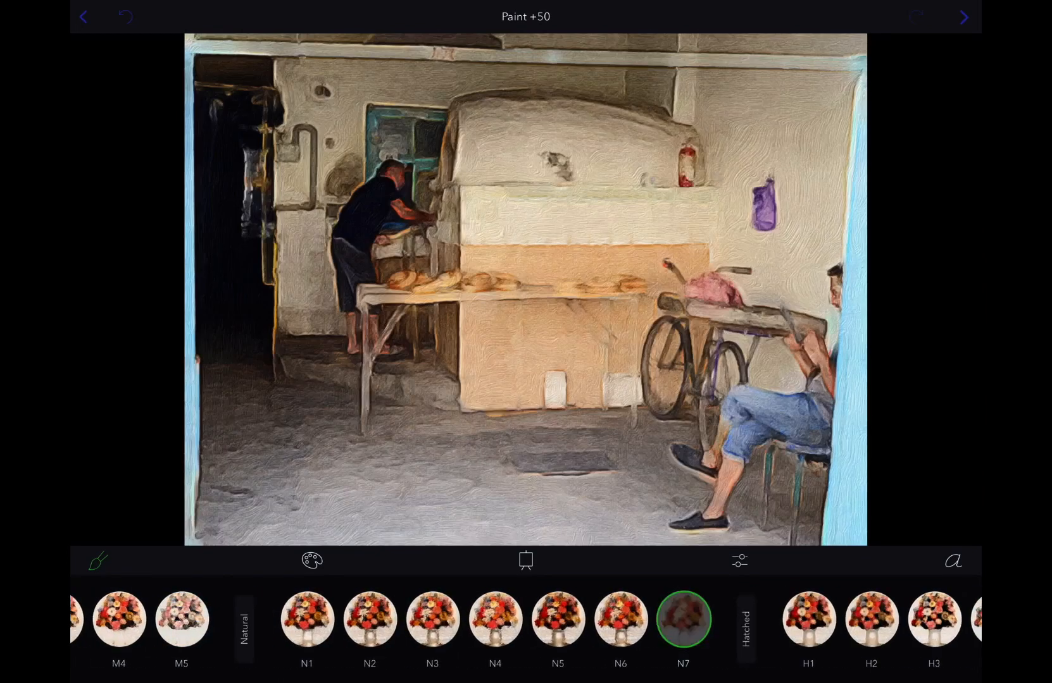
pyautogui.click(895, 618)
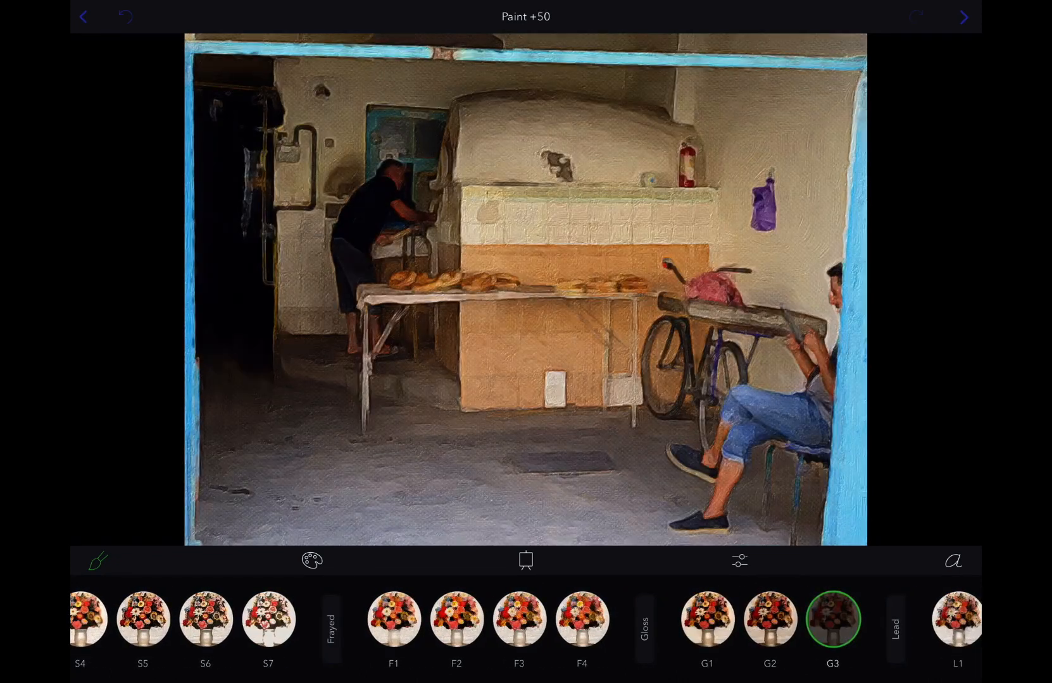
pyautogui.click(311, 560)
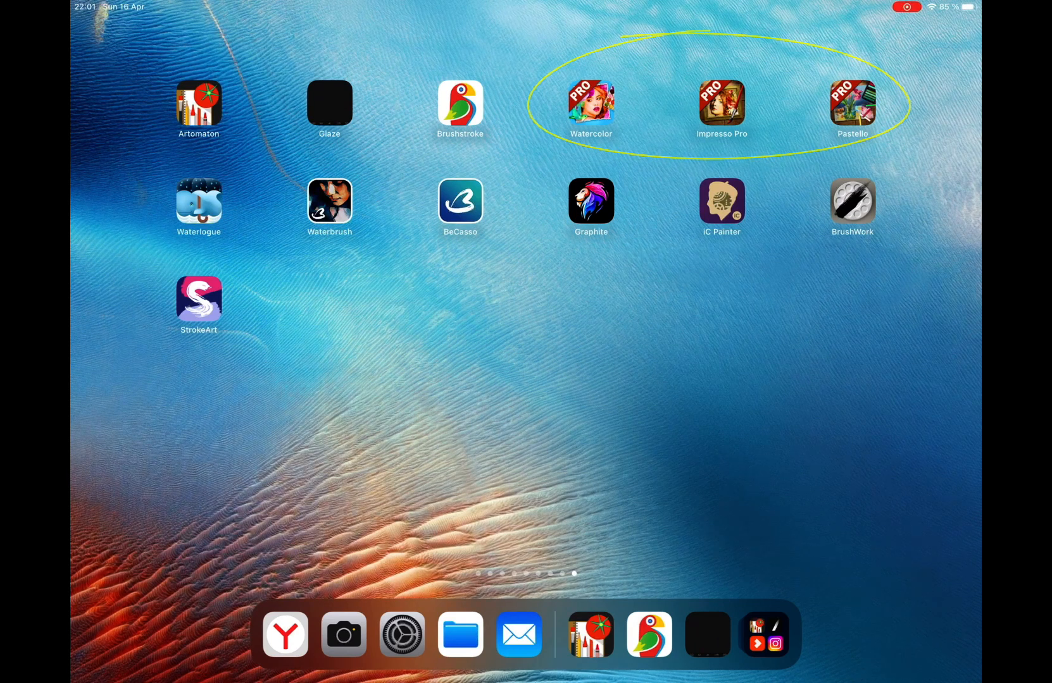
pyautogui.click(590, 102)
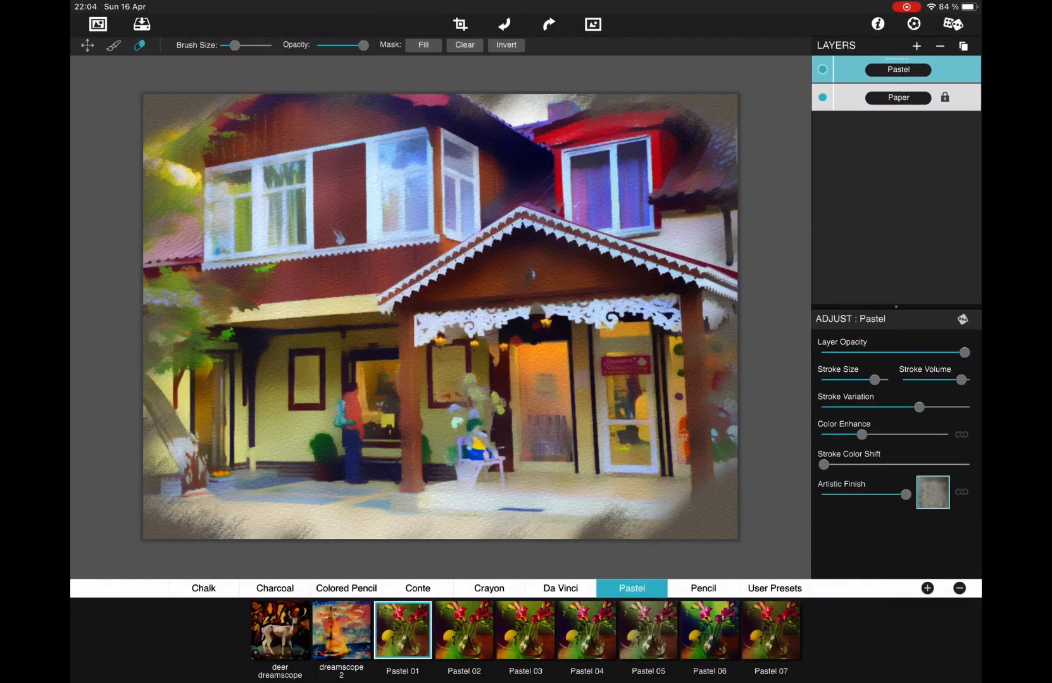
pyautogui.click(488, 588)
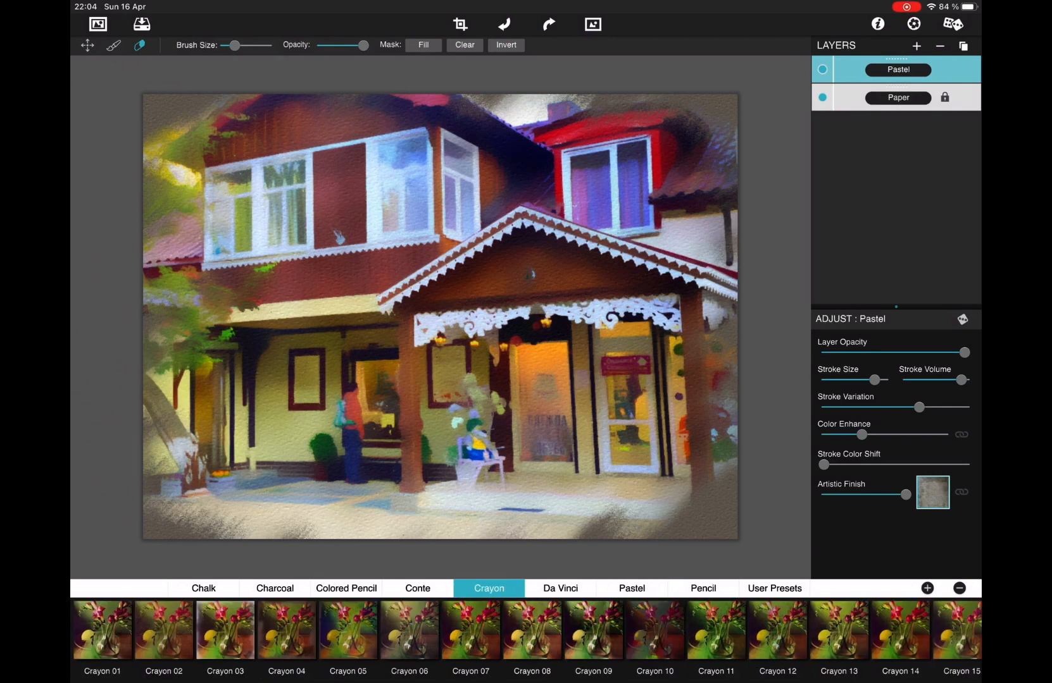
pyautogui.click(531, 629)
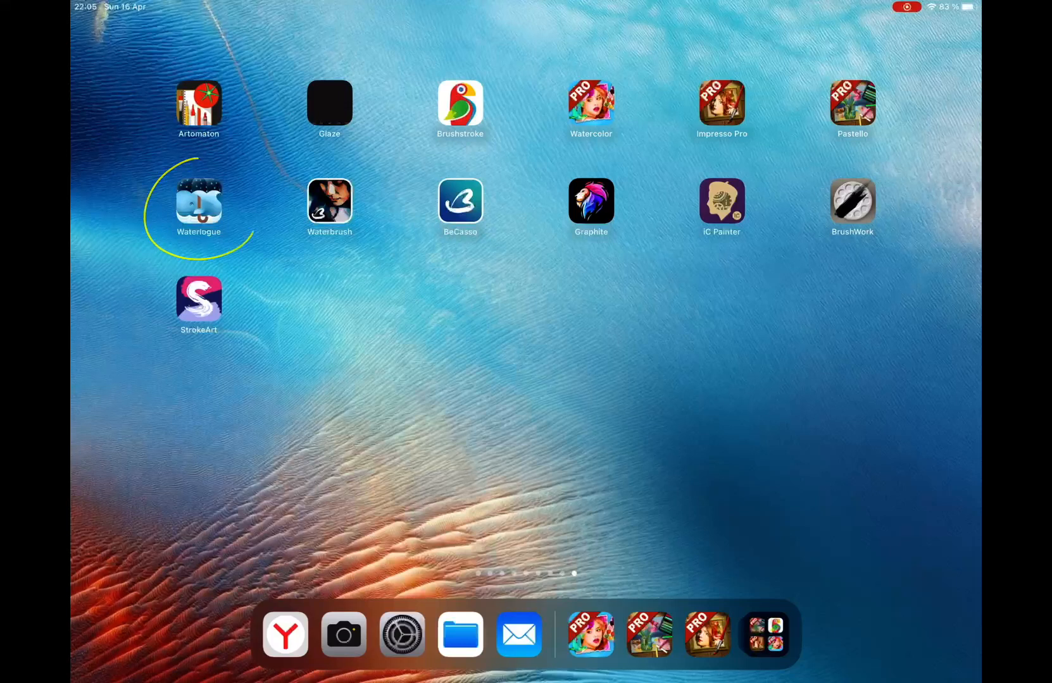
pyautogui.click(199, 201)
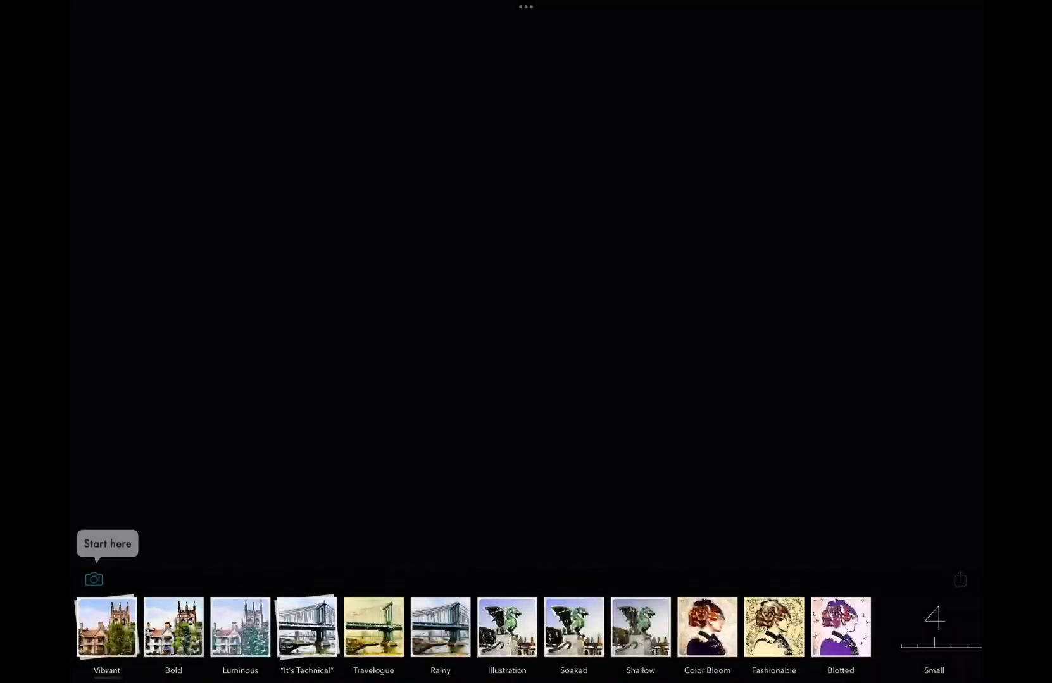
pyautogui.click(93, 579)
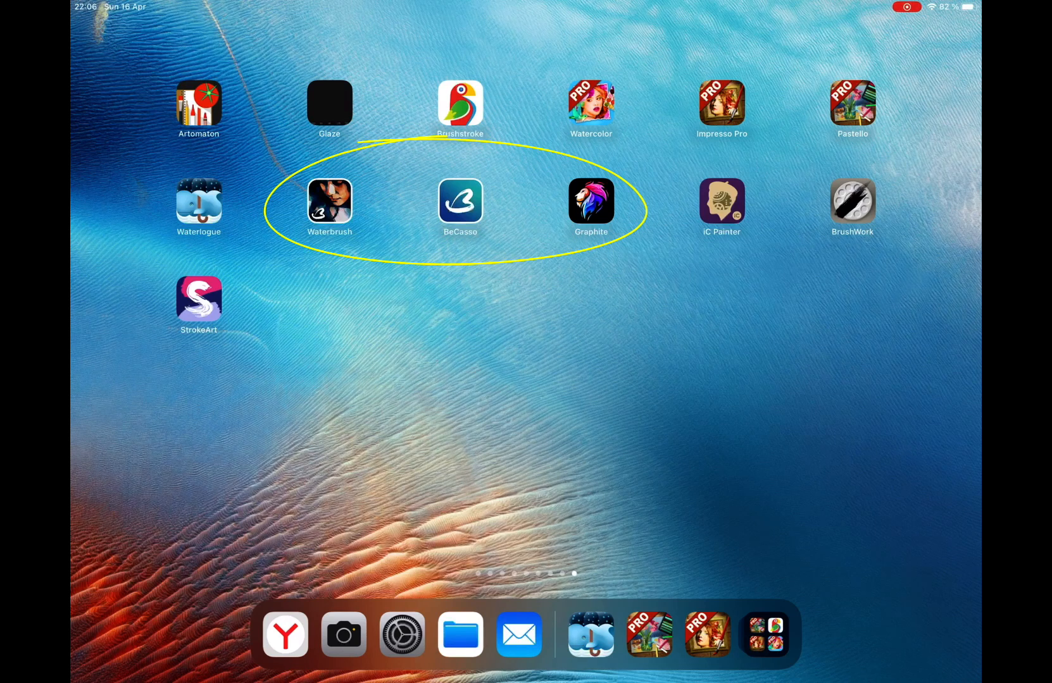
# Load the plaza photo in Waterbrush and try the Pretty, Luminous and Balanced styles
pyautogui.click(329, 201)
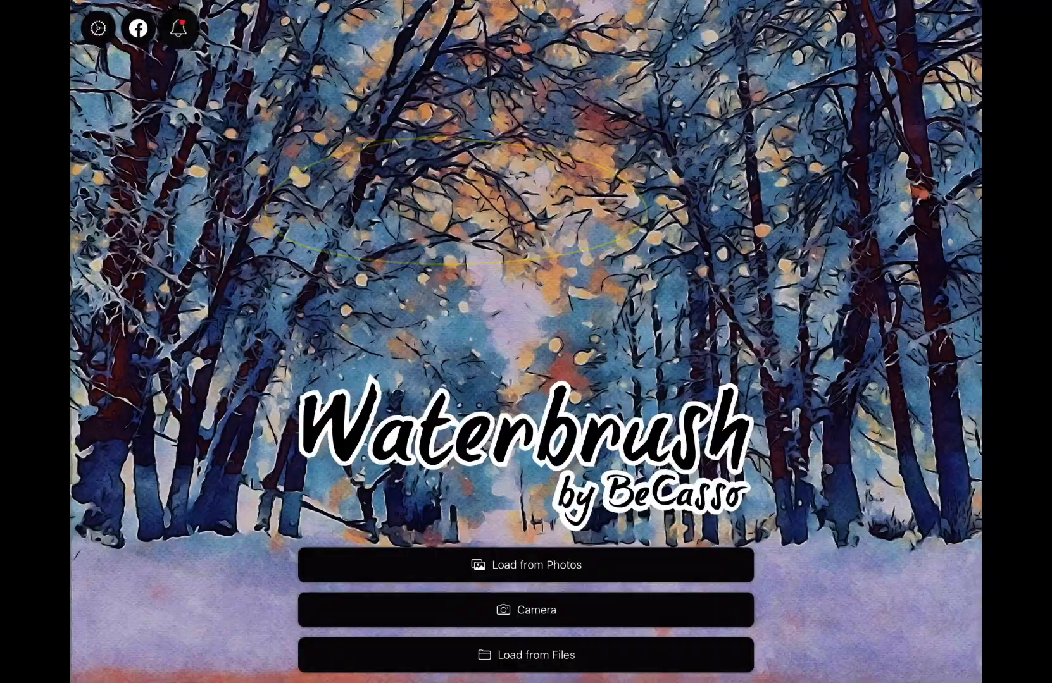
pyautogui.click(526, 565)
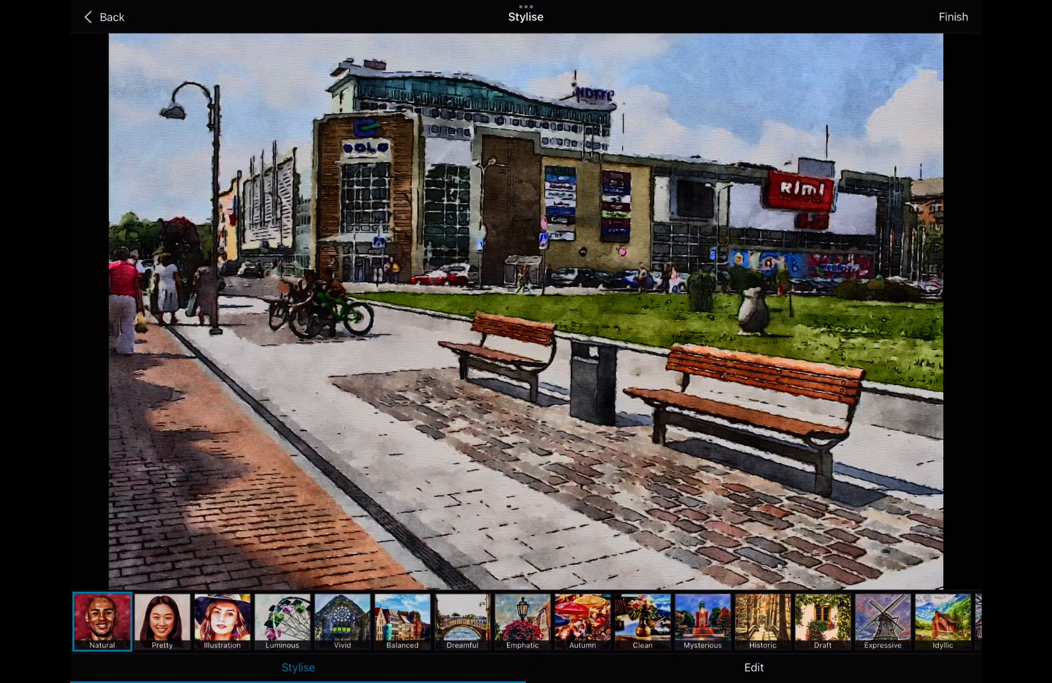
pyautogui.click(162, 619)
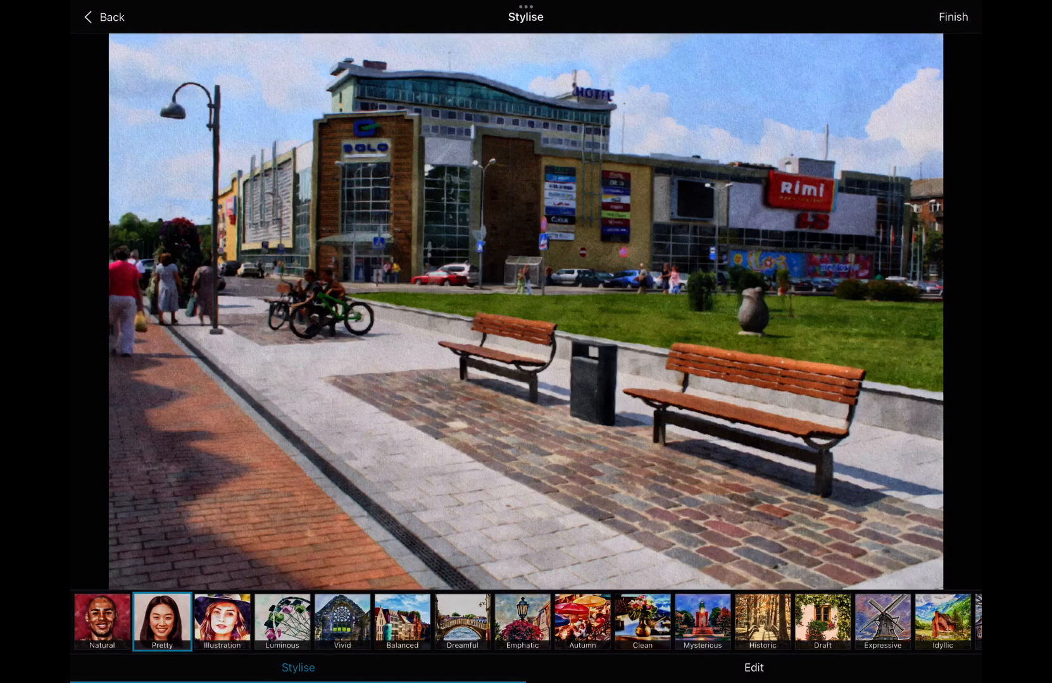
pyautogui.click(281, 619)
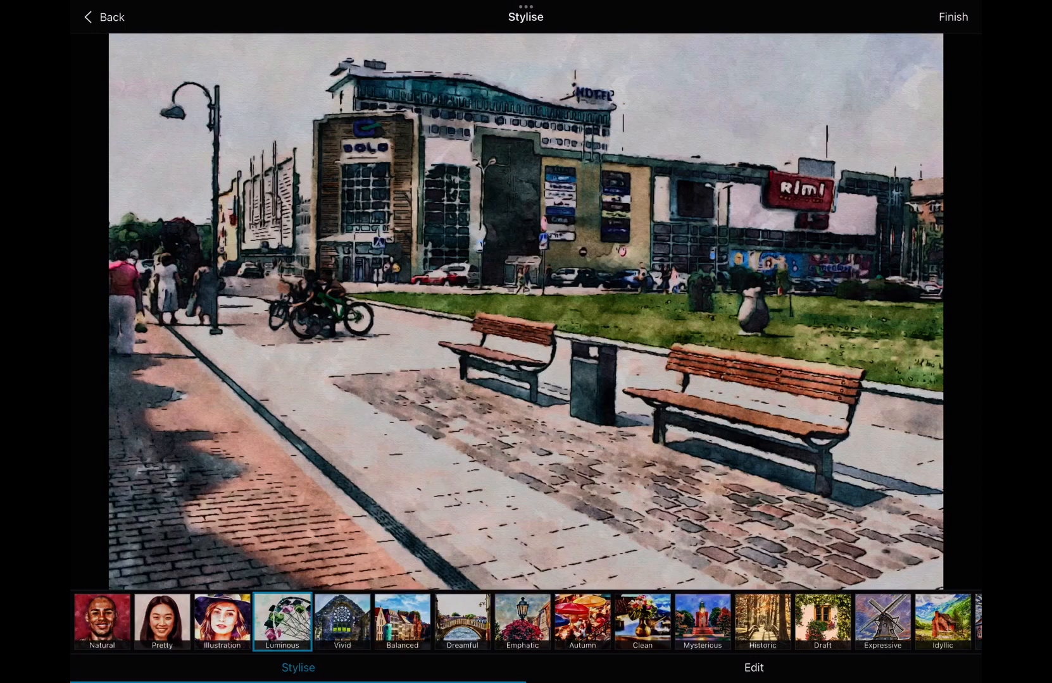
pyautogui.click(402, 619)
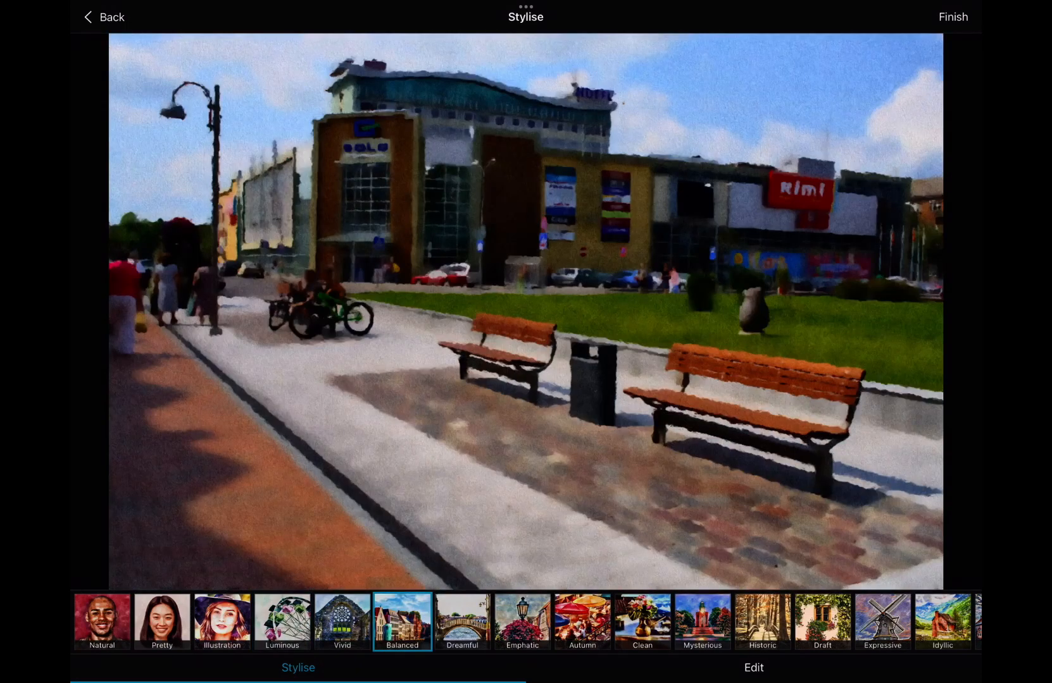
# Add Sketchiness and Wobbling to the painting in Edit, then switch to BeCasso
pyautogui.click(753, 667)
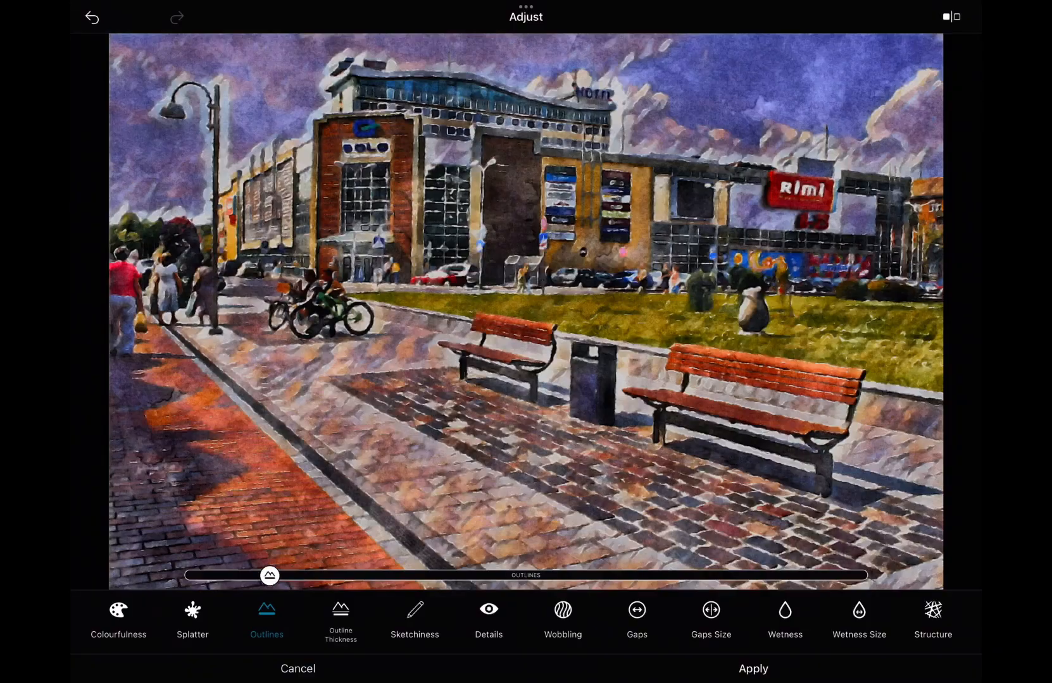
pyautogui.click(415, 617)
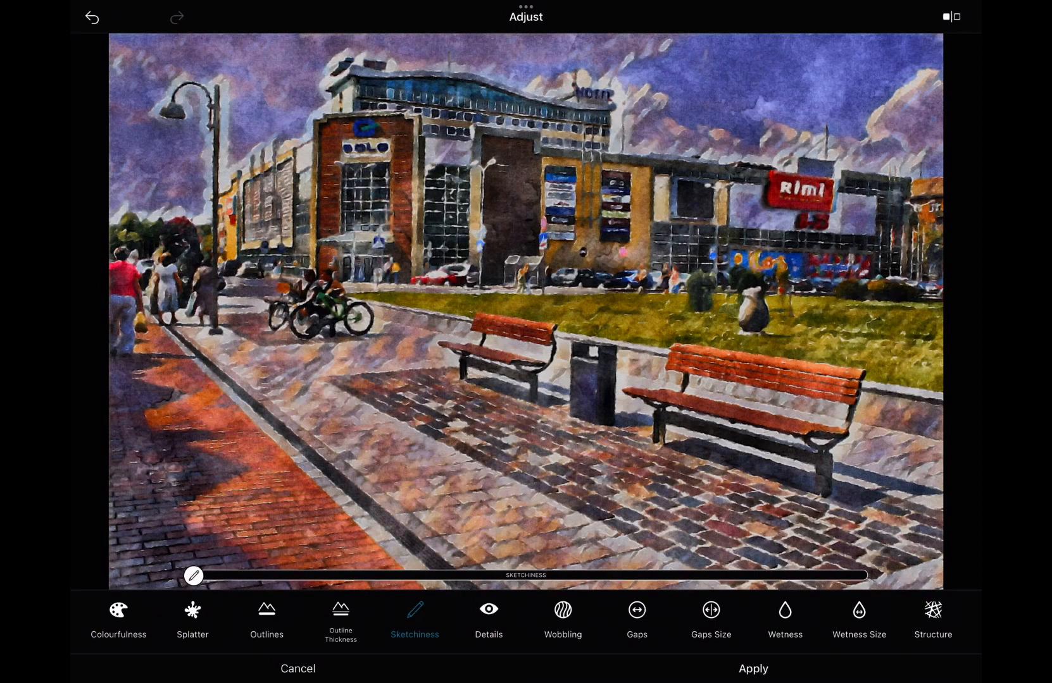
pyautogui.click(562, 616)
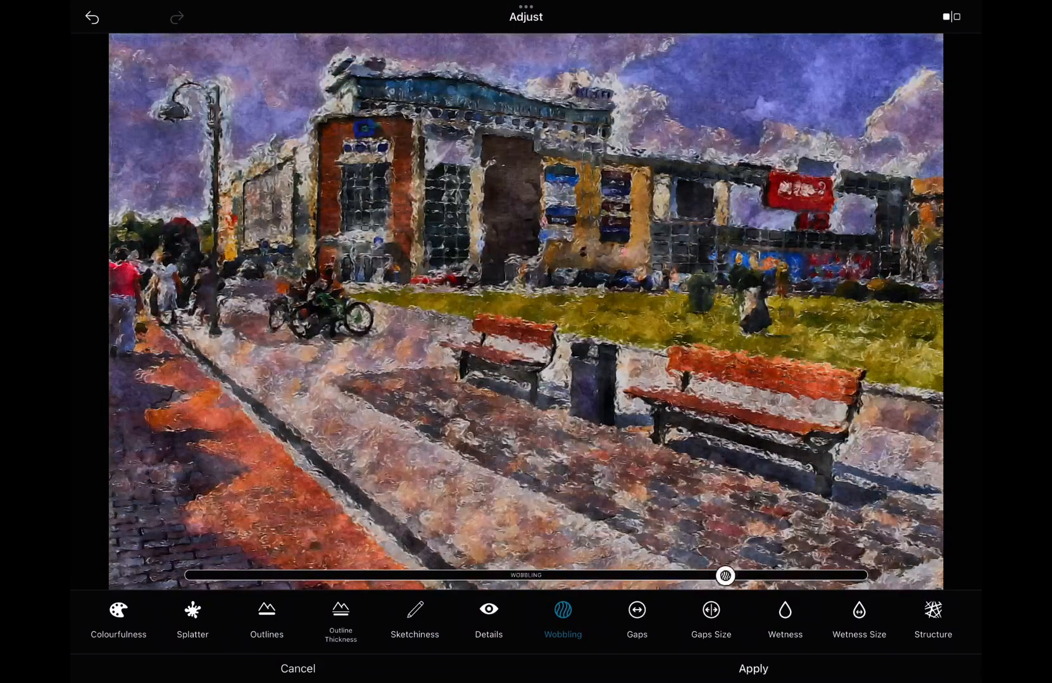
pyautogui.click(298, 669)
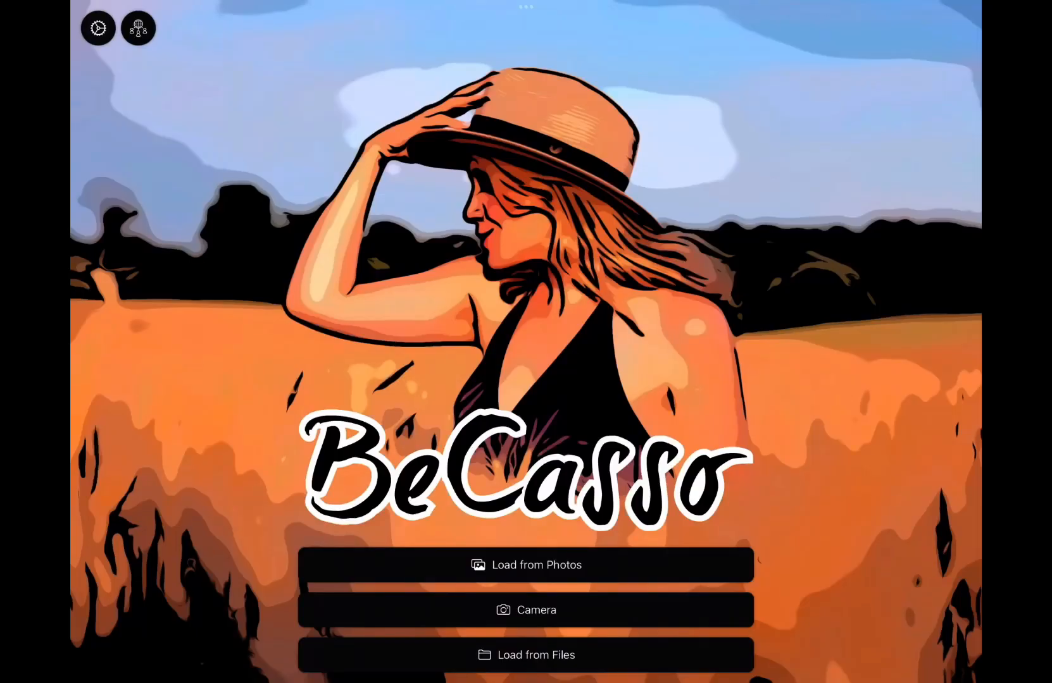
# Paint the lamppost street photo with BeCasso's Watercolour 12 effect, then switch to Graphite
pyautogui.click(526, 564)
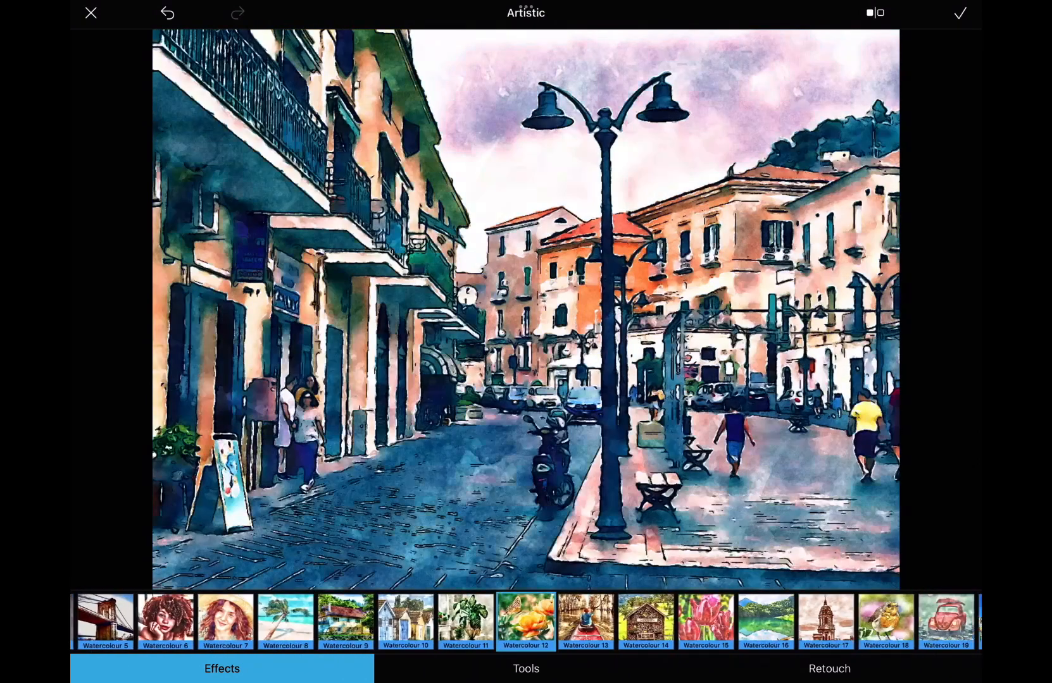
pyautogui.click(91, 12)
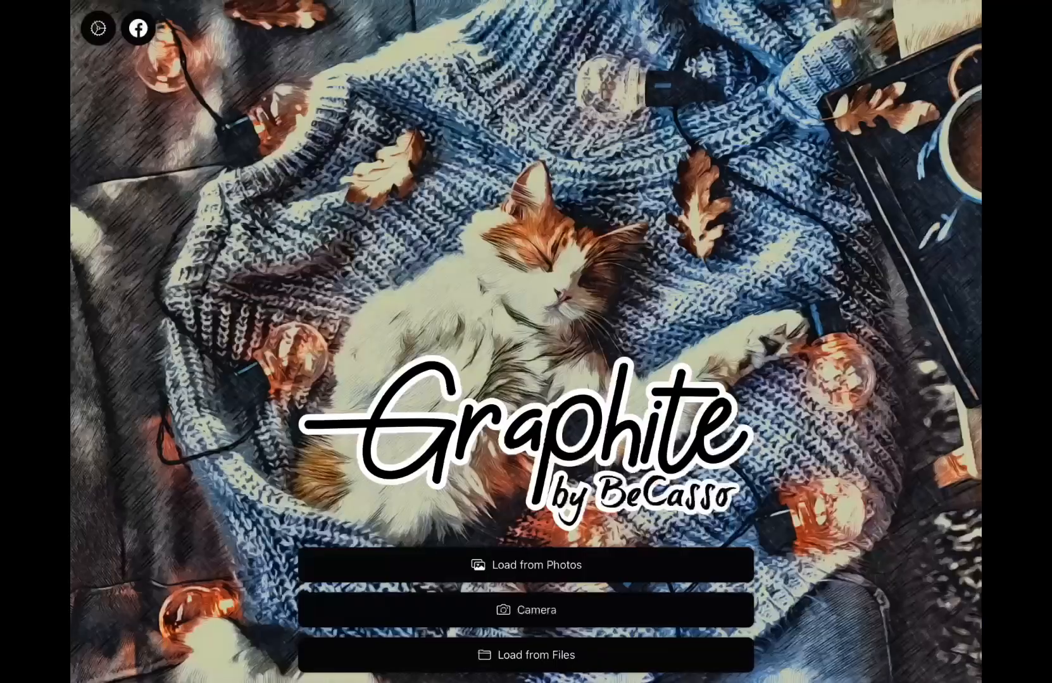
# Render the narrow street photo in Graphite's Coloured 2 pencil style and return home
pyautogui.click(525, 565)
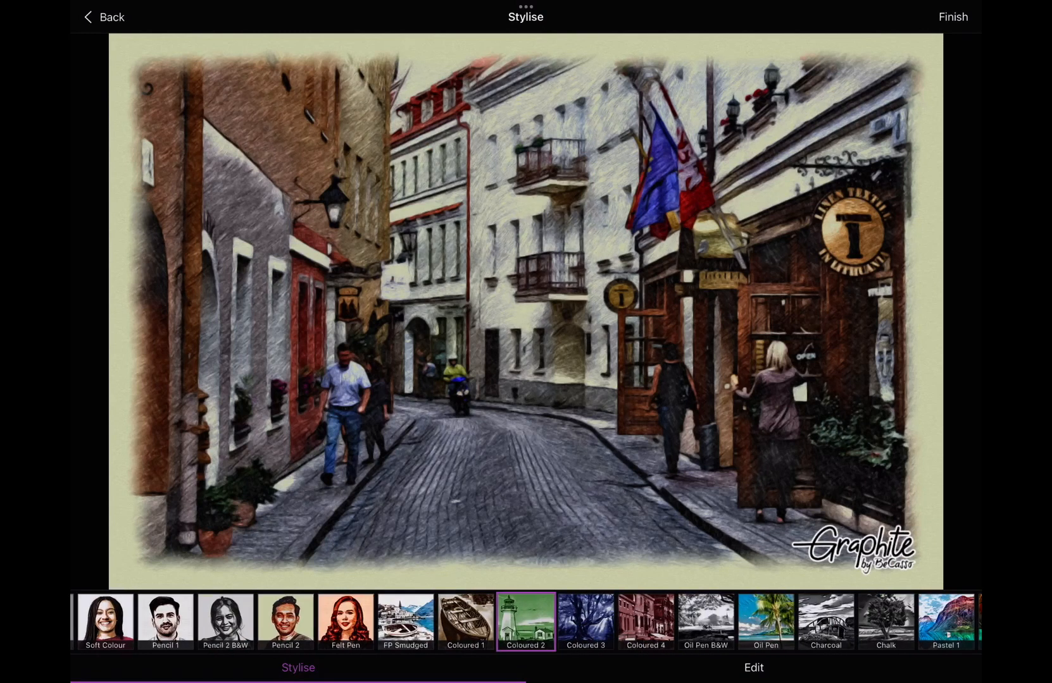
pyautogui.click(526, 620)
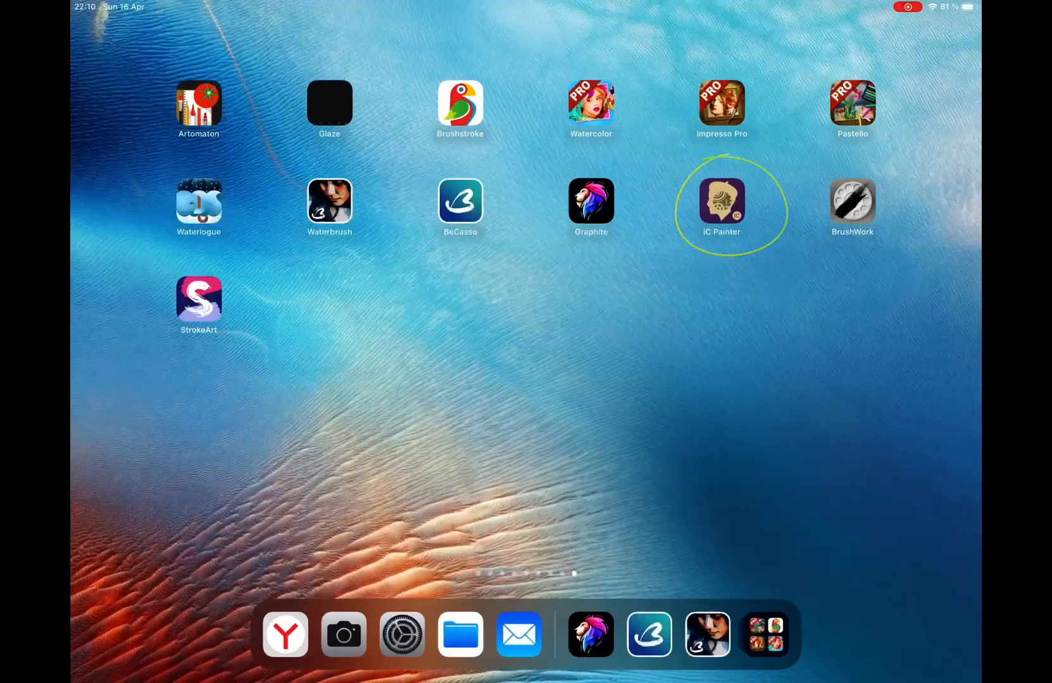
pyautogui.click(721, 201)
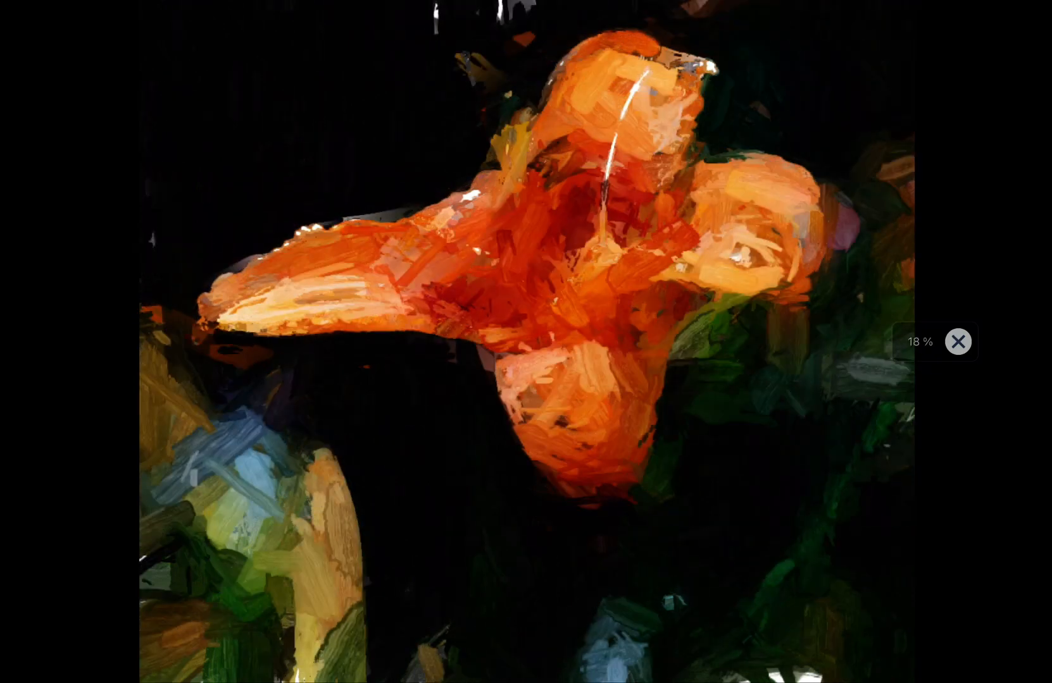
pyautogui.scroll(3)
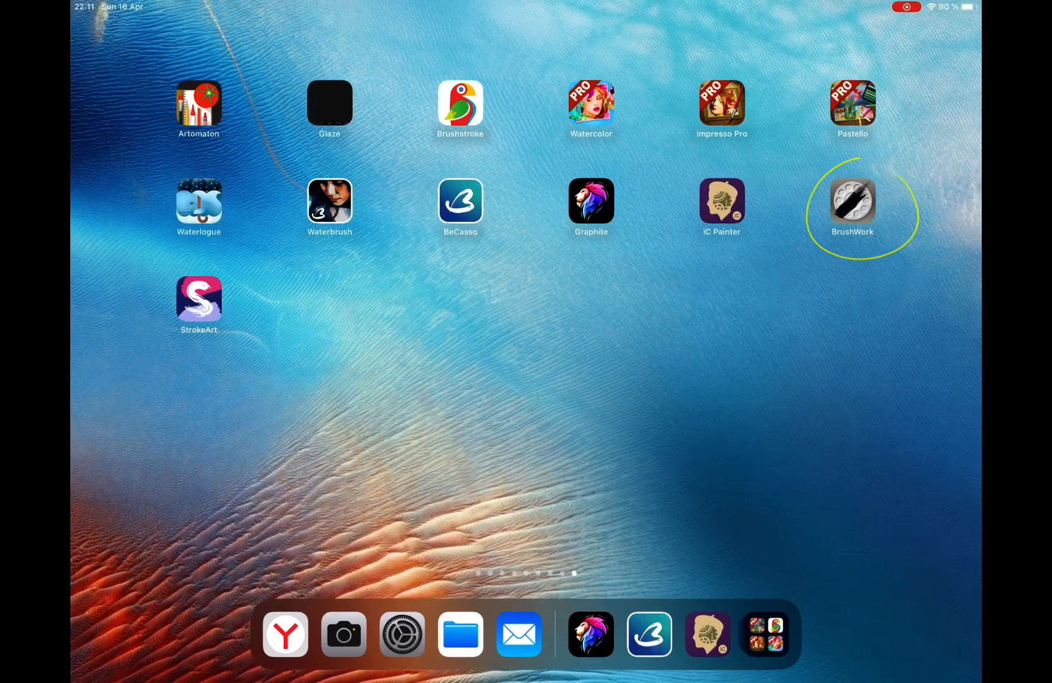
pyautogui.click(851, 201)
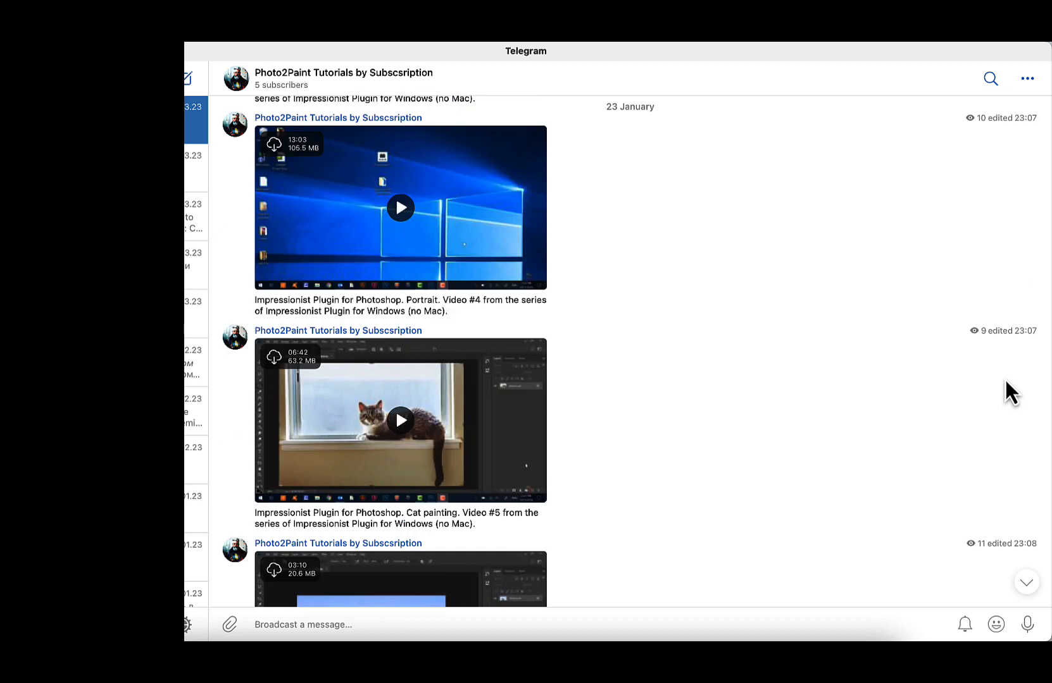
# Scroll the Photo2Paint Tutorials feed to the Fotosketcher and Impressionist Plugin videos
pyautogui.scroll(-3)
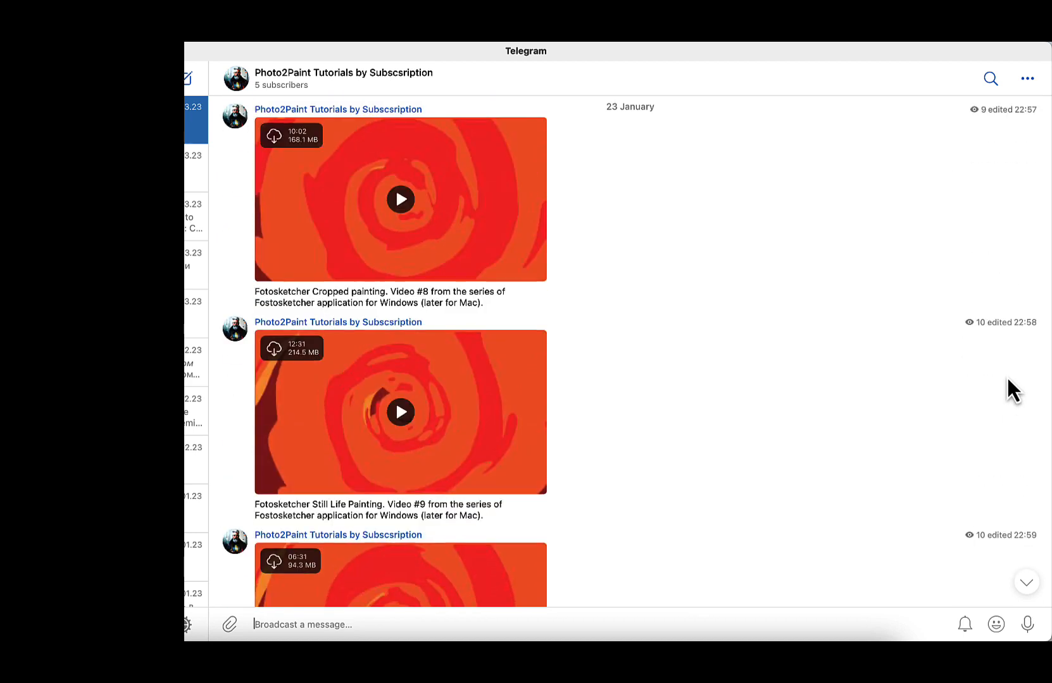
pyautogui.scroll(-3)
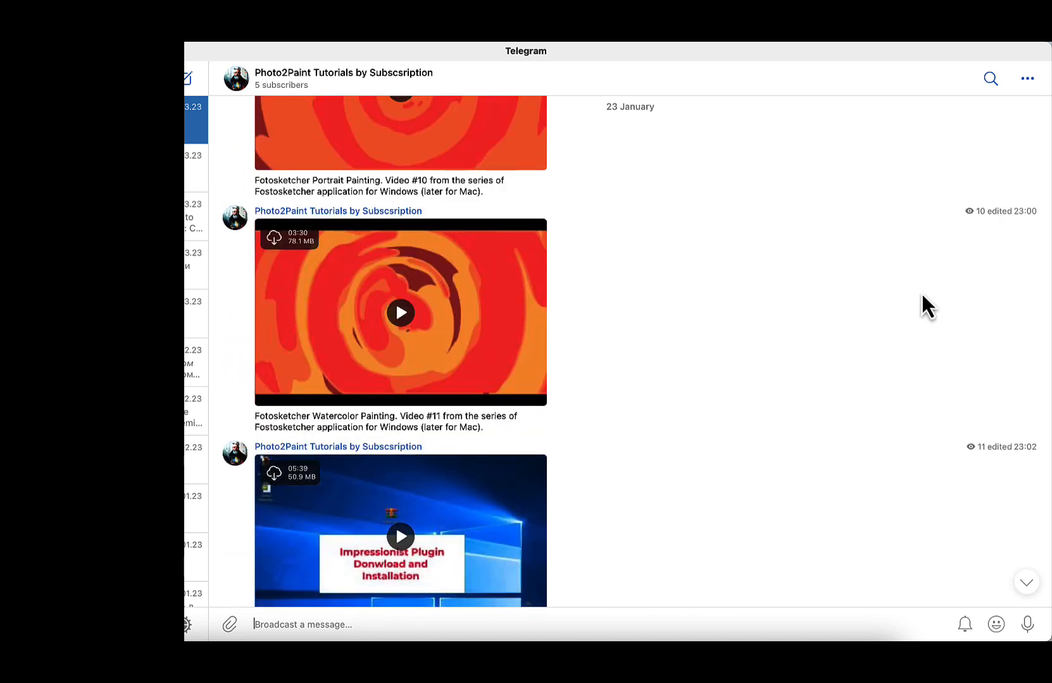